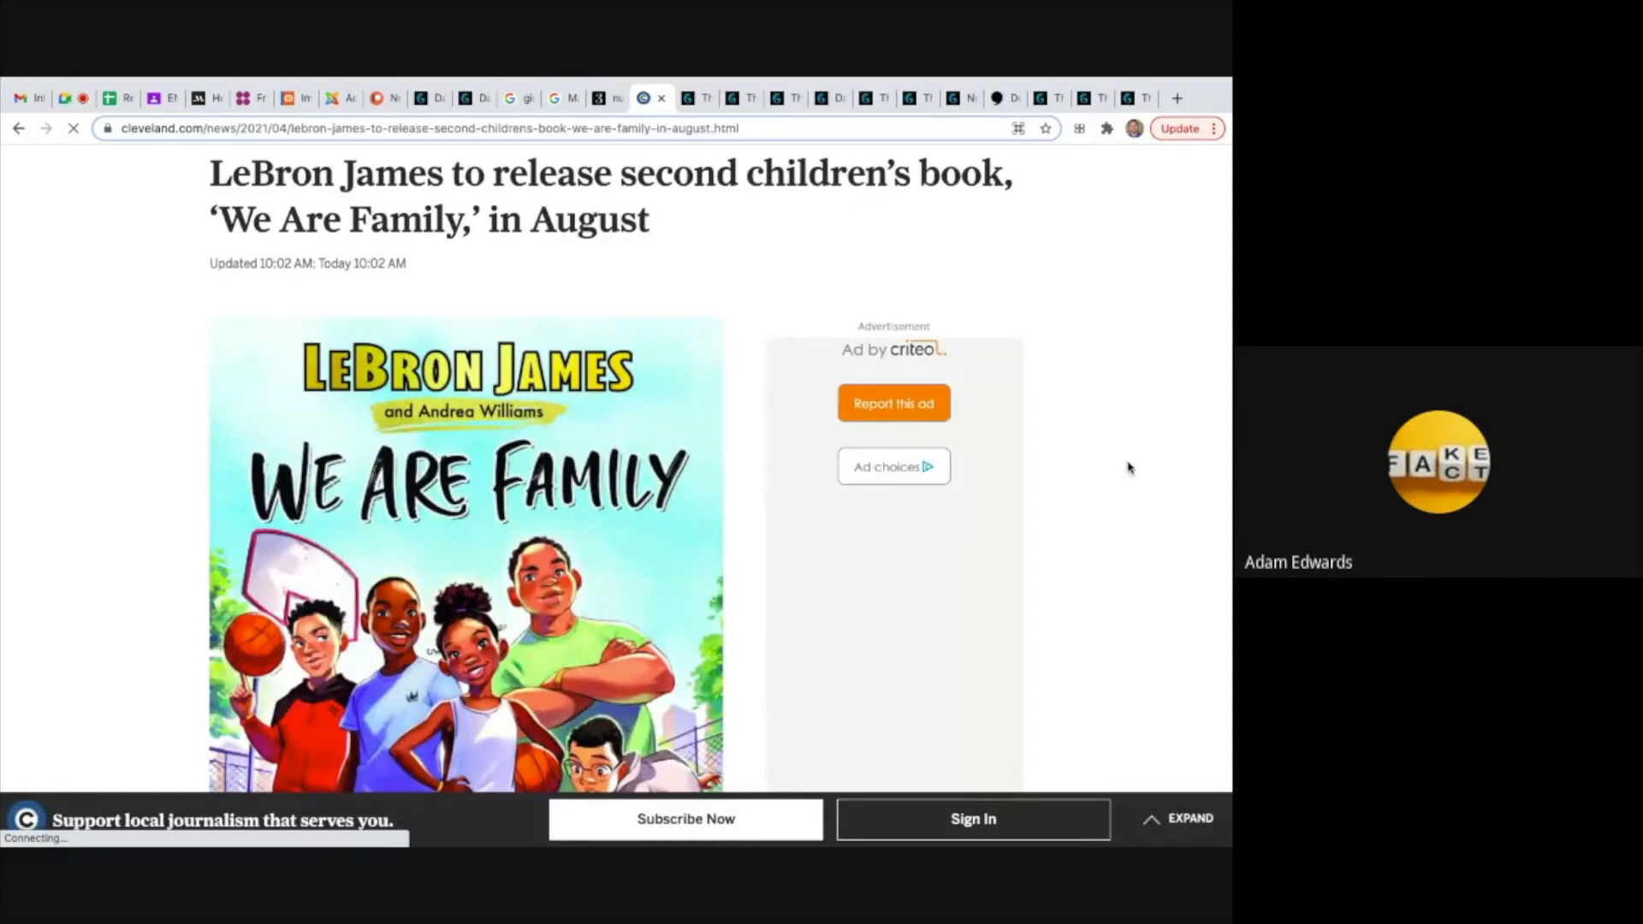
mouse_move(743, 267)
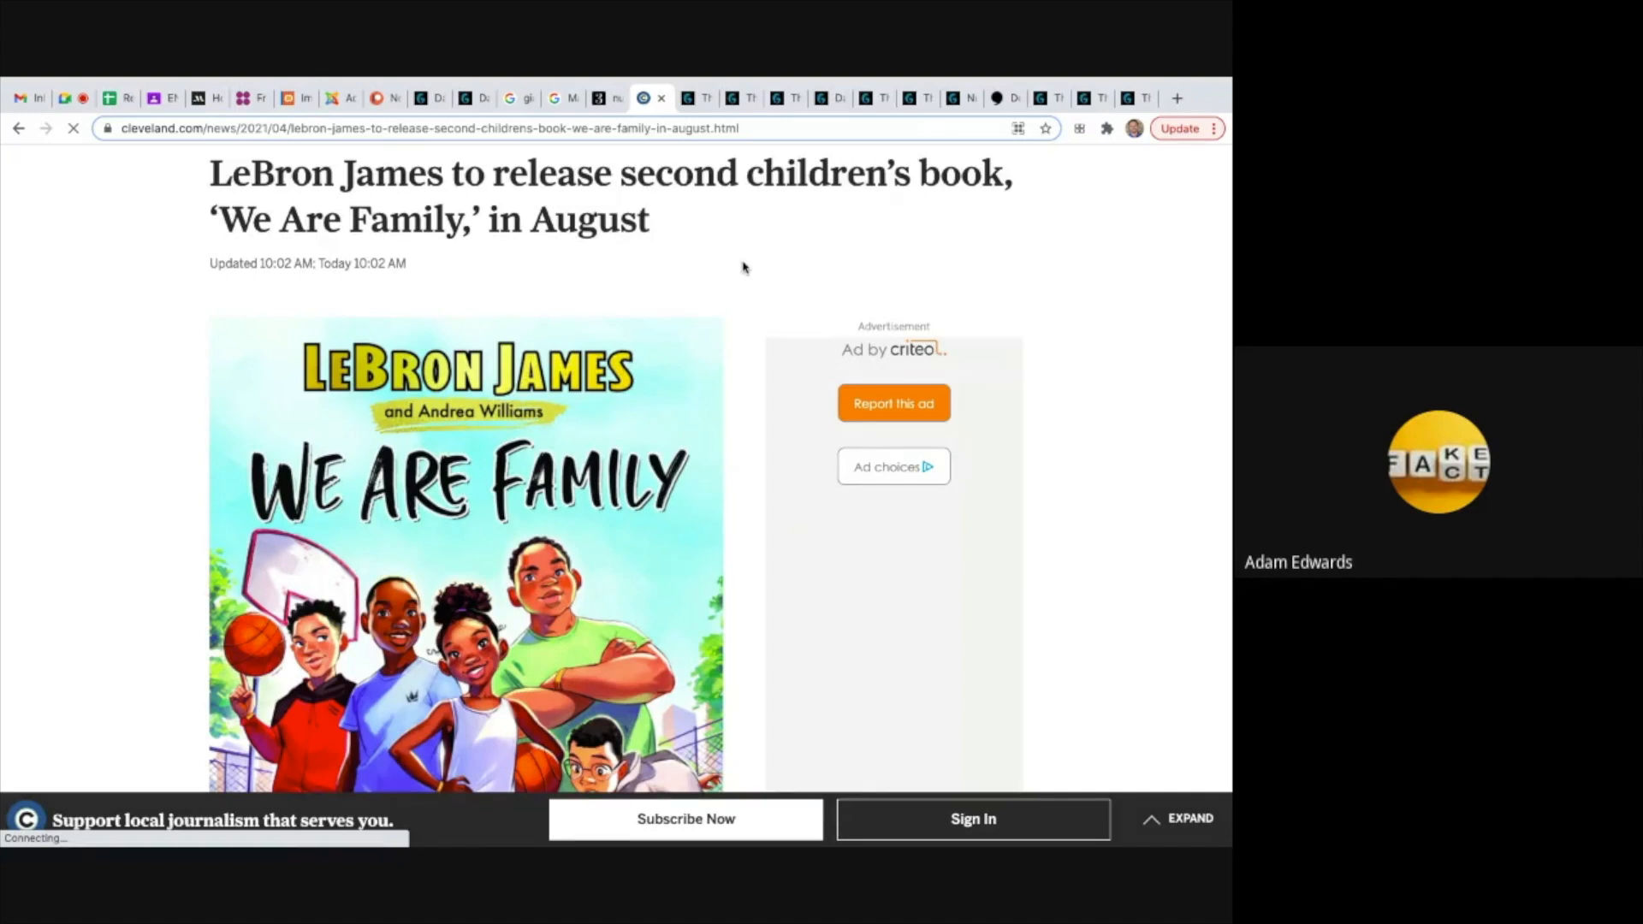
Scroll through the earlier cipher results, then switch to the Lebron result.
scroll(down, 3)
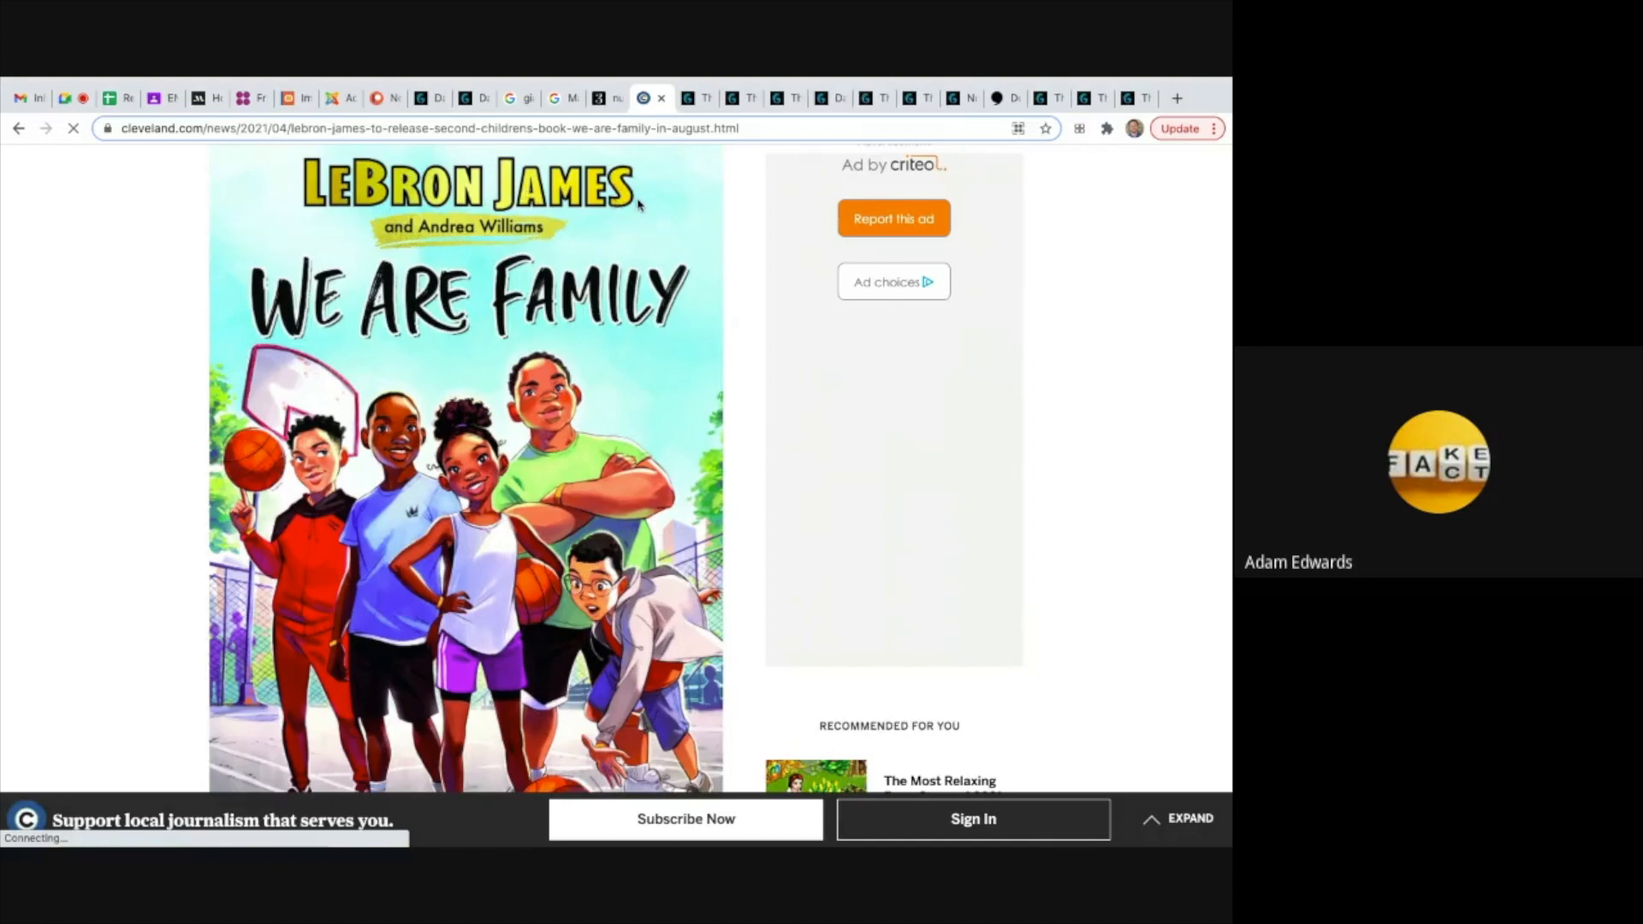
mouse_move(639, 426)
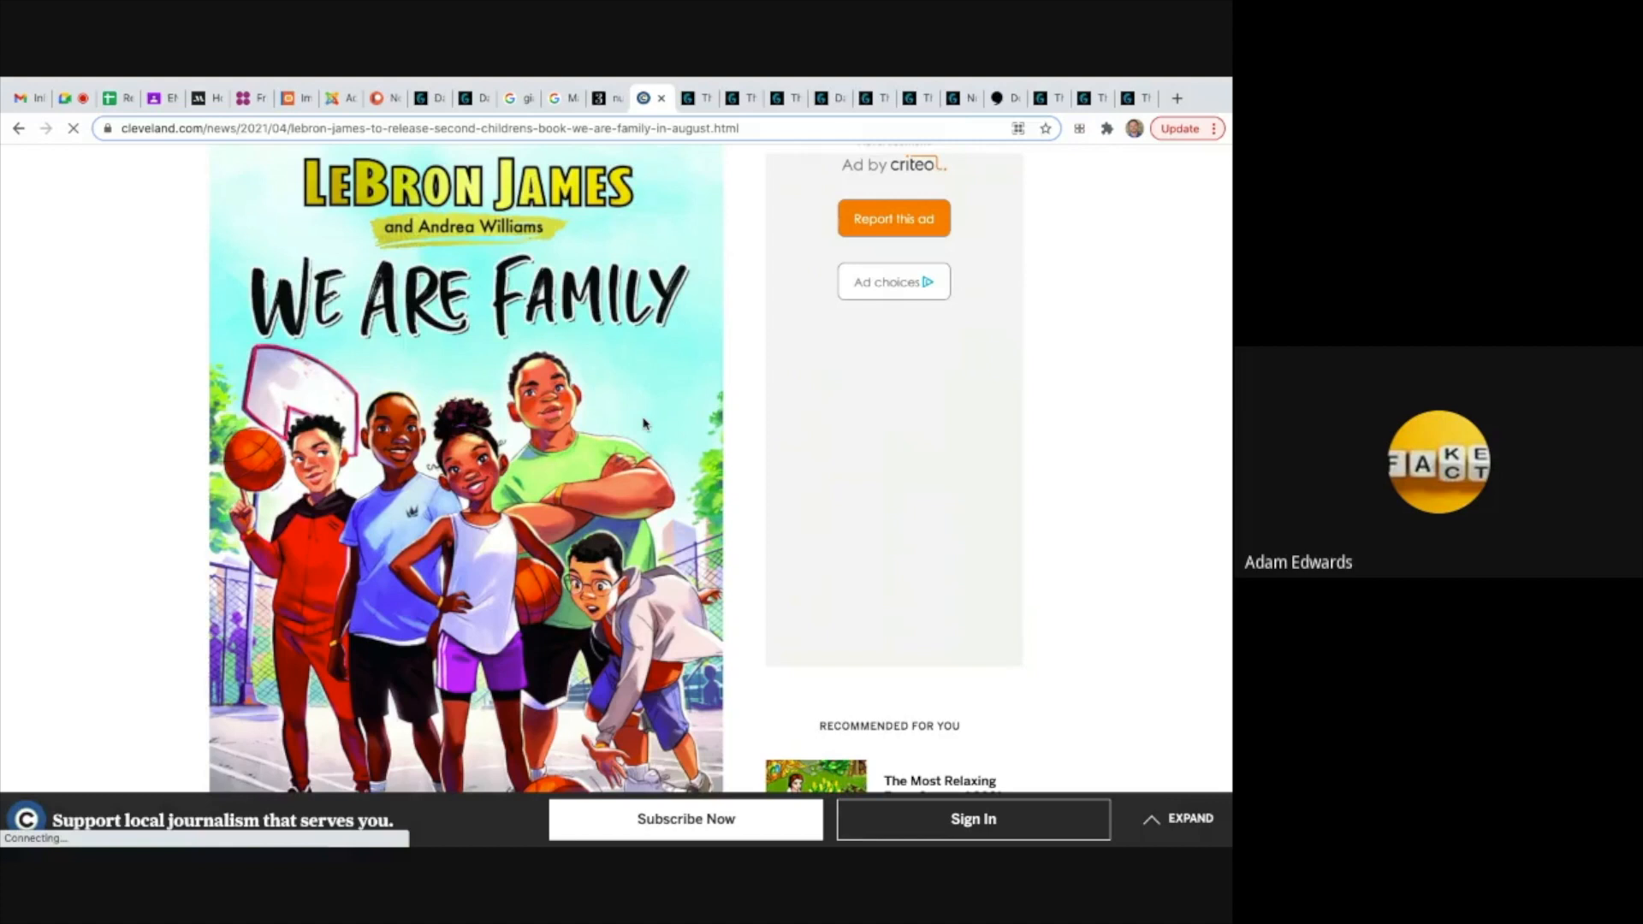
mouse_move(631, 415)
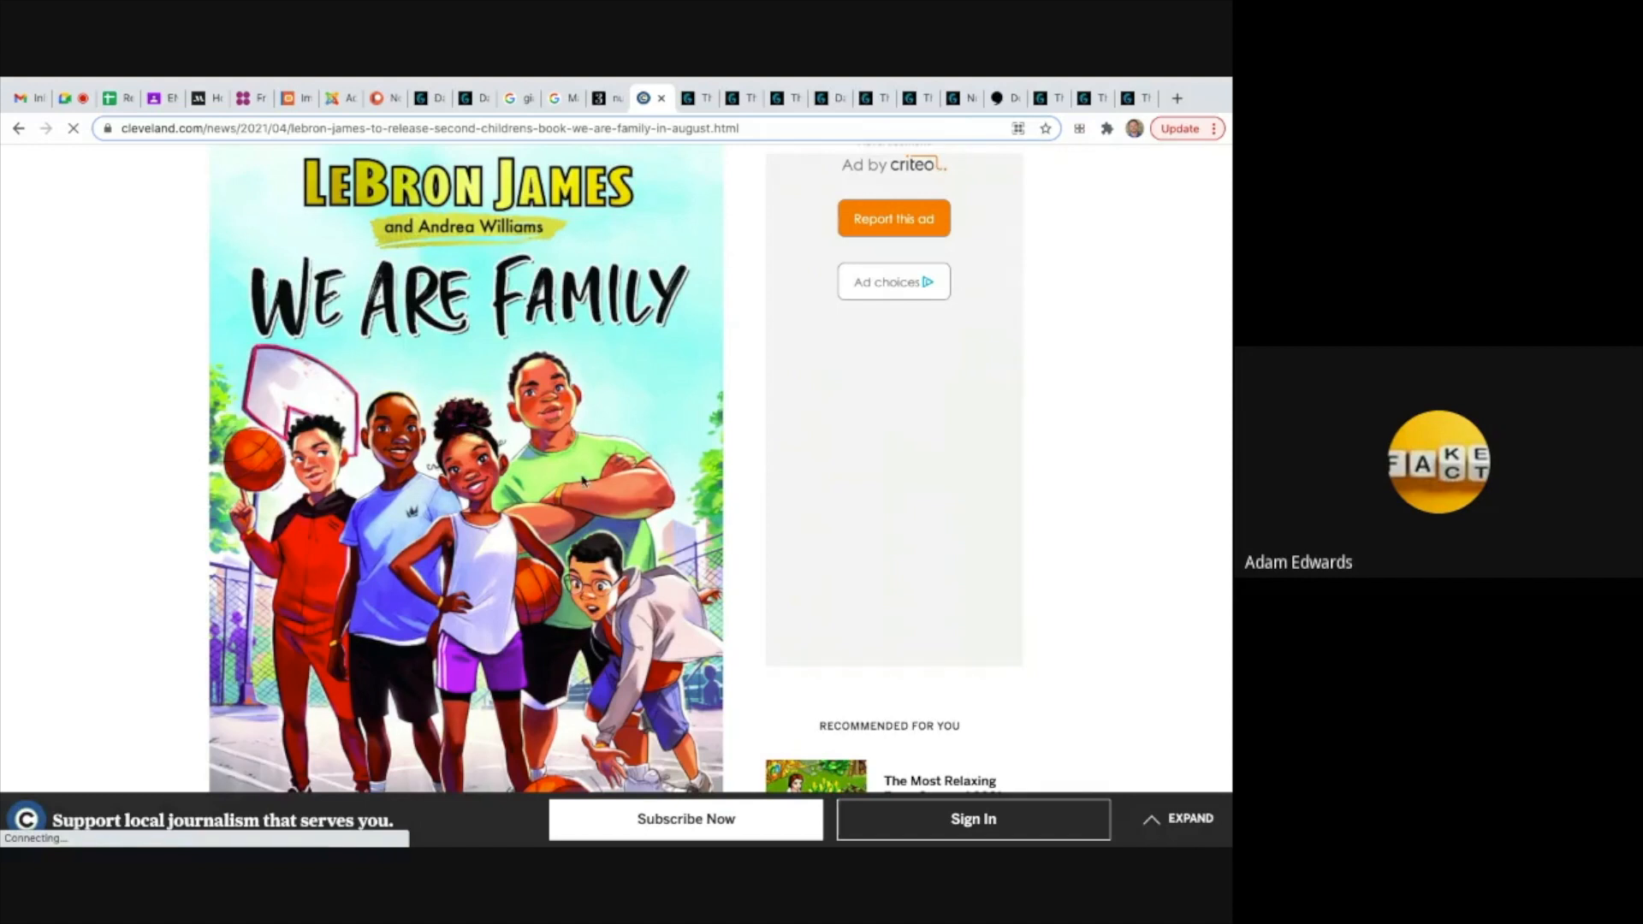
mouse_move(630, 526)
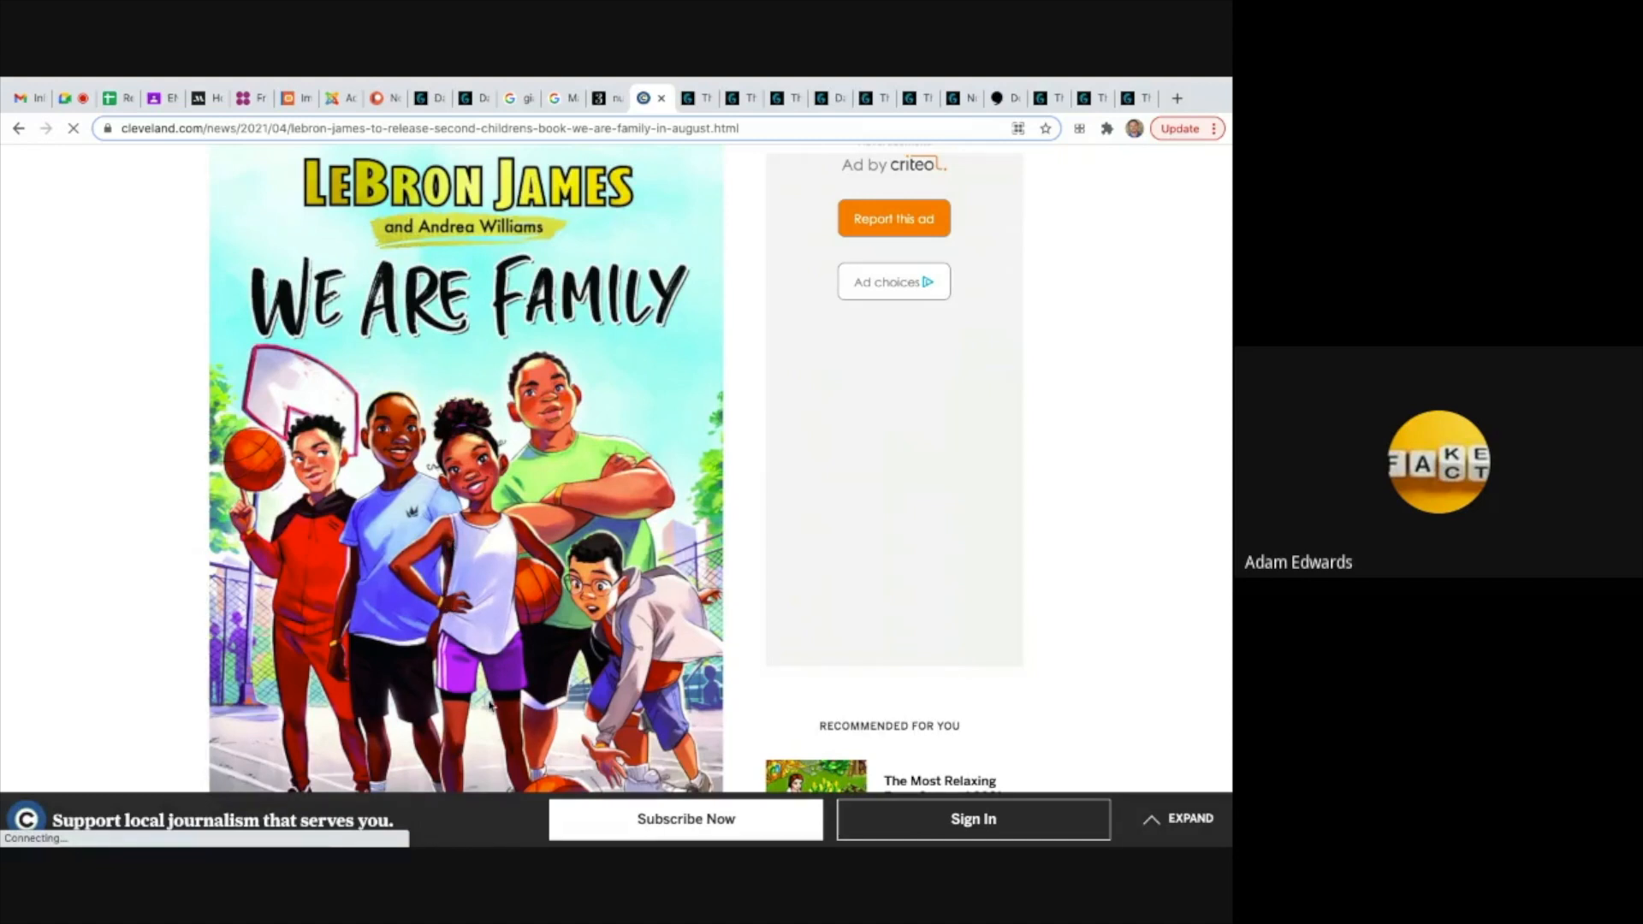
scroll(down, 3)
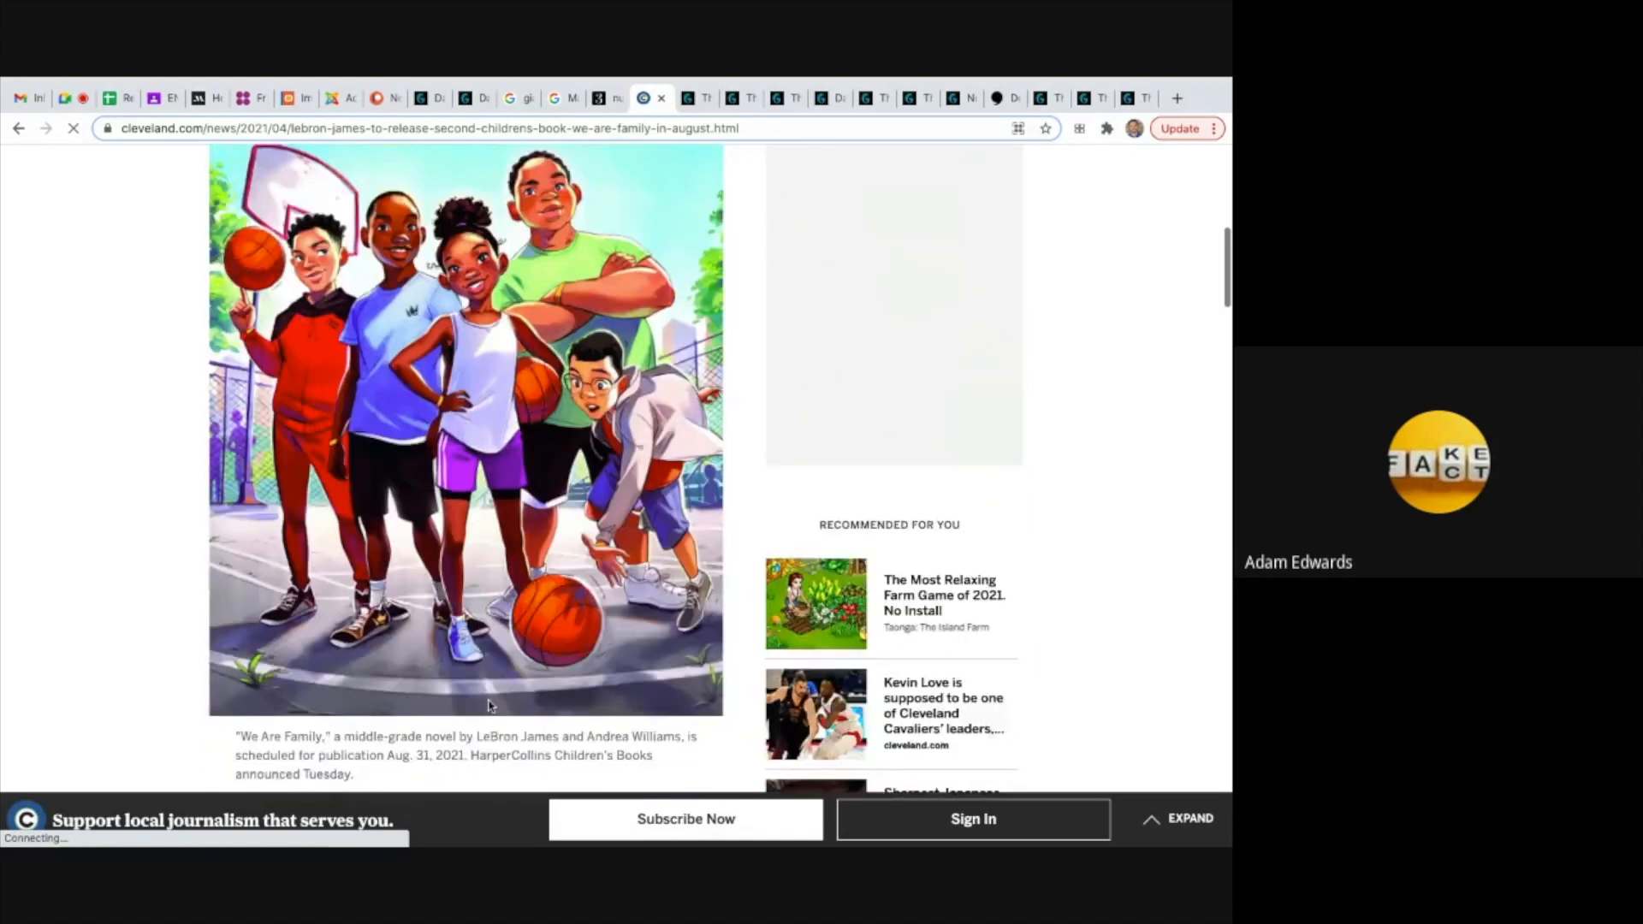
scroll(down, 3)
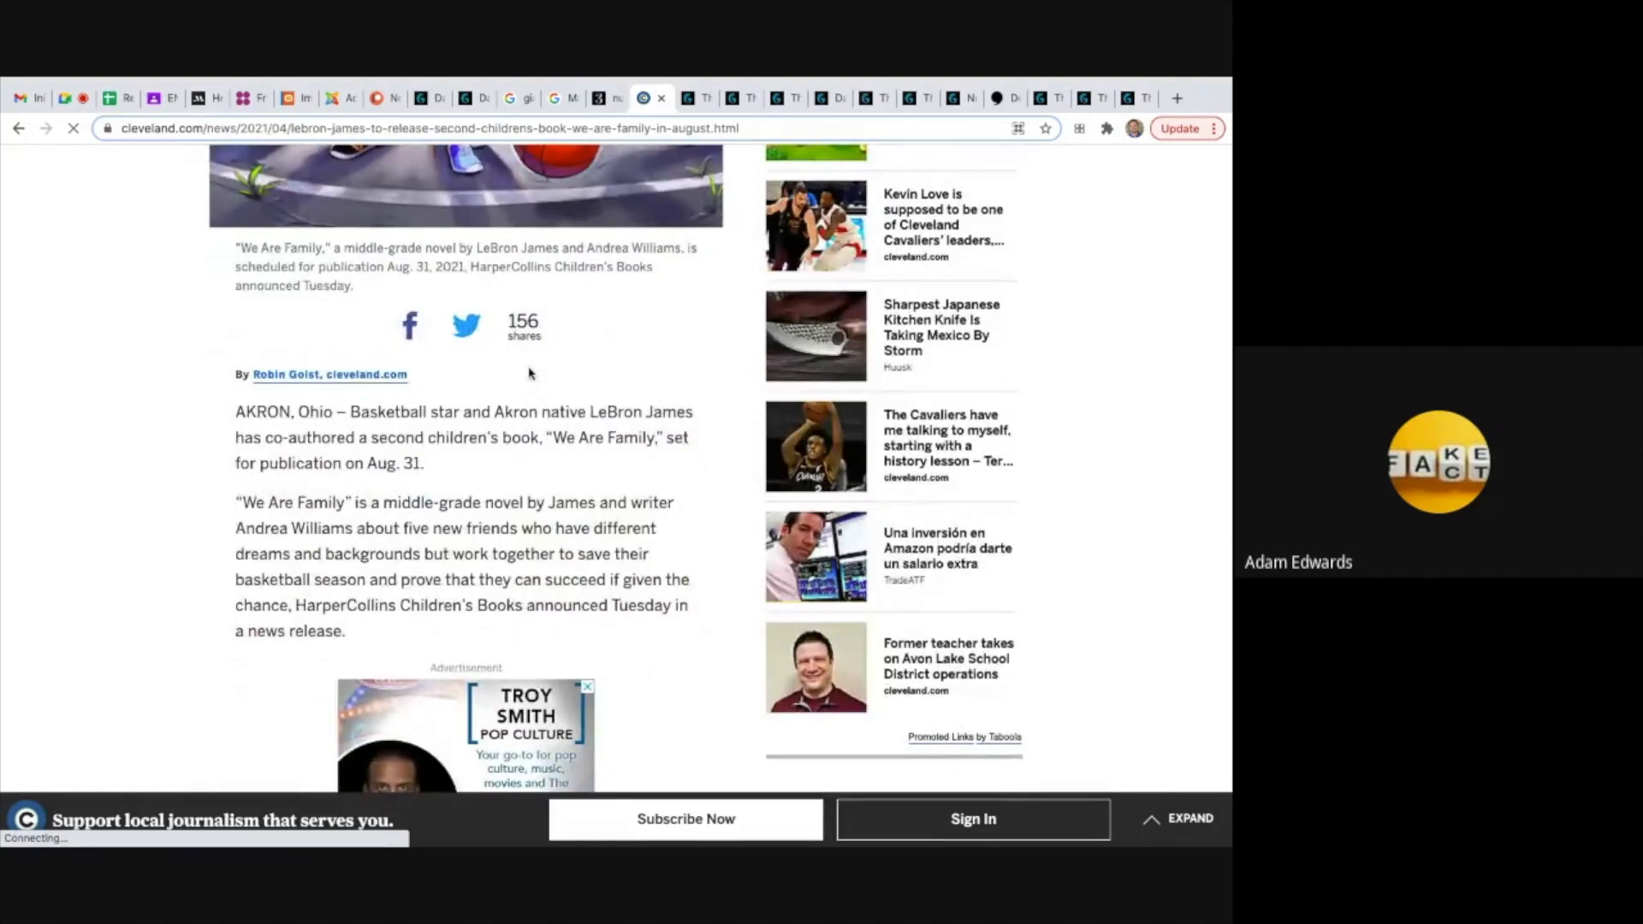
mouse_move(516, 379)
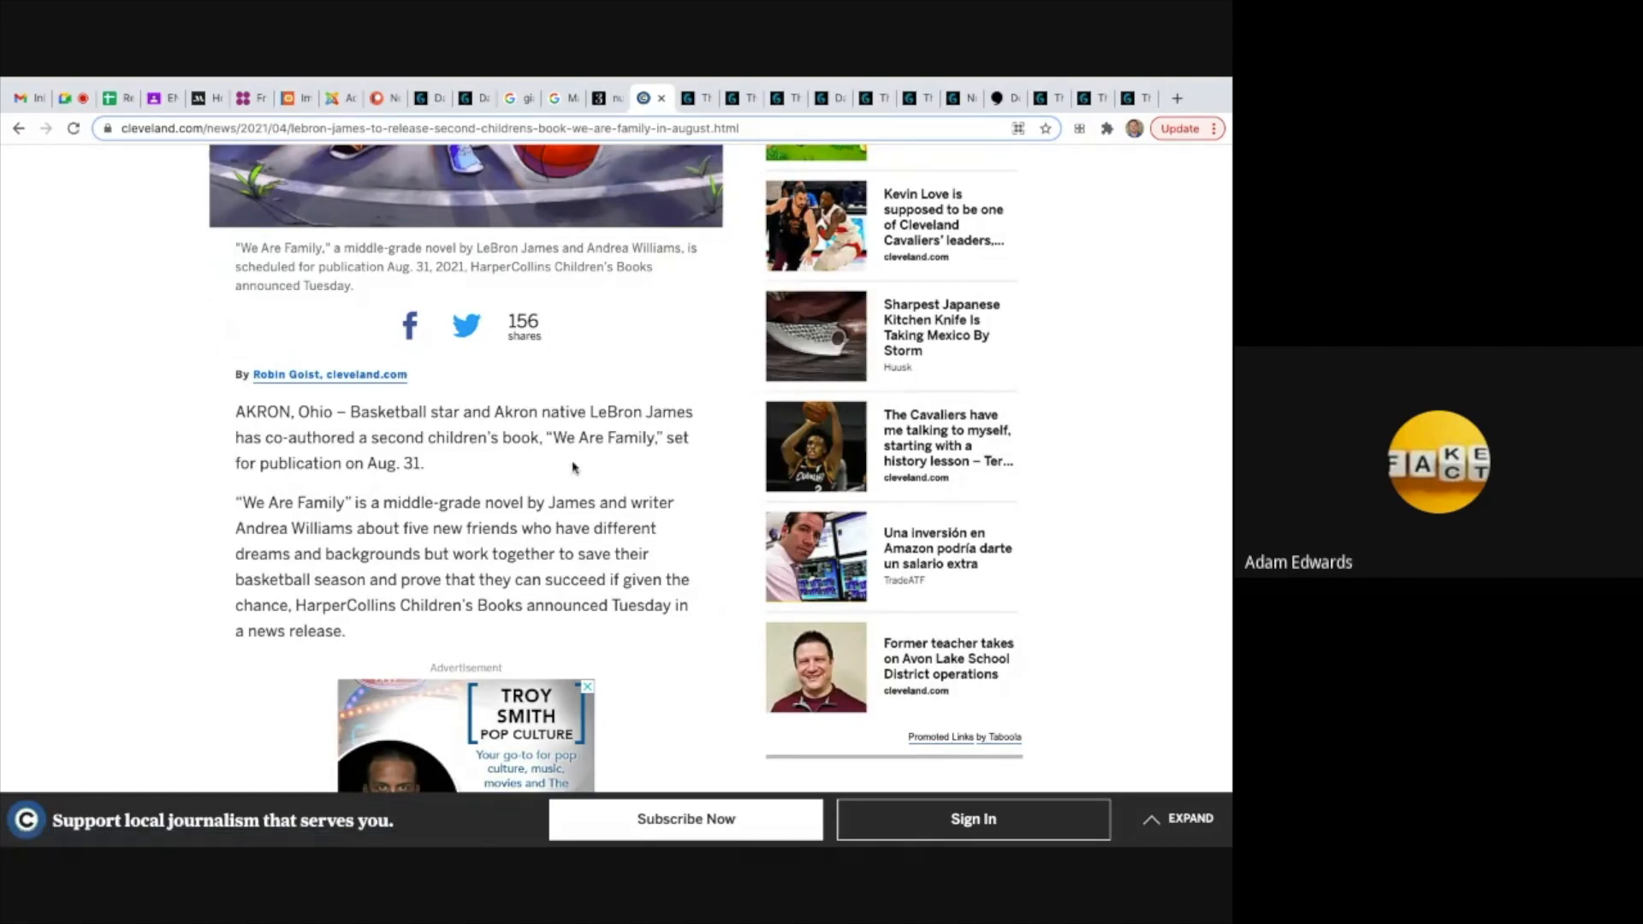
scroll(down, 3)
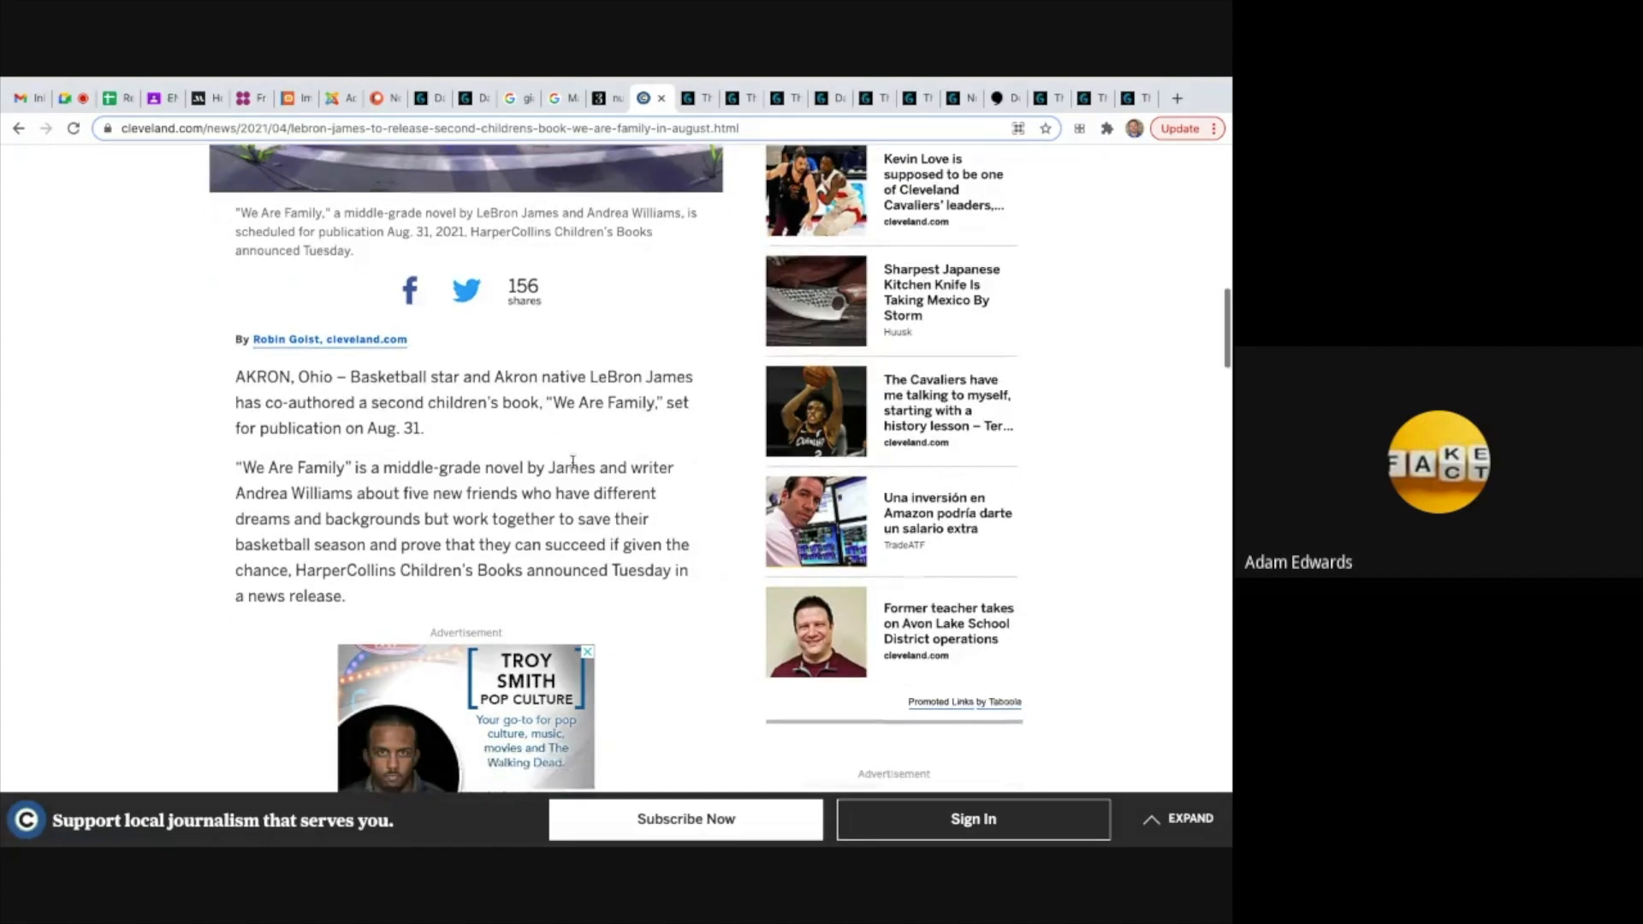
scroll(down, 3)
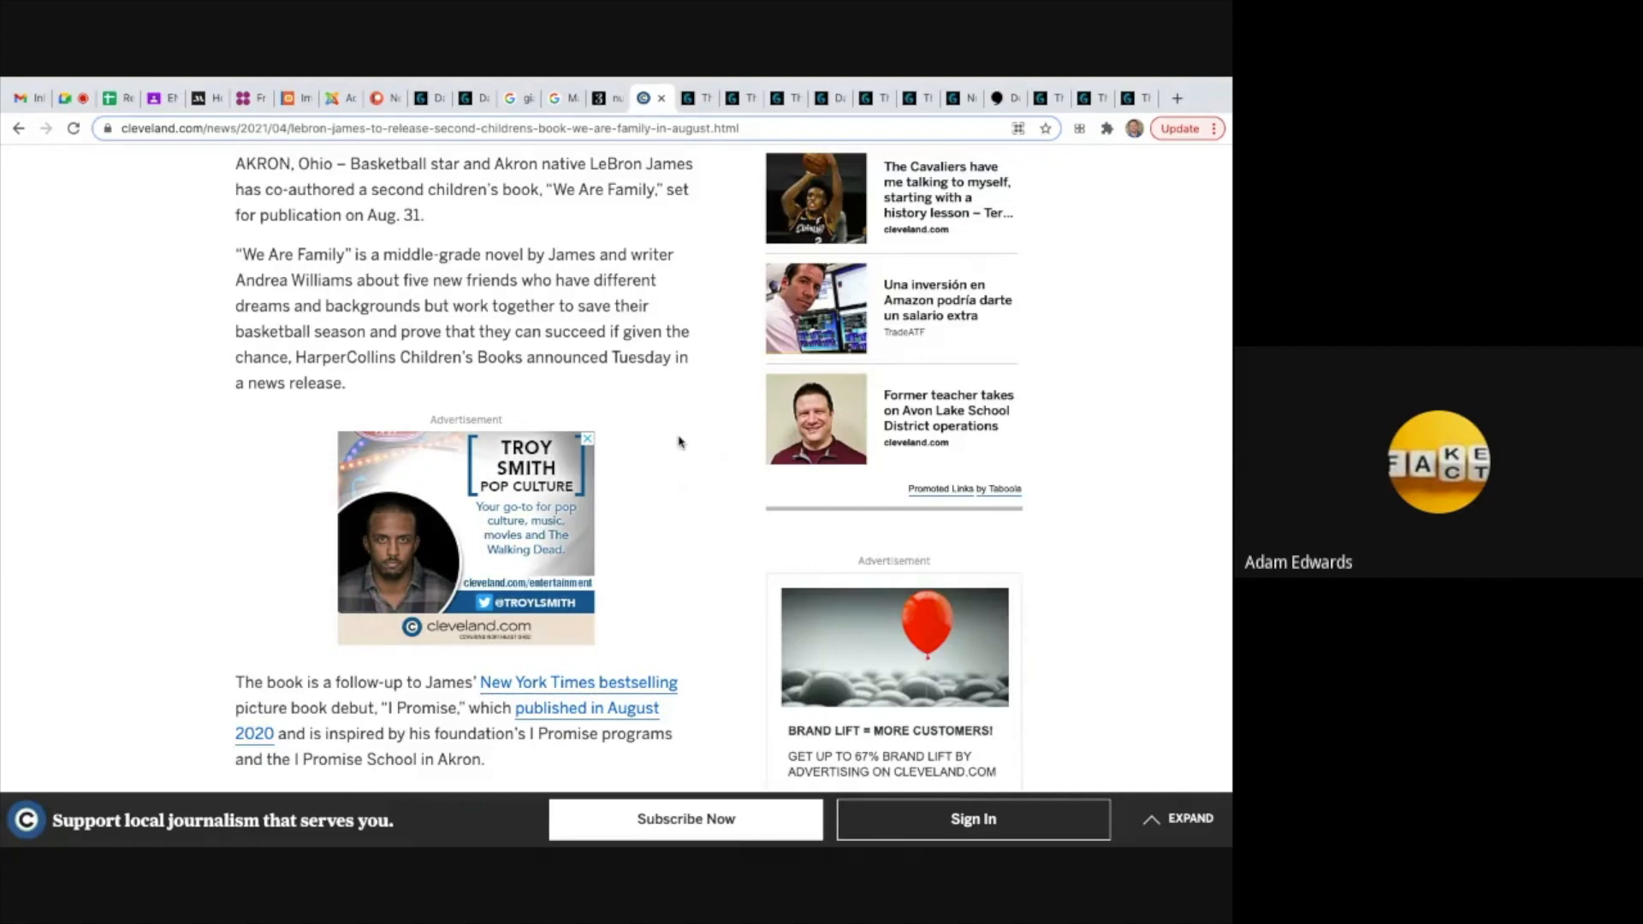
scroll(down, 3)
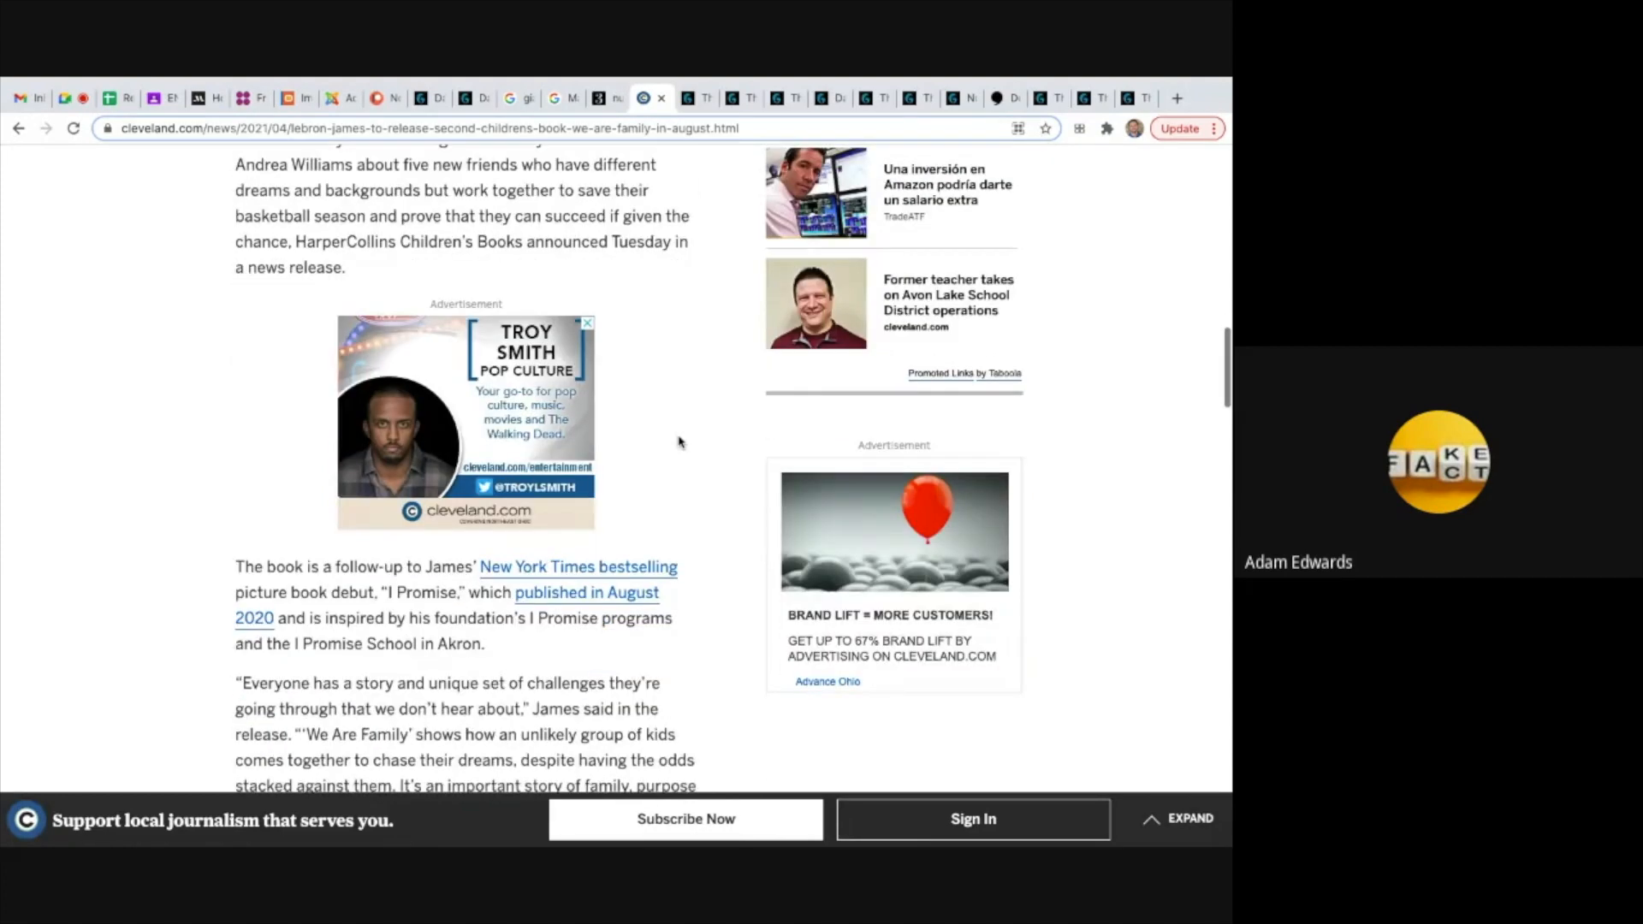
scroll(down, 3)
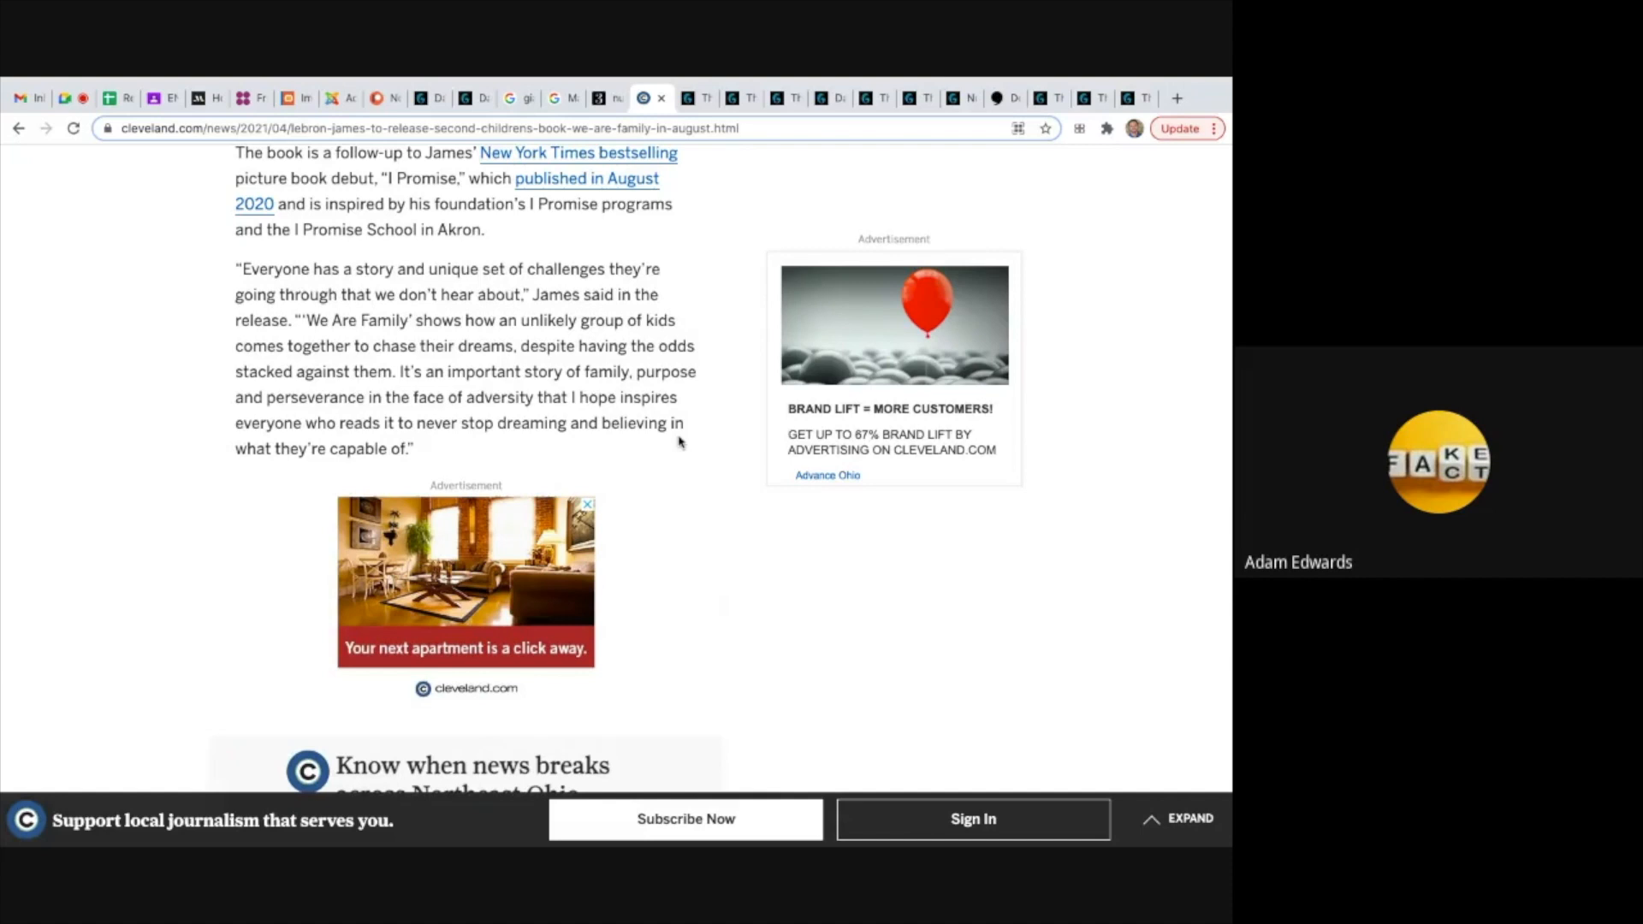
mouse_move(677, 202)
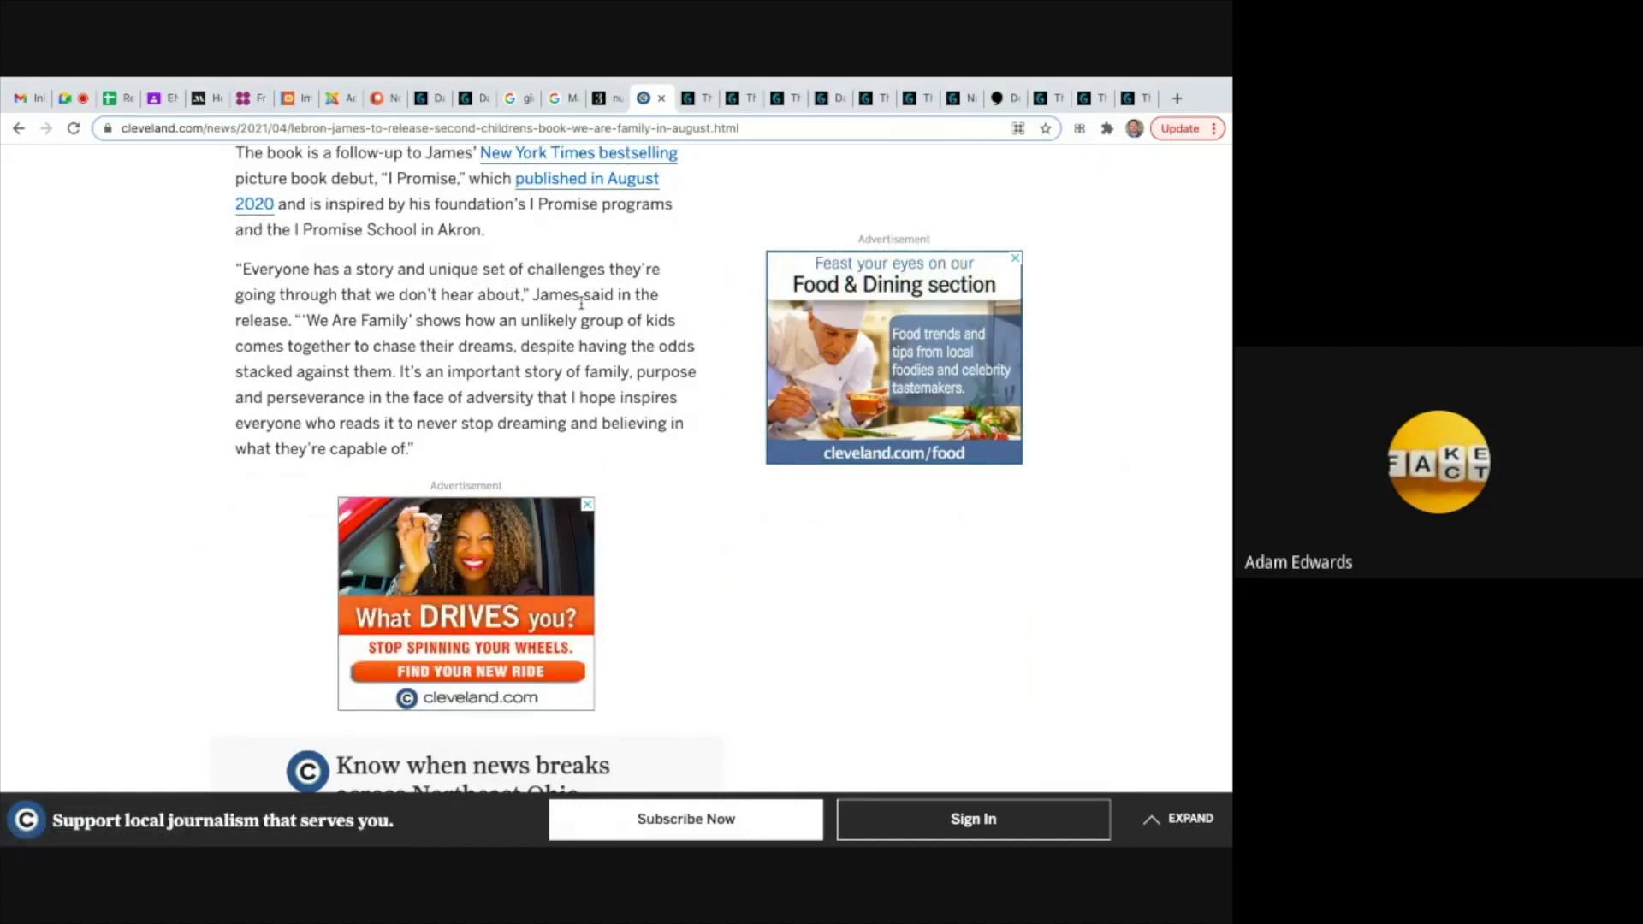
mouse_move(651, 389)
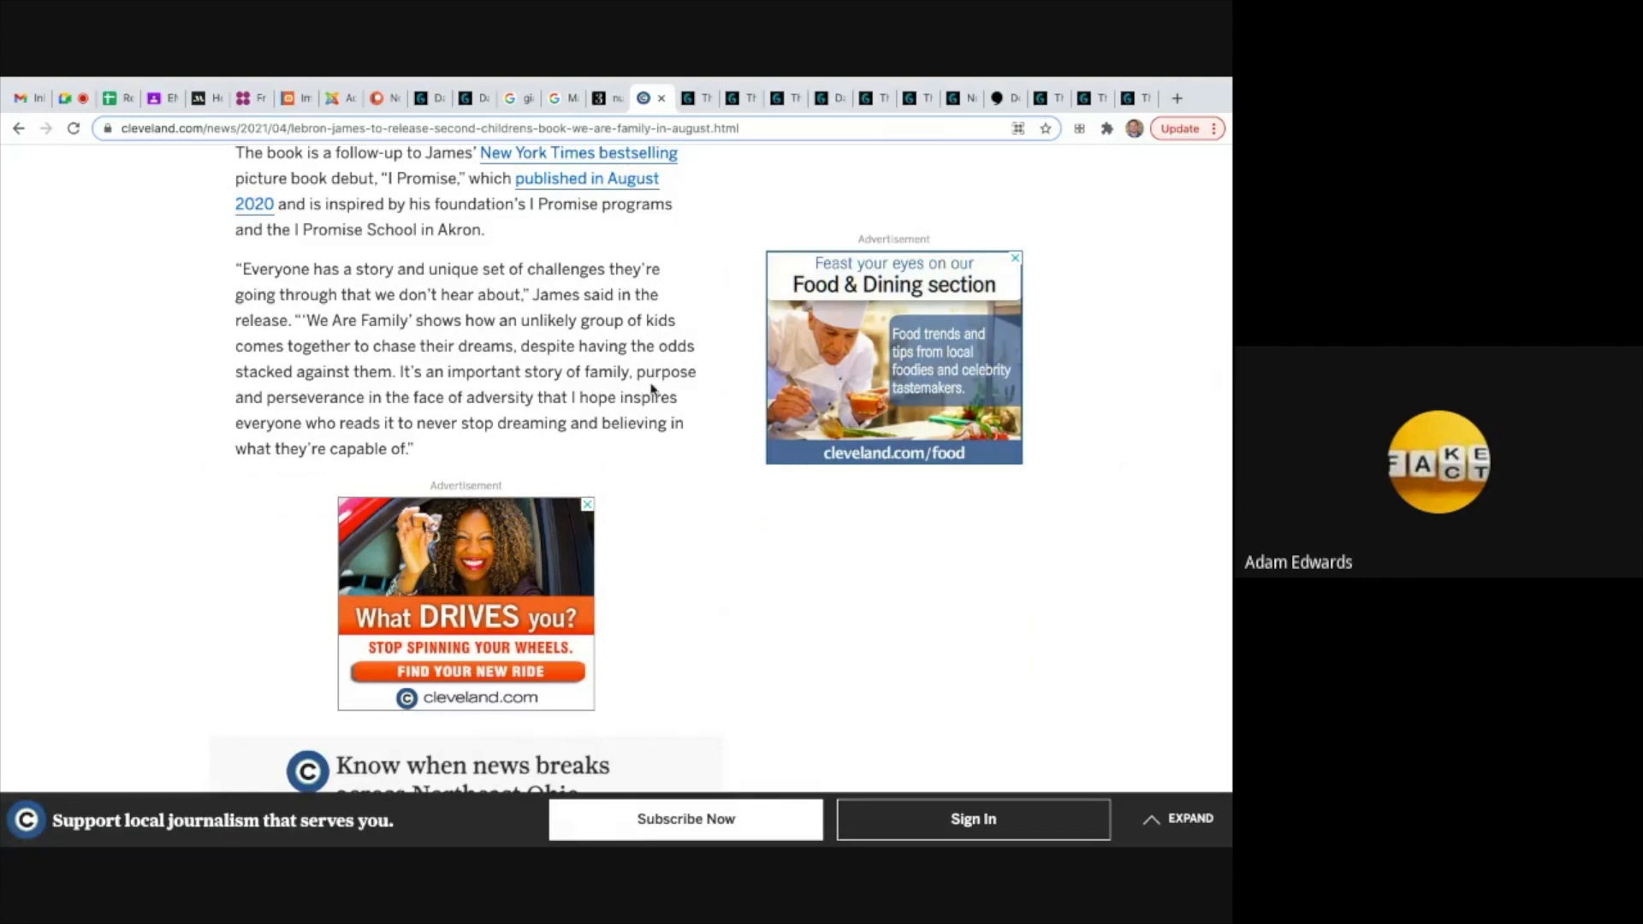
mouse_move(677, 458)
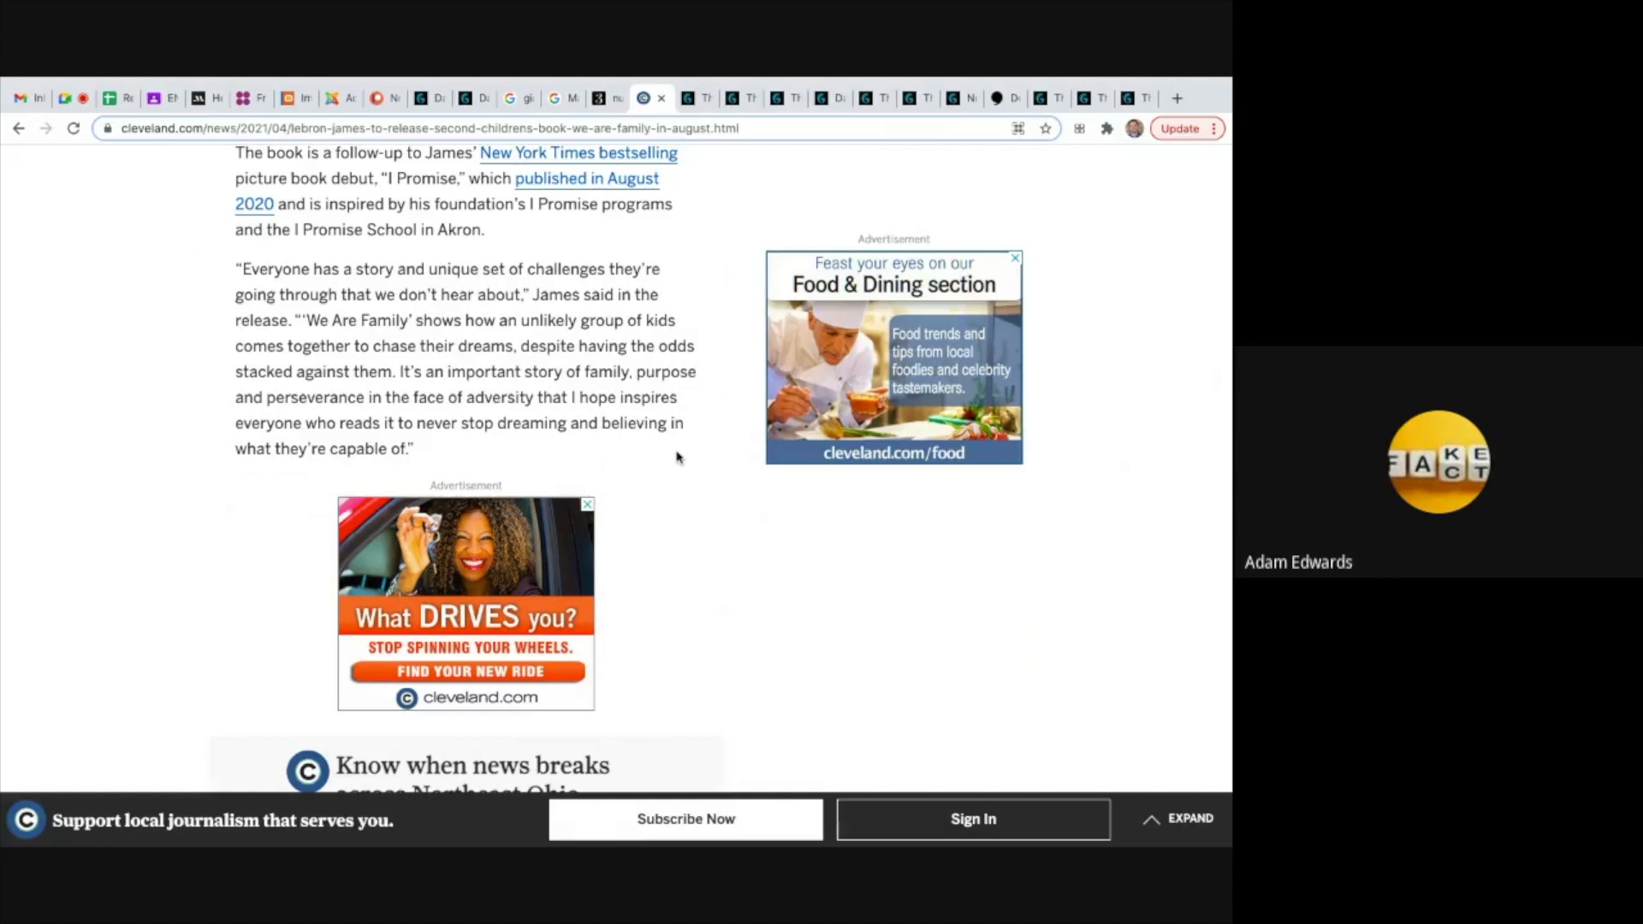
mouse_move(567, 361)
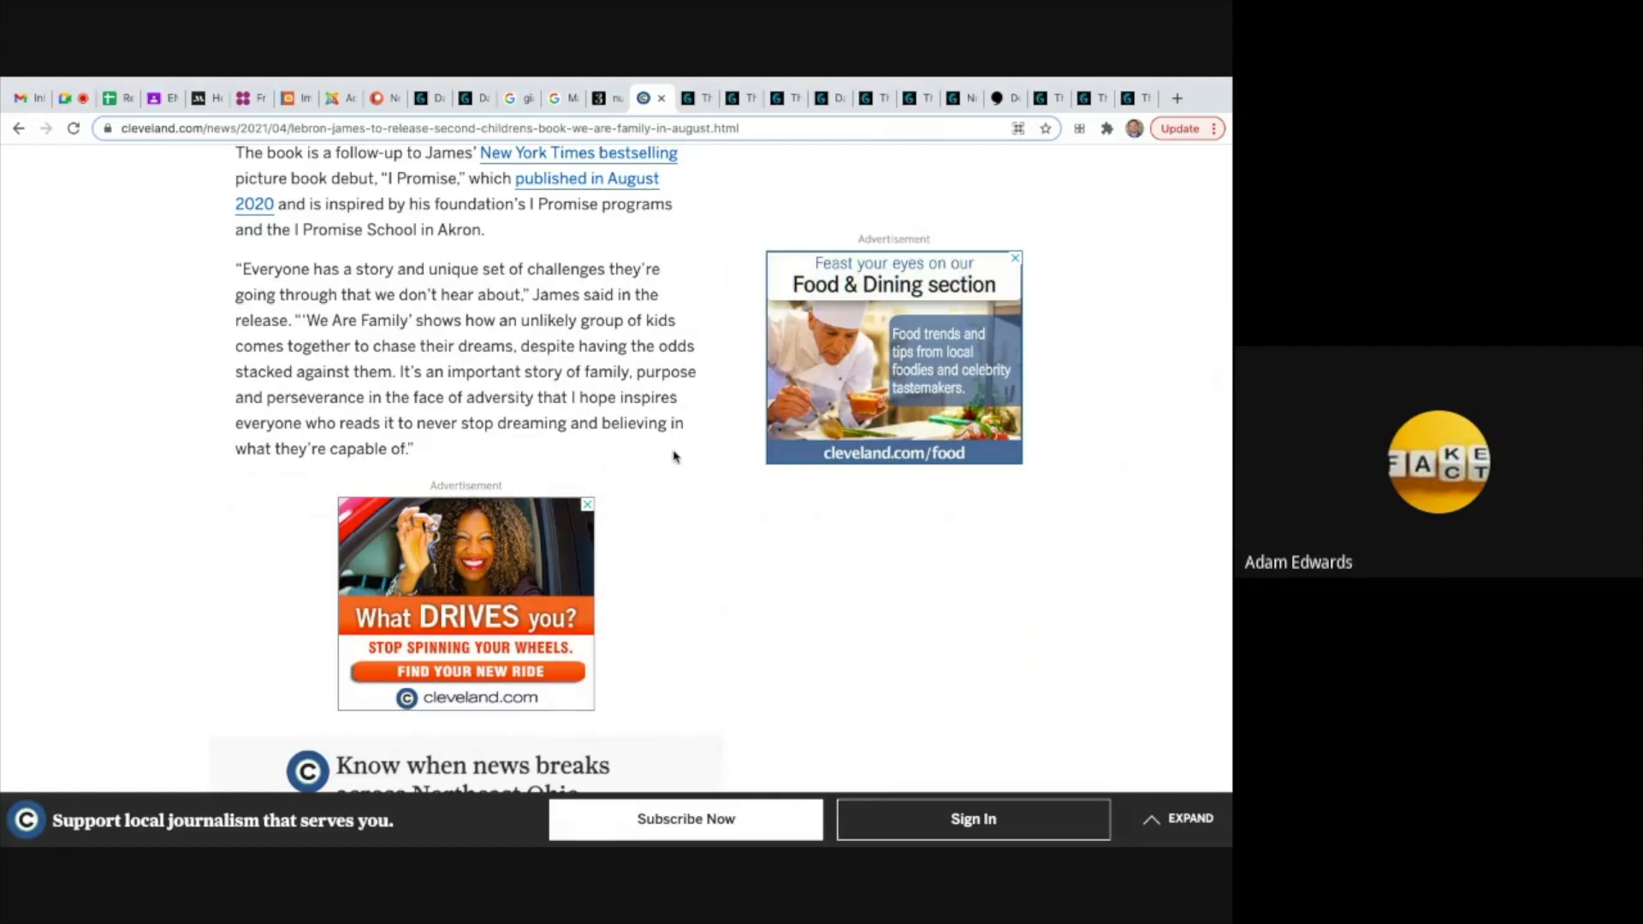
scroll(down, 3)
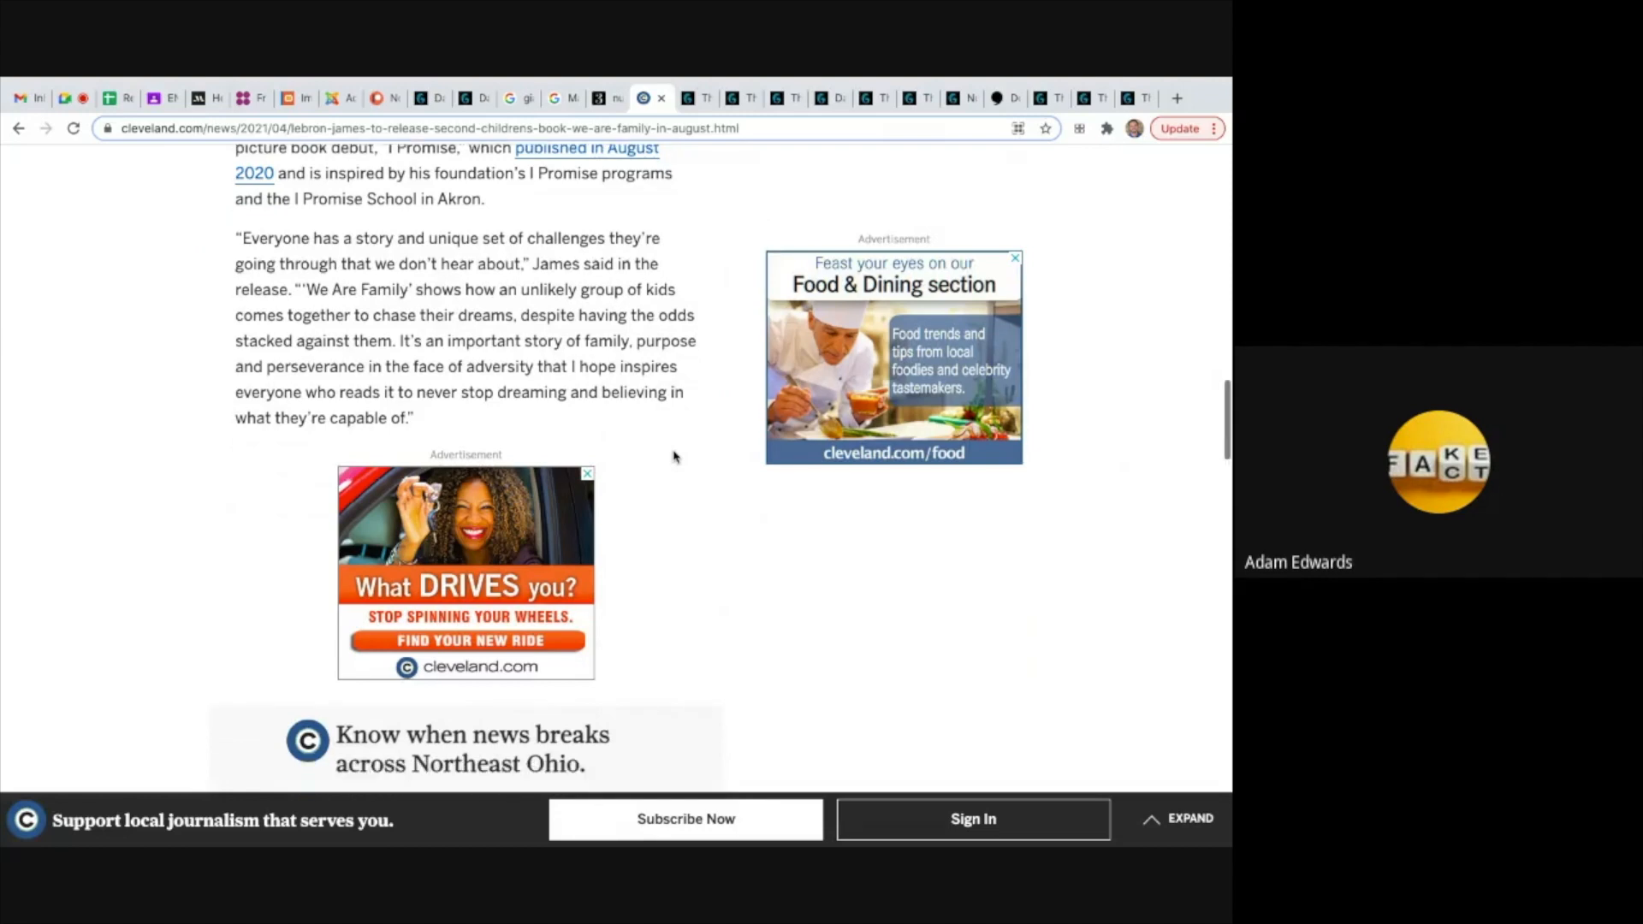
scroll(down, 3)
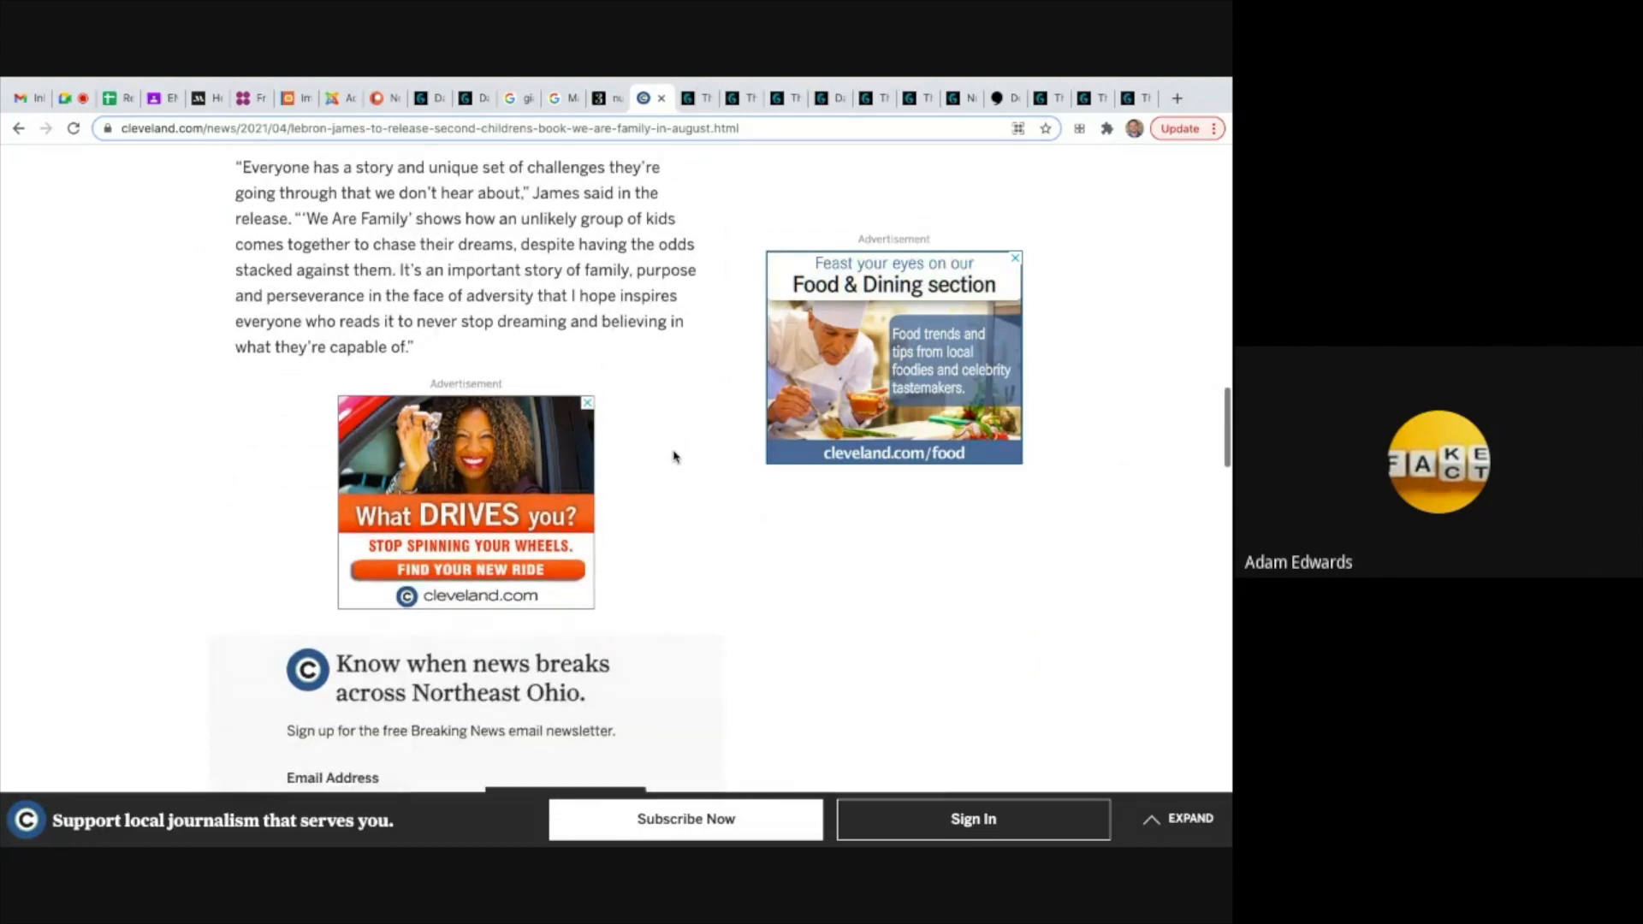
scroll(down, 3)
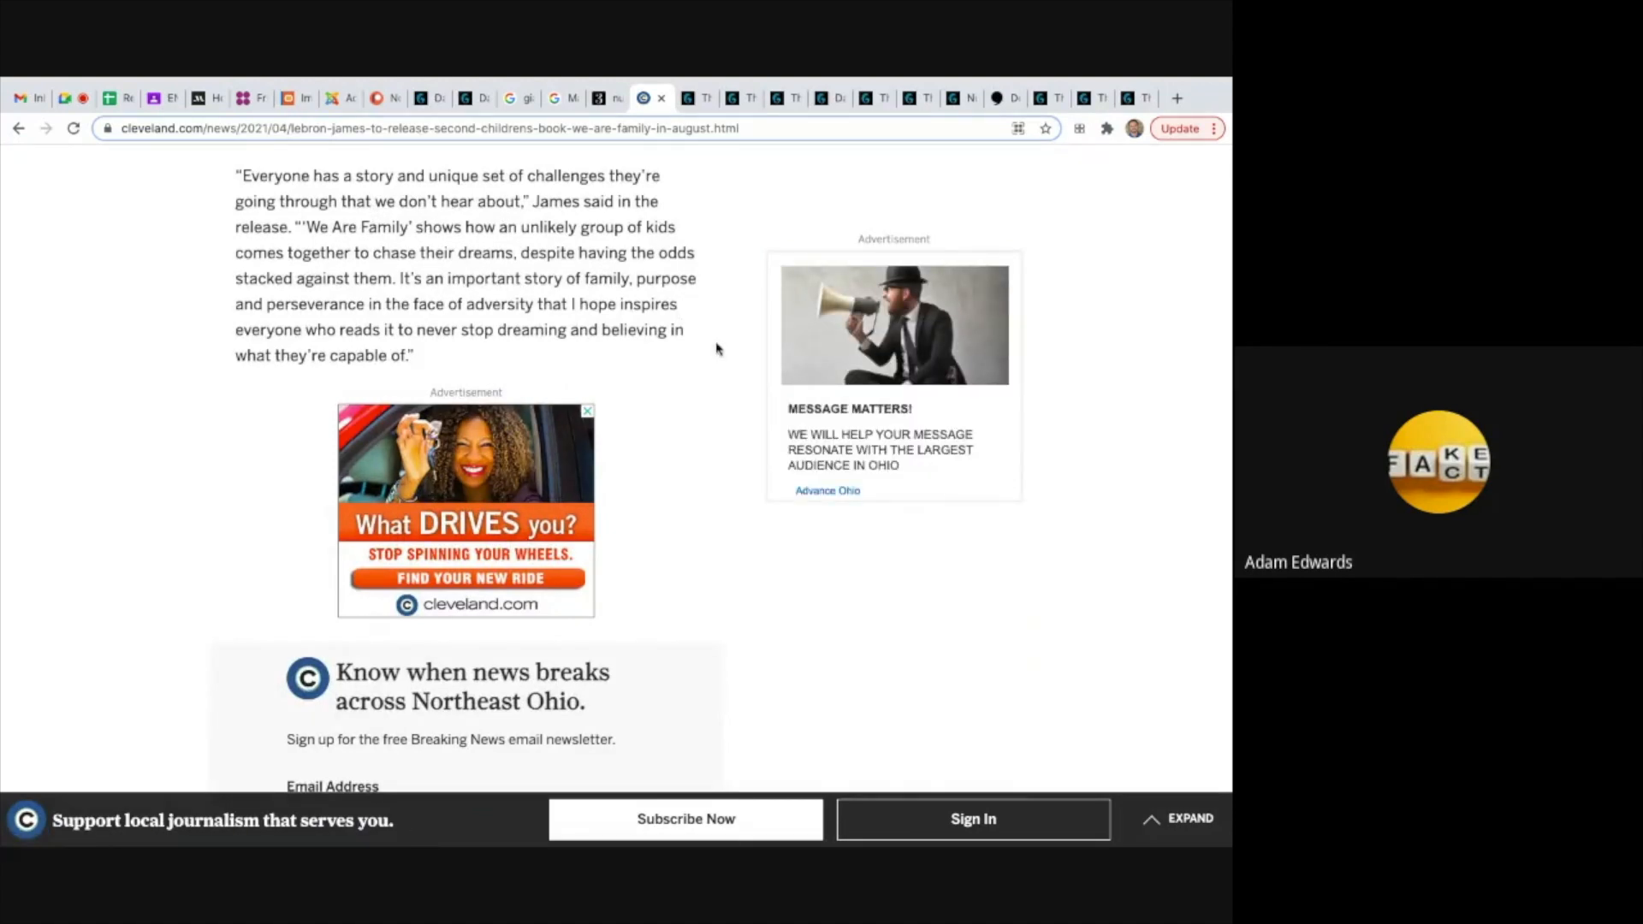
mouse_move(719, 386)
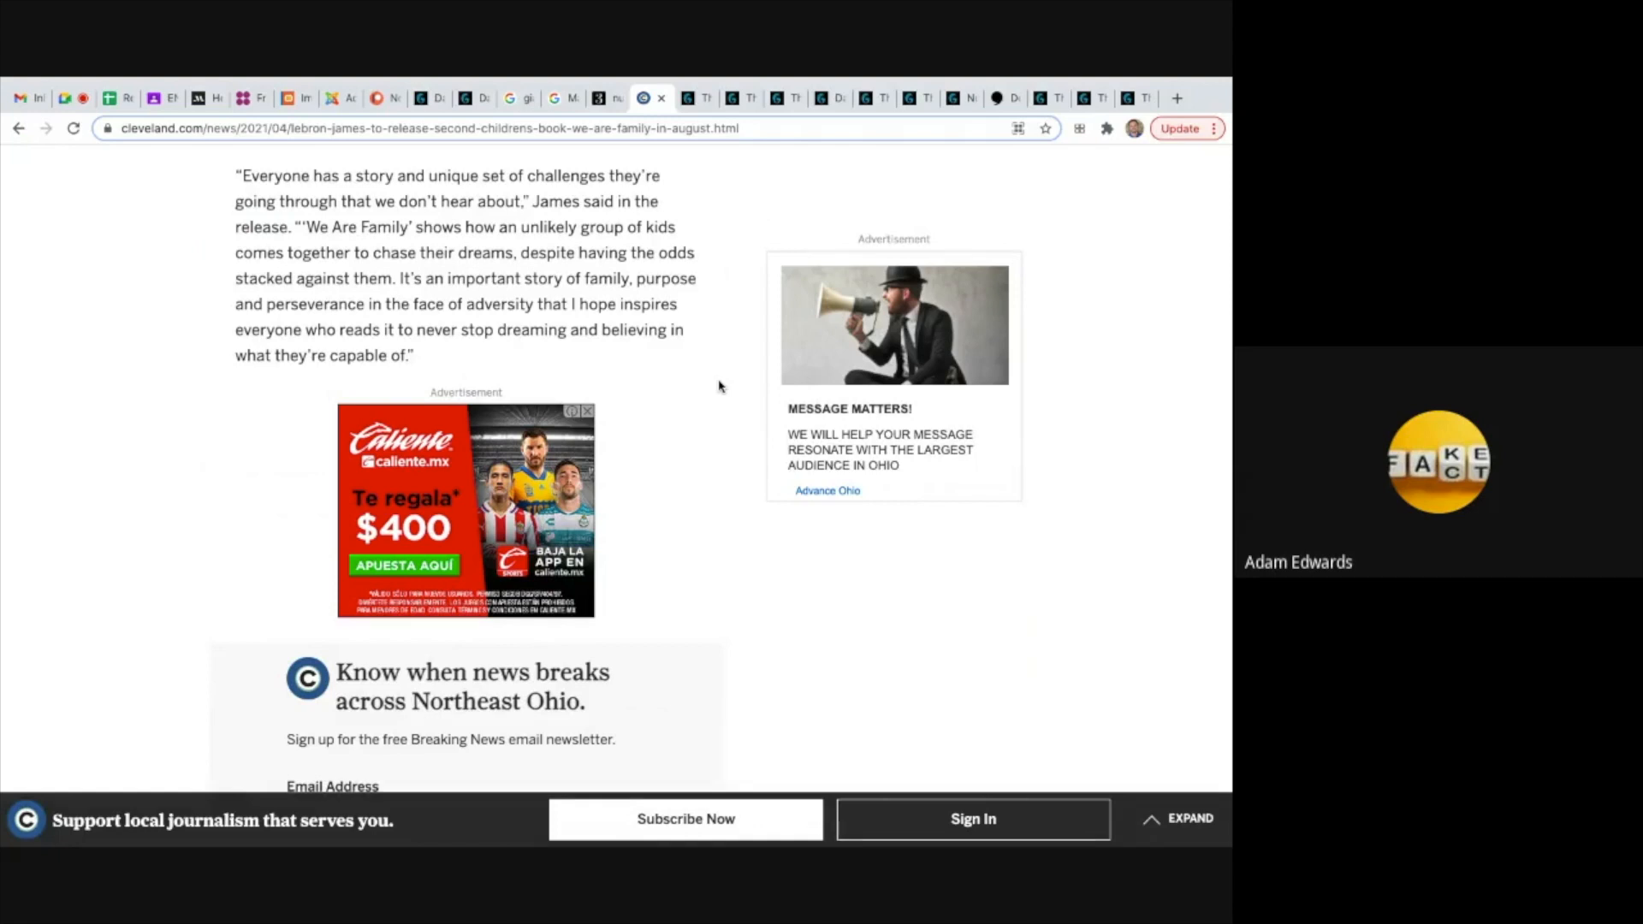
scroll(up, 3)
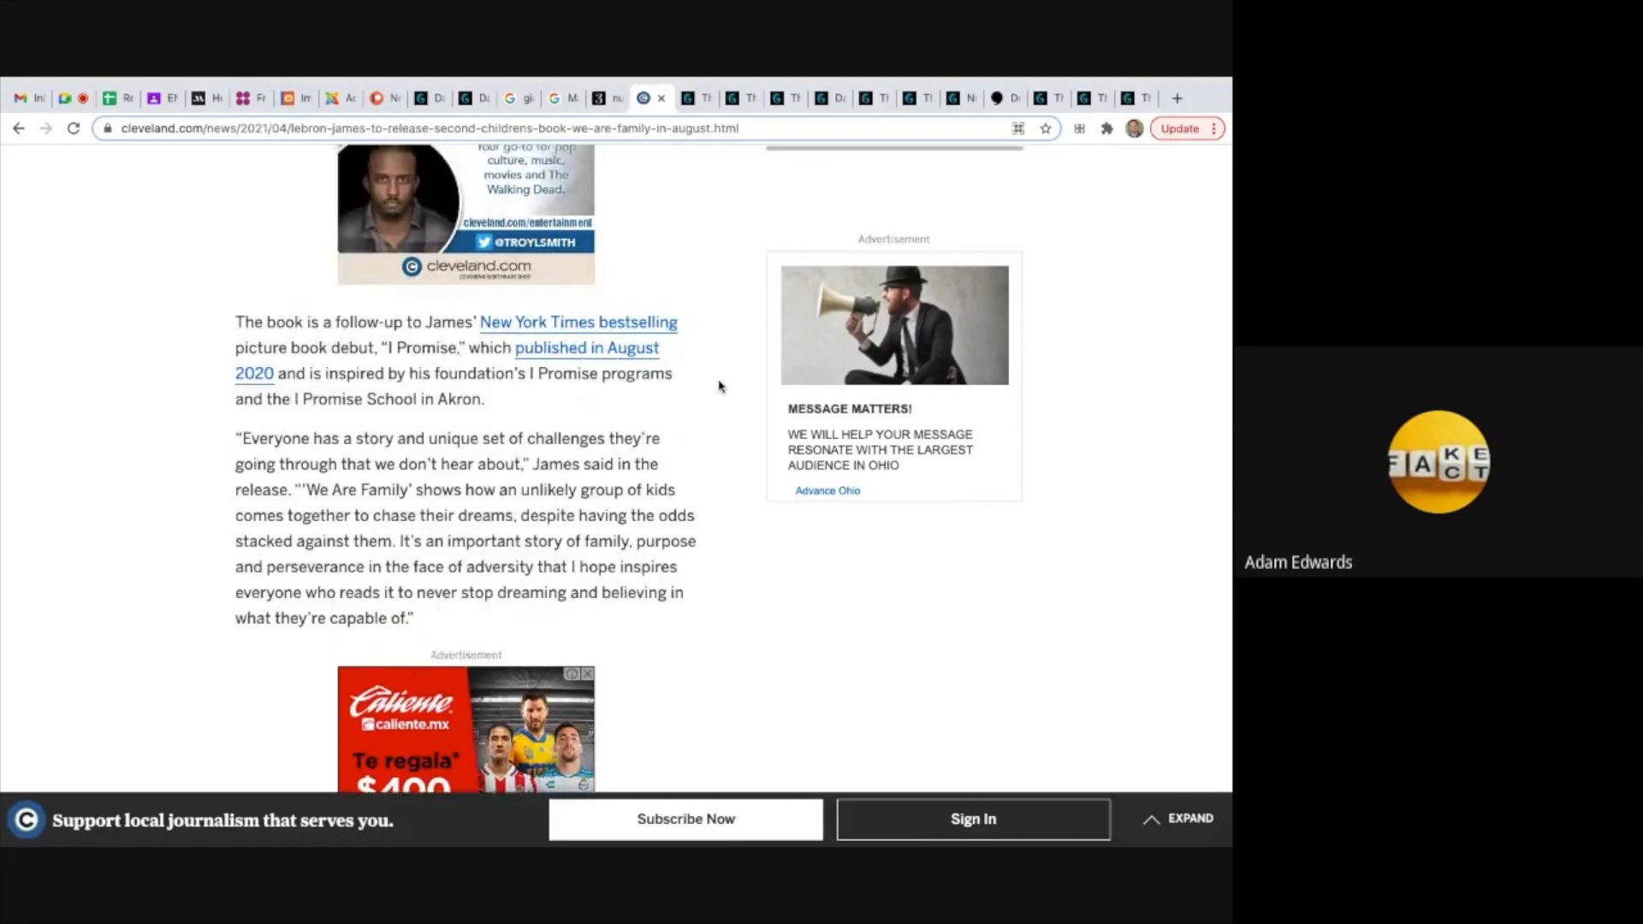
scroll(down, 3)
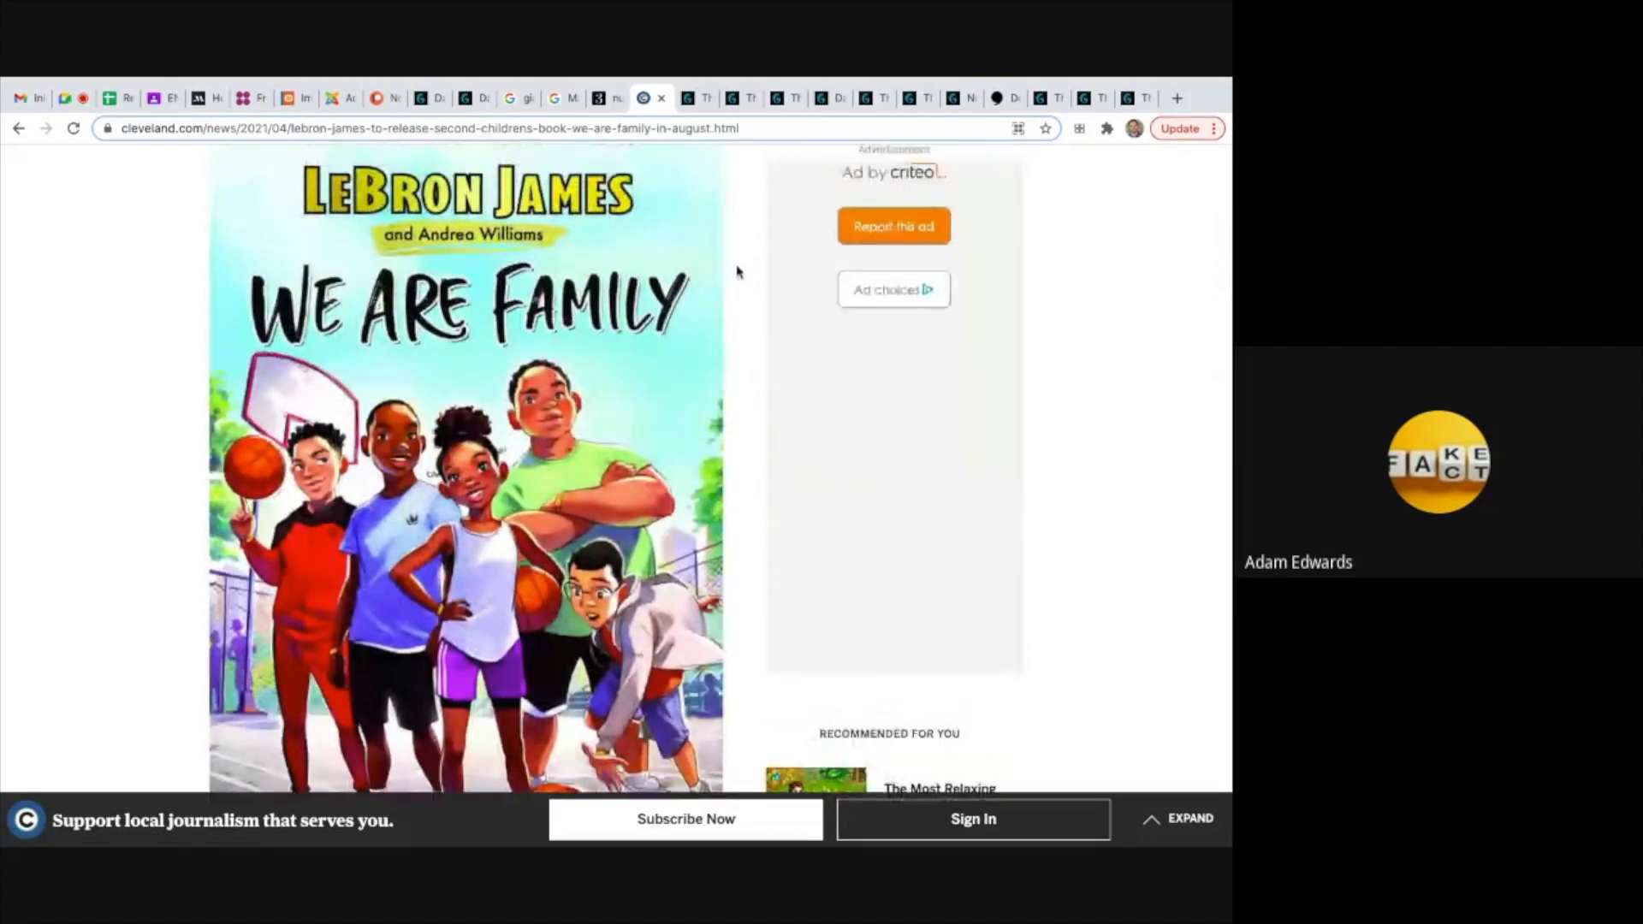
click(688, 97)
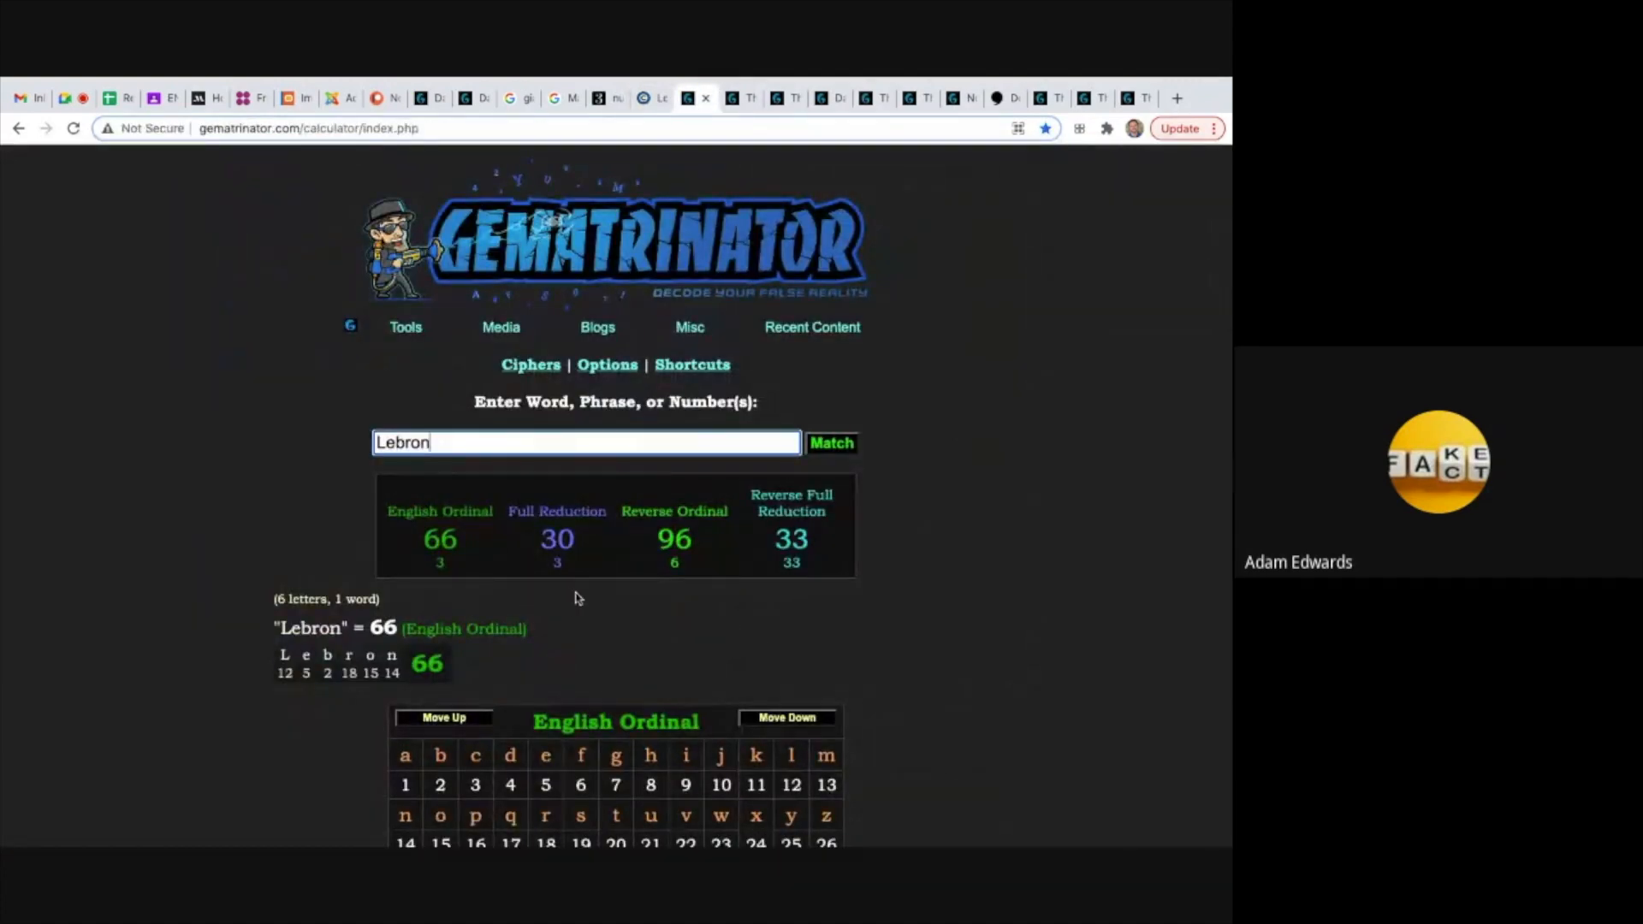
mouse_move(931, 556)
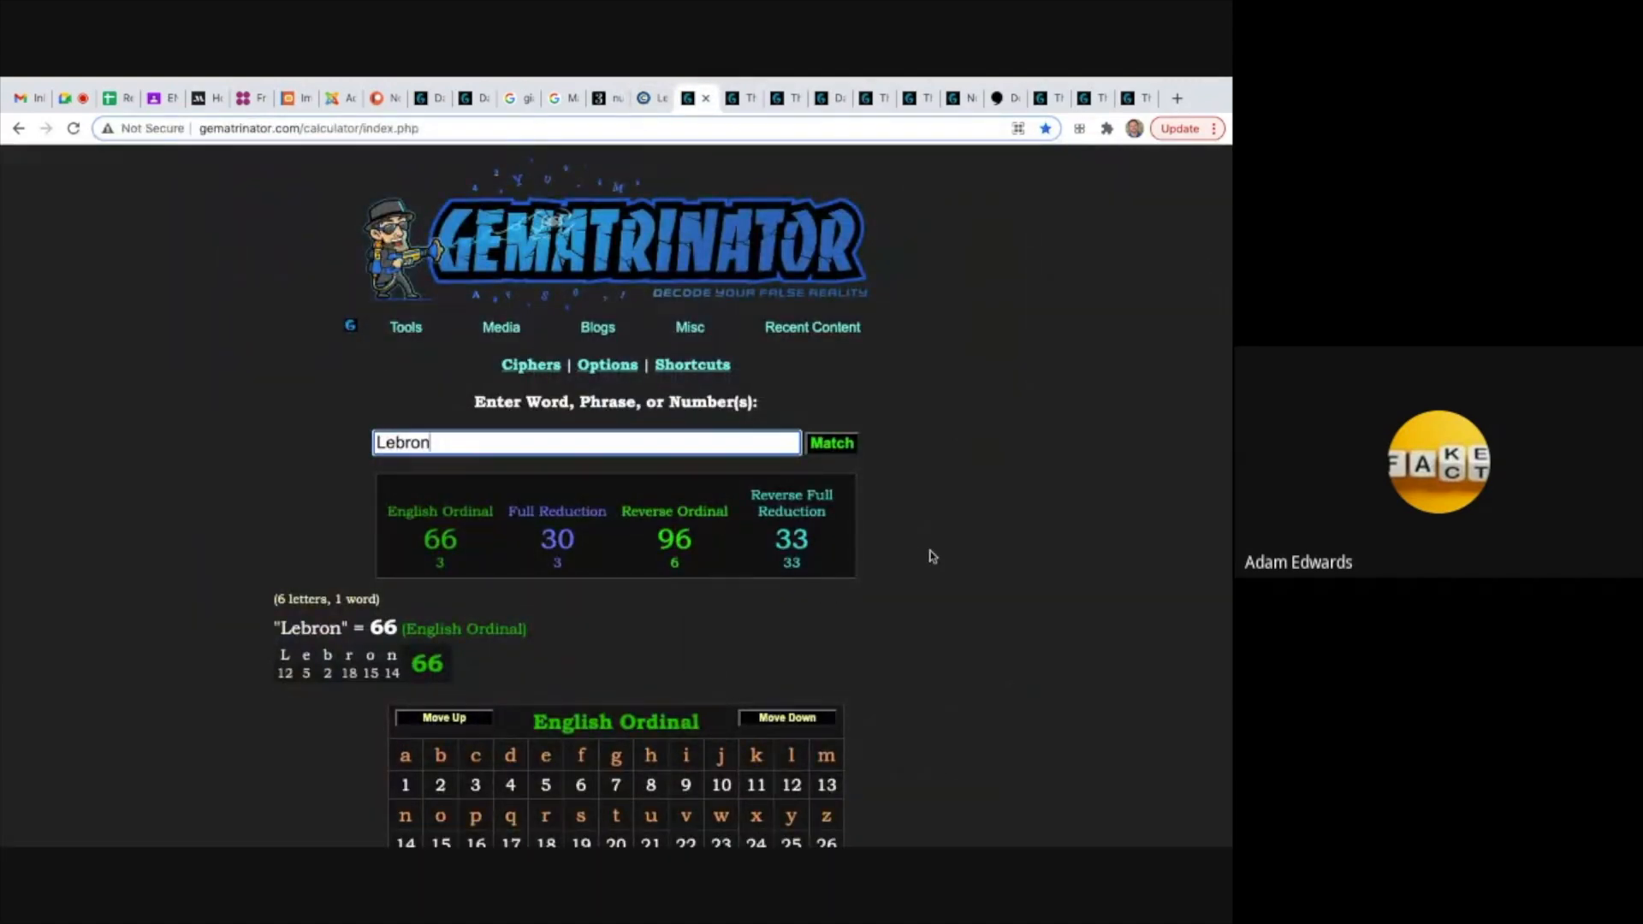
mouse_move(721, 113)
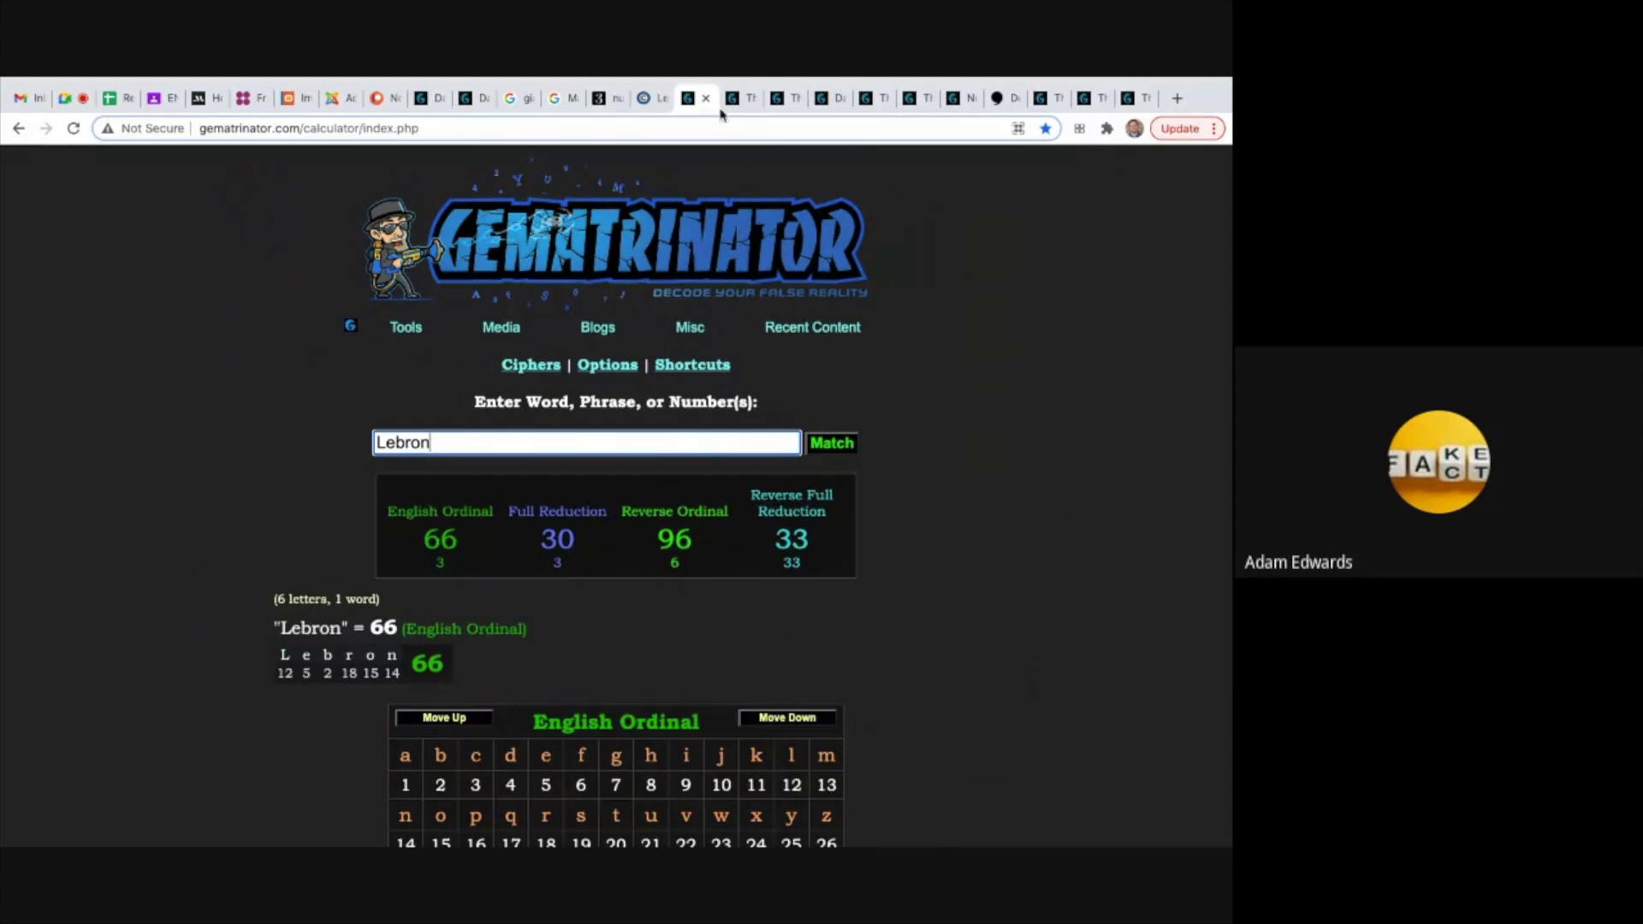
Review Family (66) and Lebron James (114), then show the Aug 31–Dec 30, 2021 date span.
text(Family)
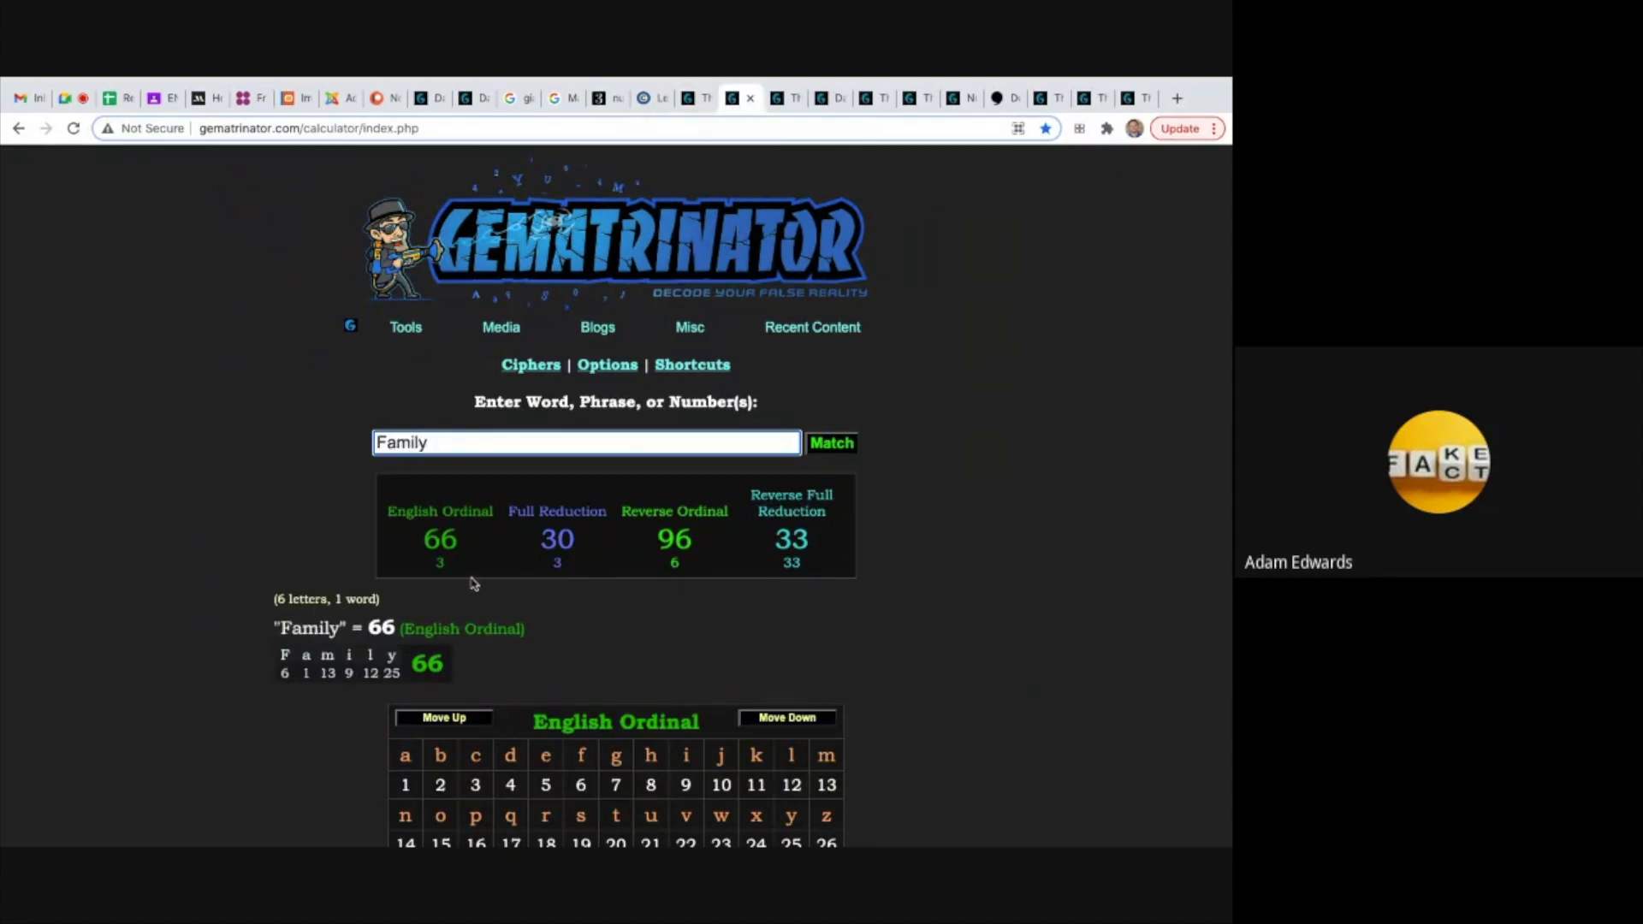
mouse_move(766, 597)
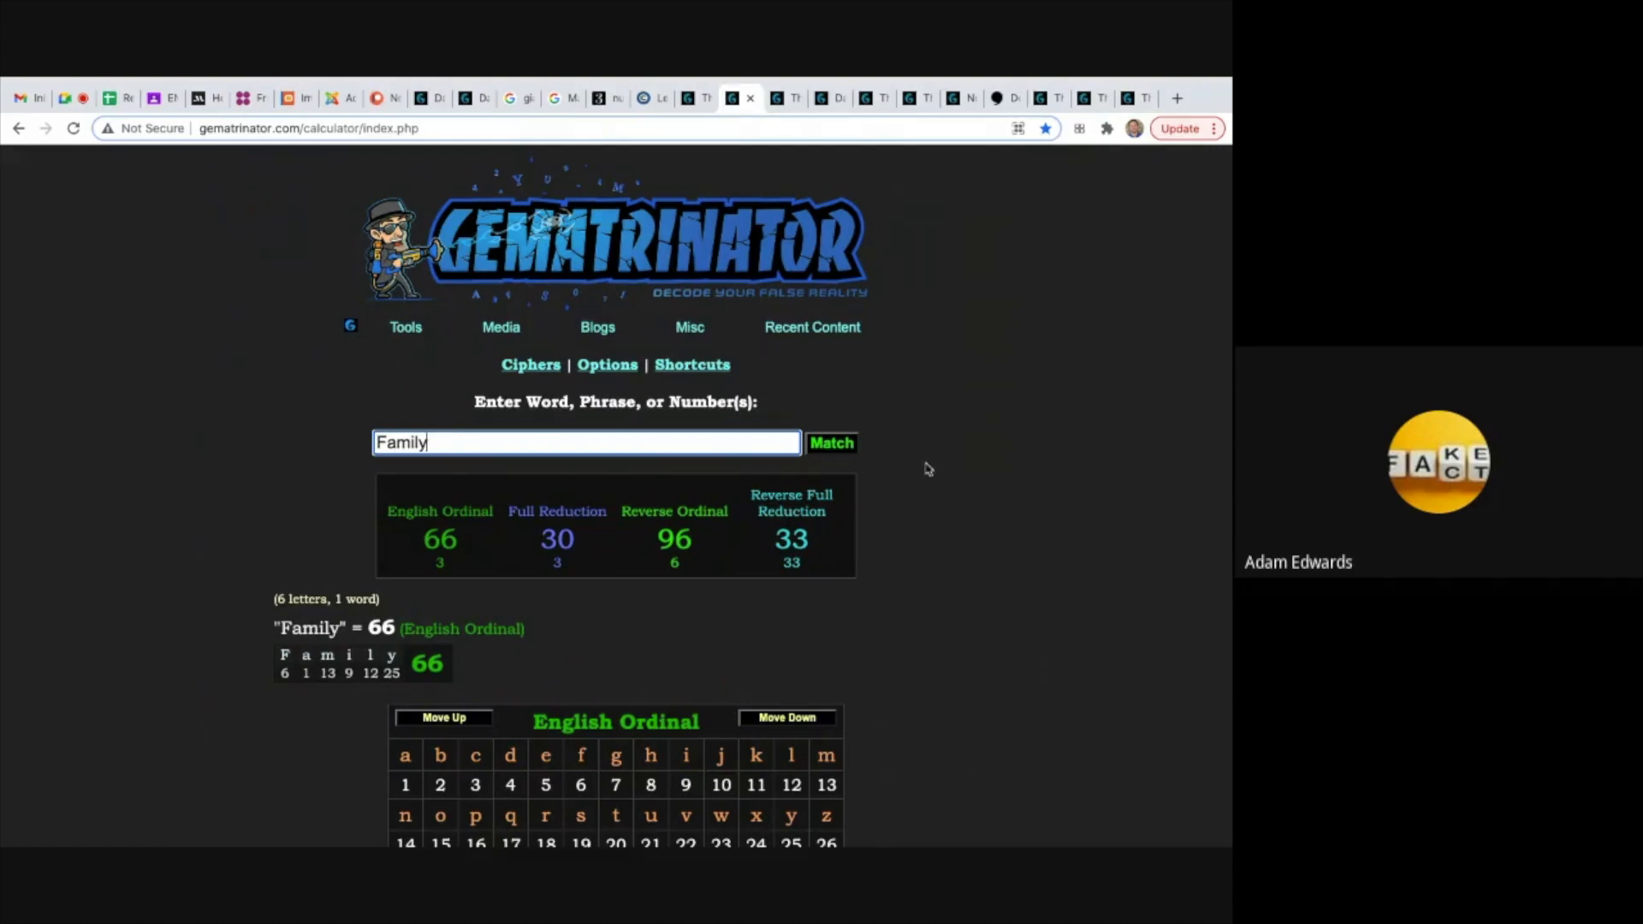
text(Lebron James)
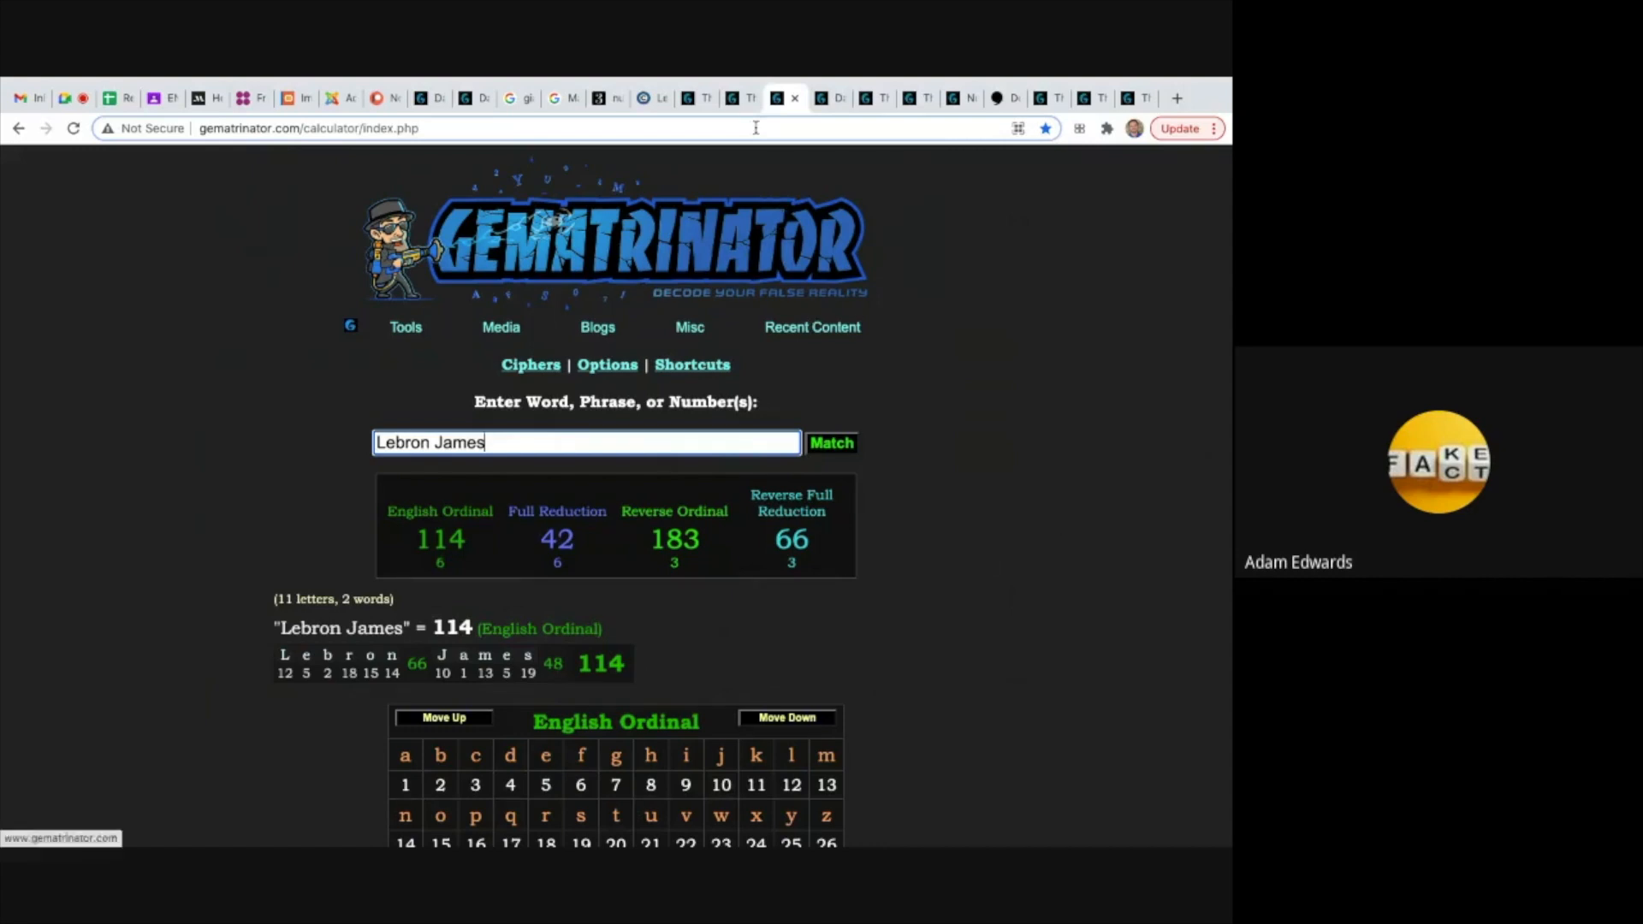
text(Family)
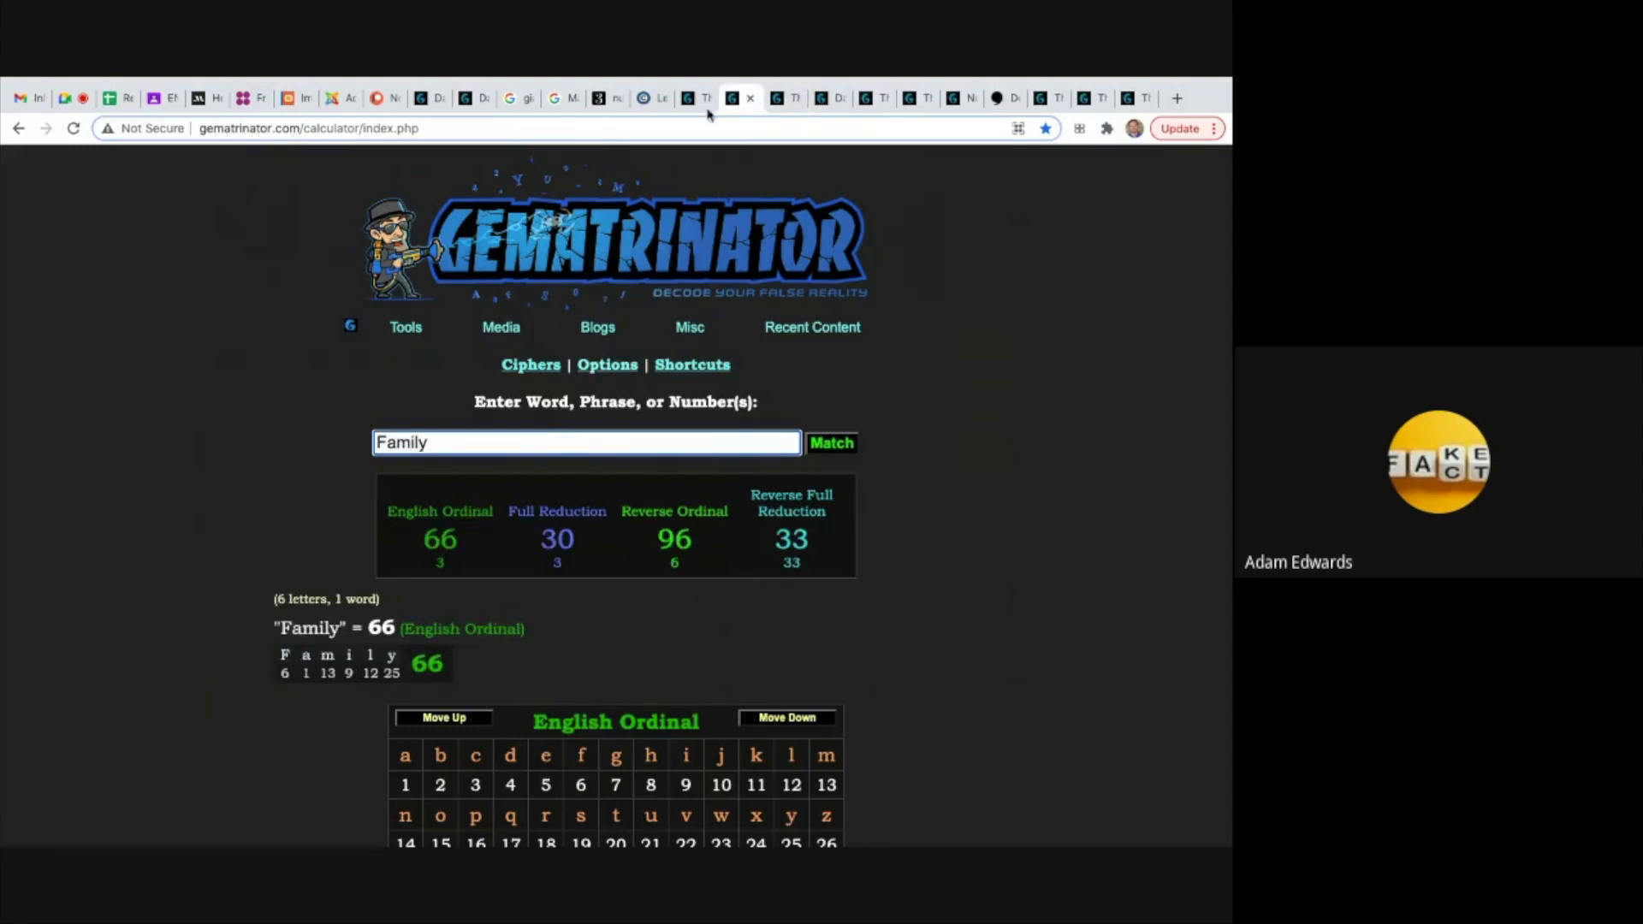
text(Lebron)
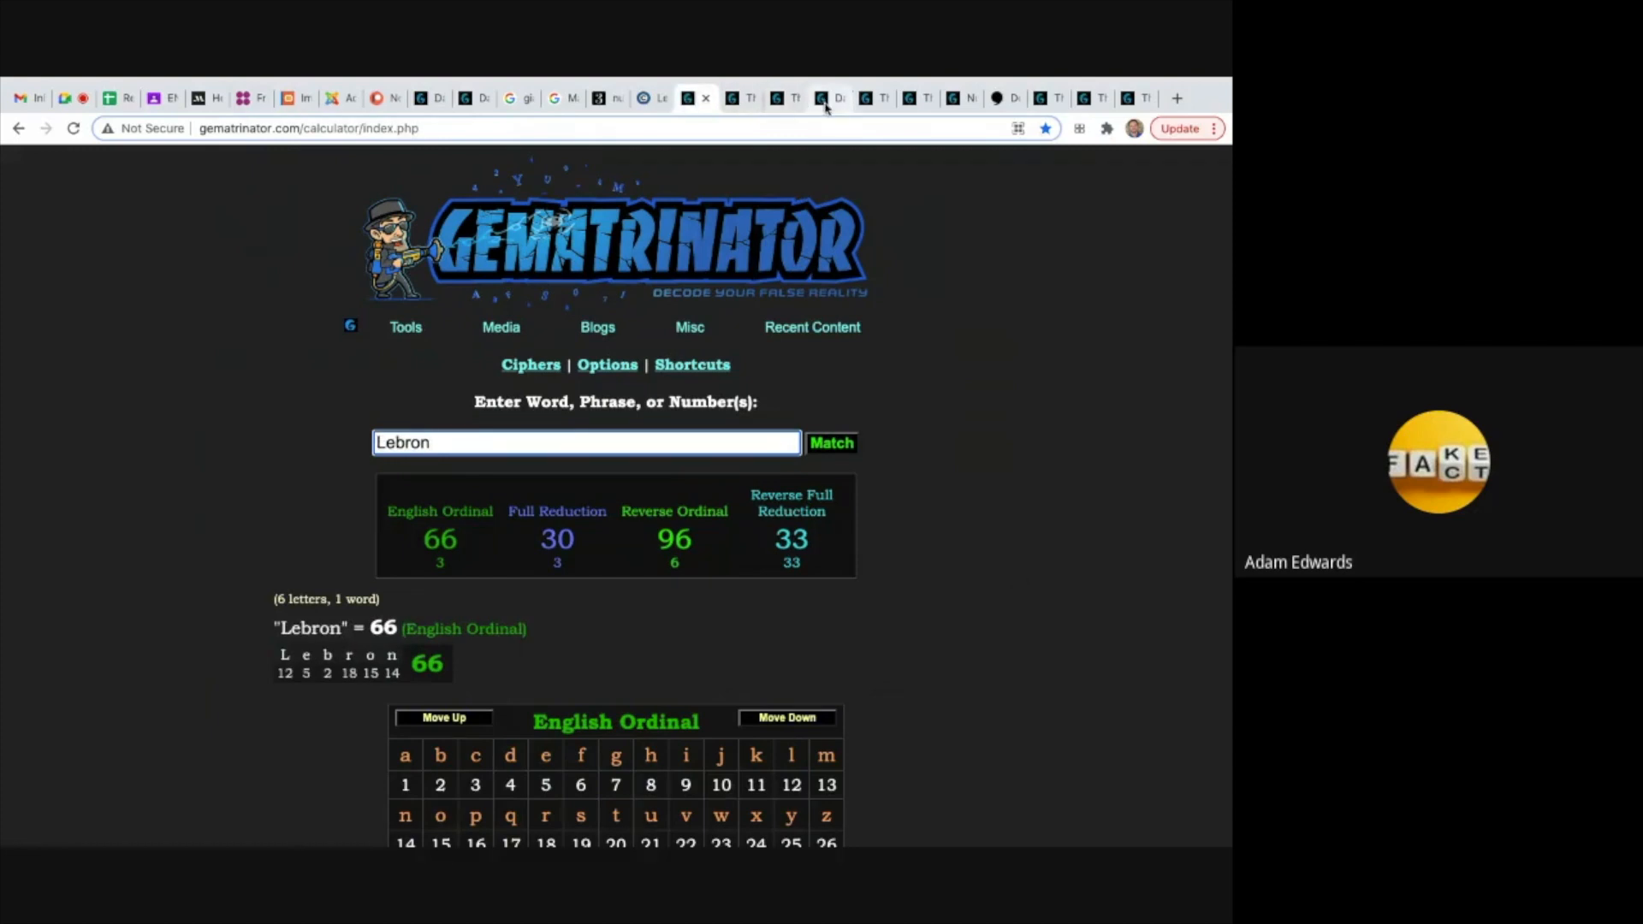
click(828, 98)
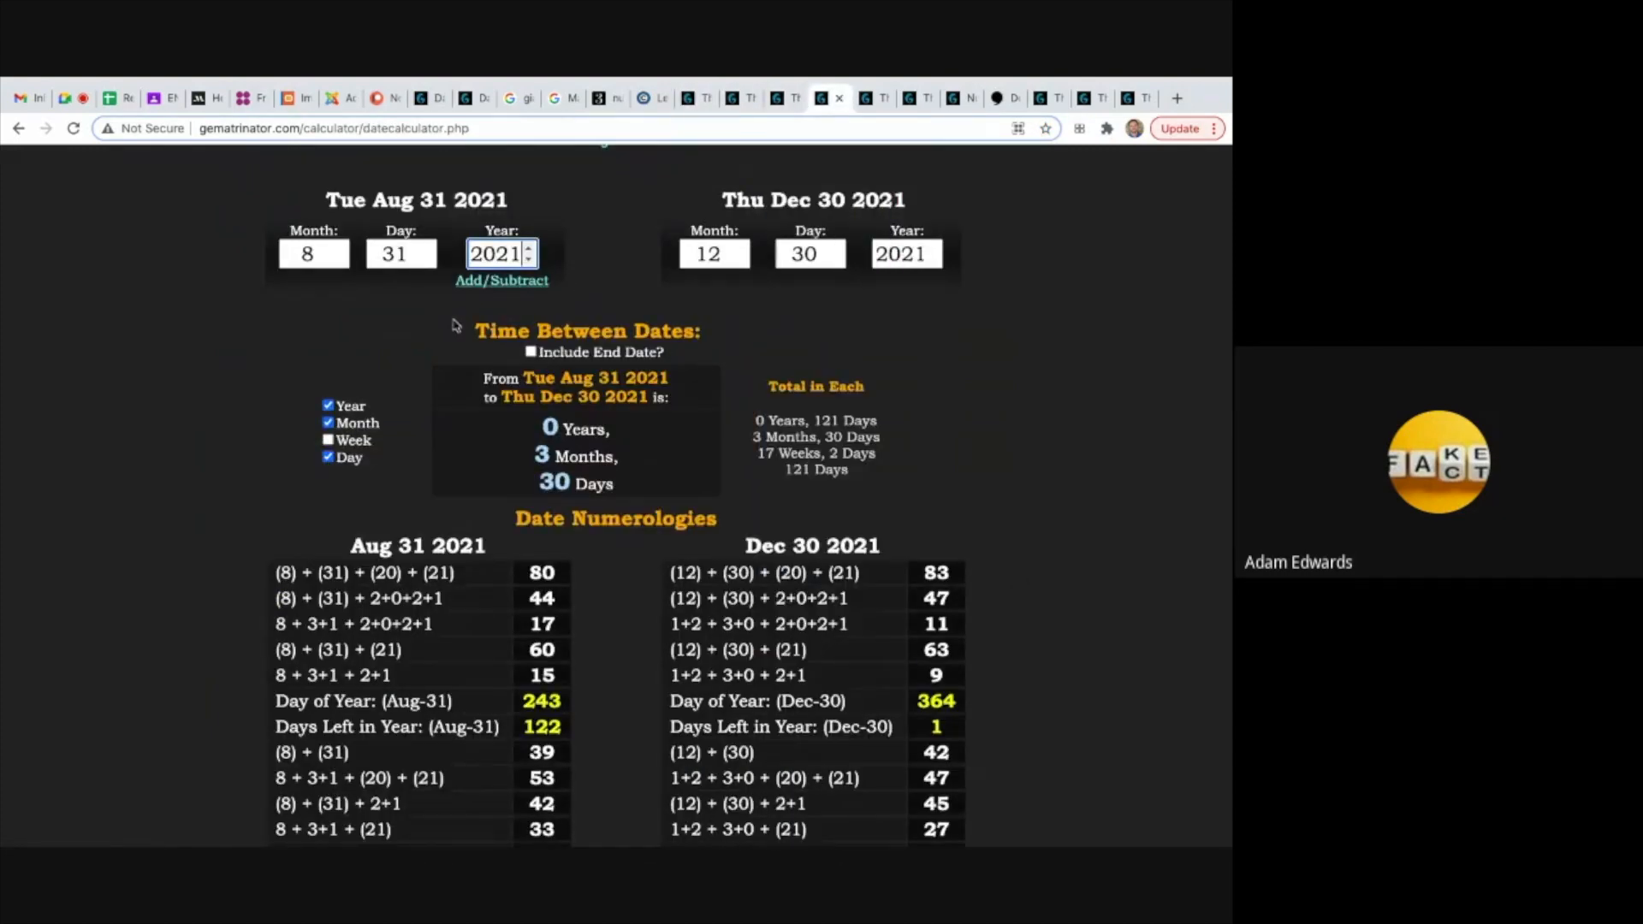
Scroll the 121-day date result, then return to Lebron's 66 / 33 cipher results.
scroll(down, 3)
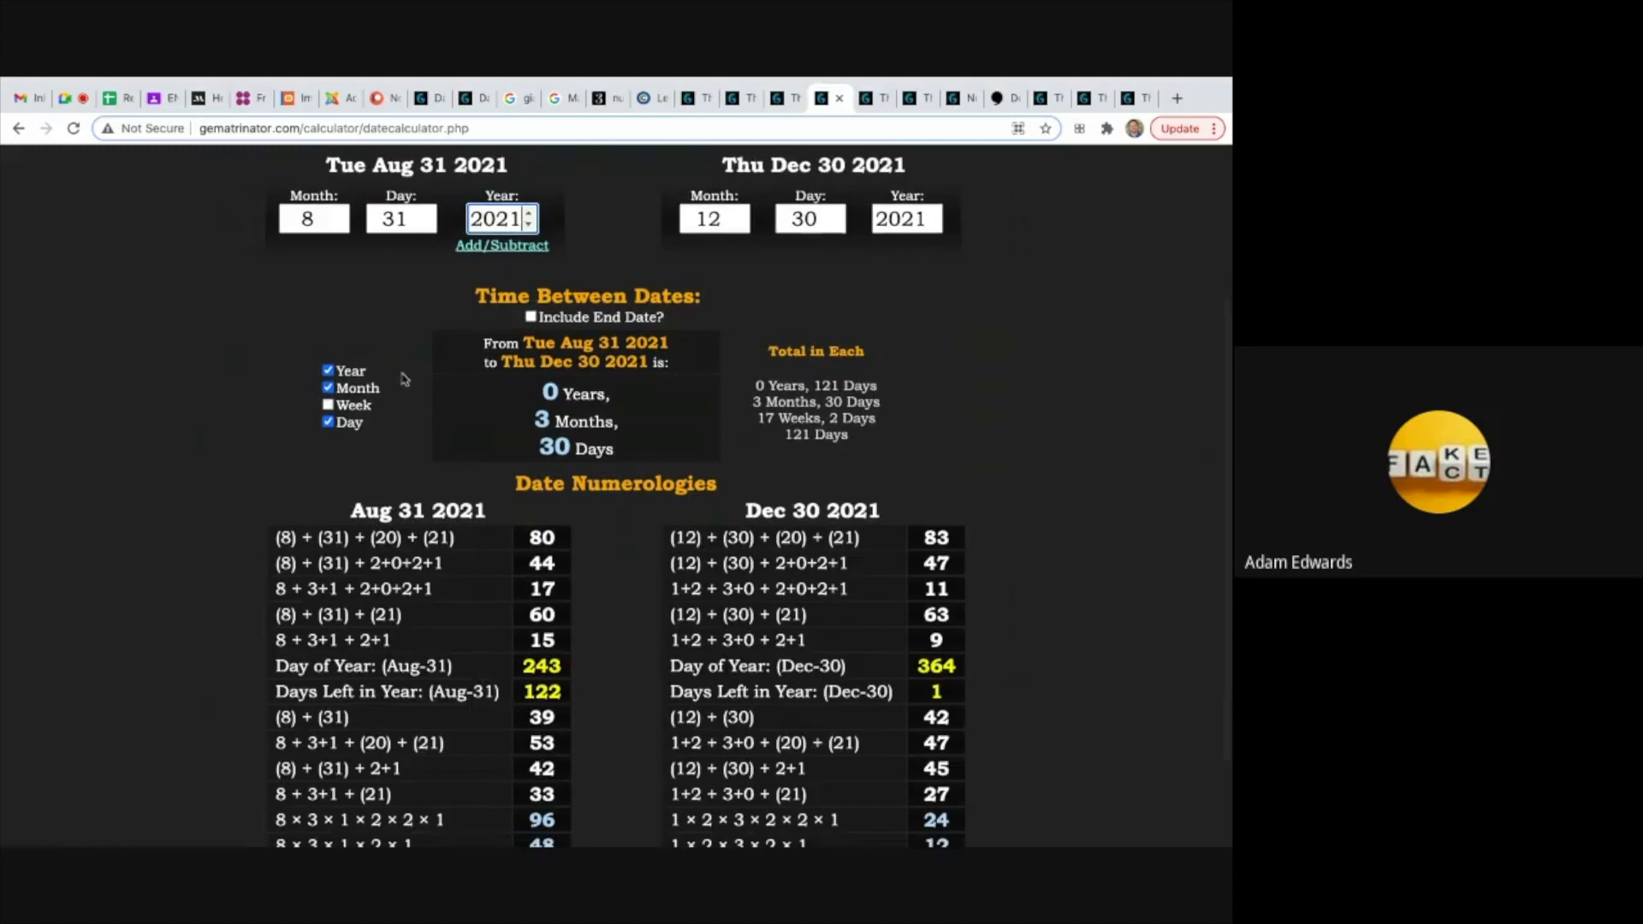
mouse_move(426, 261)
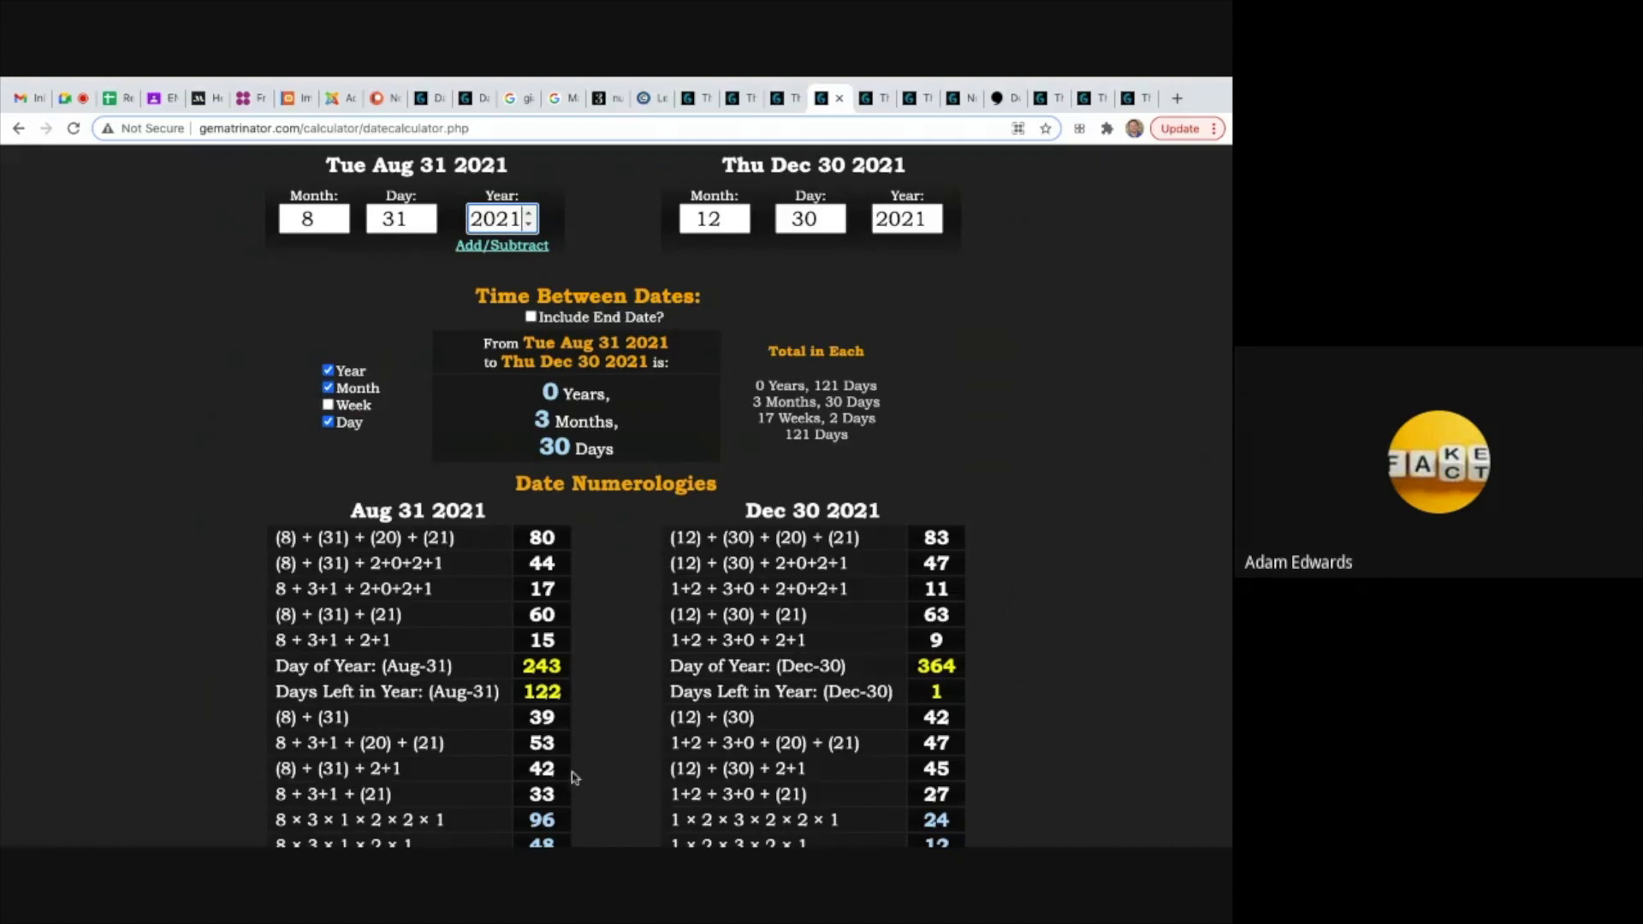
mouse_move(727, 265)
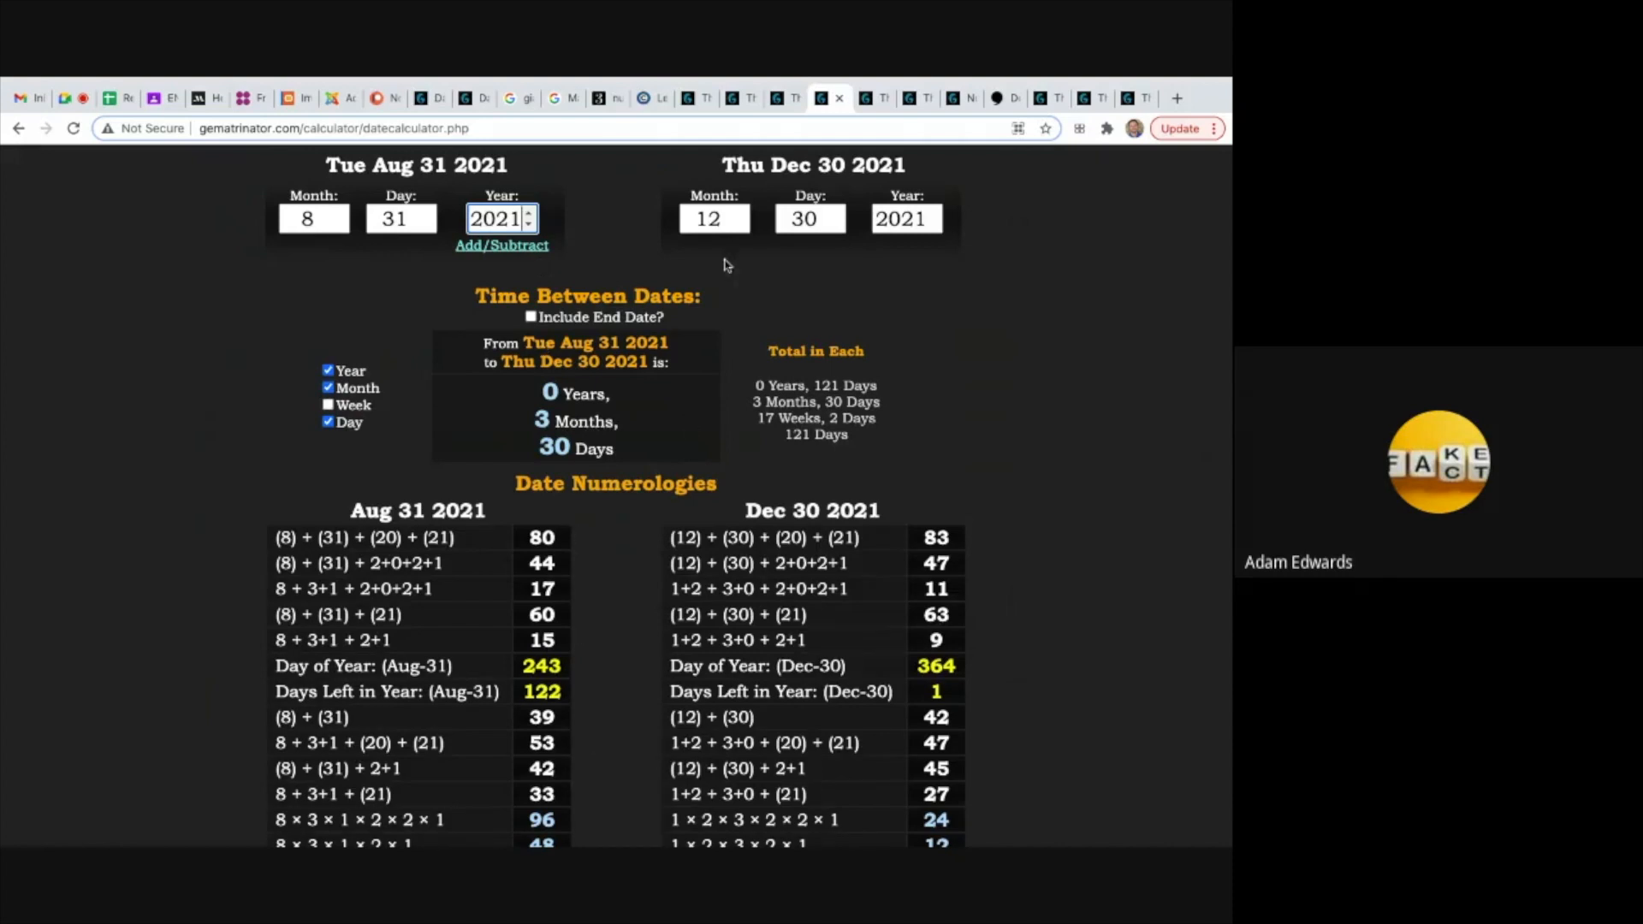
mouse_move(577, 792)
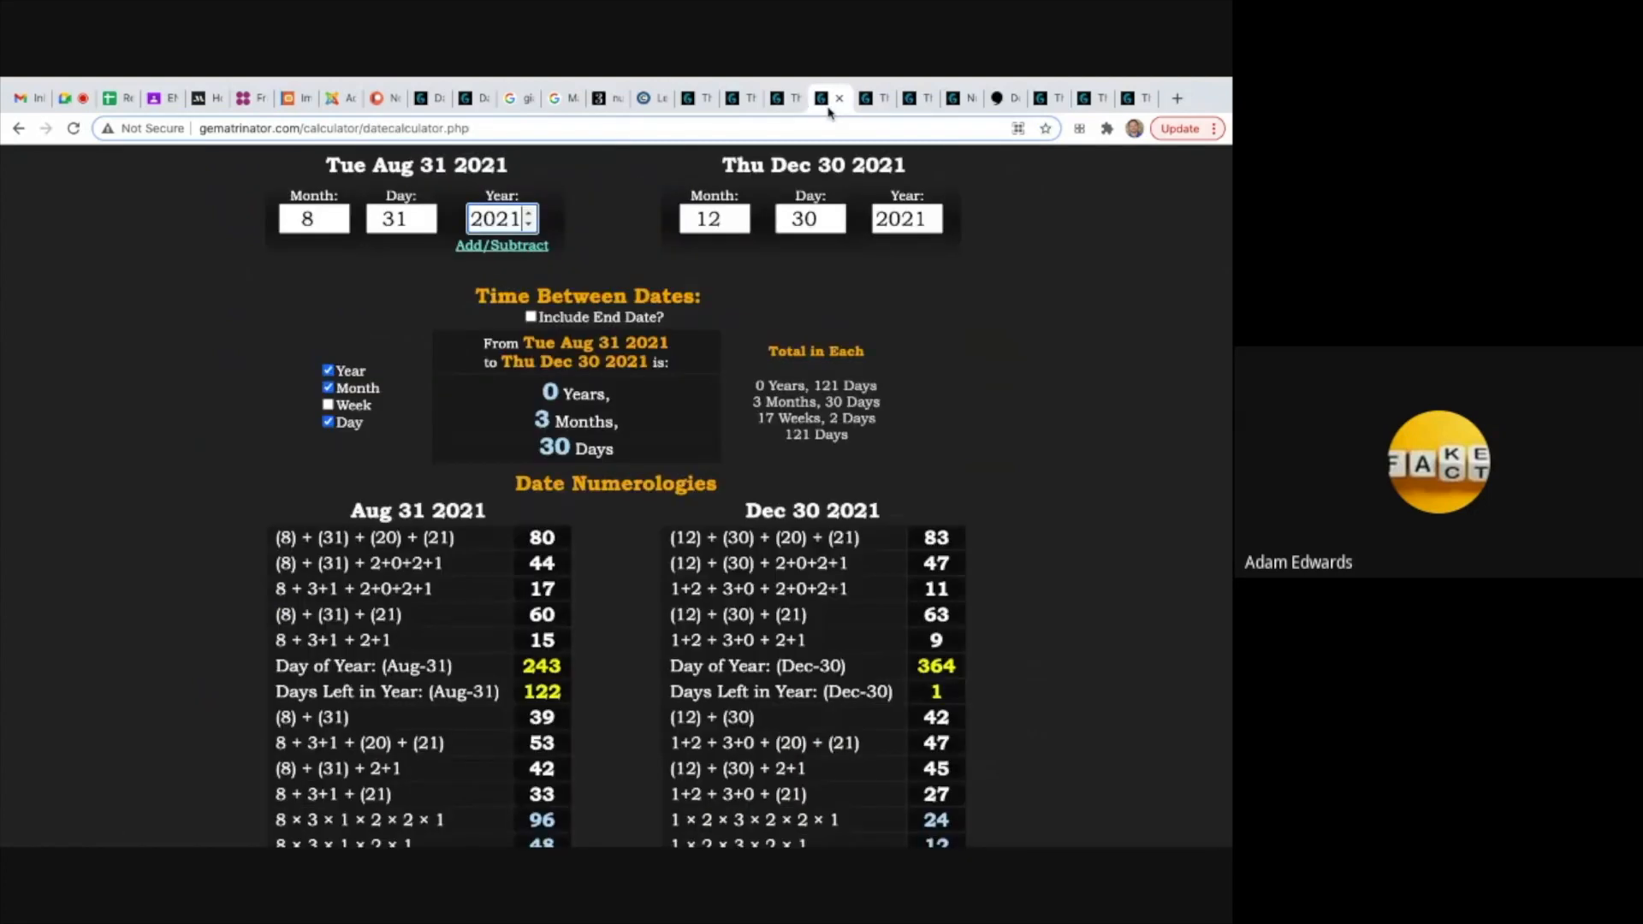
mouse_move(575, 452)
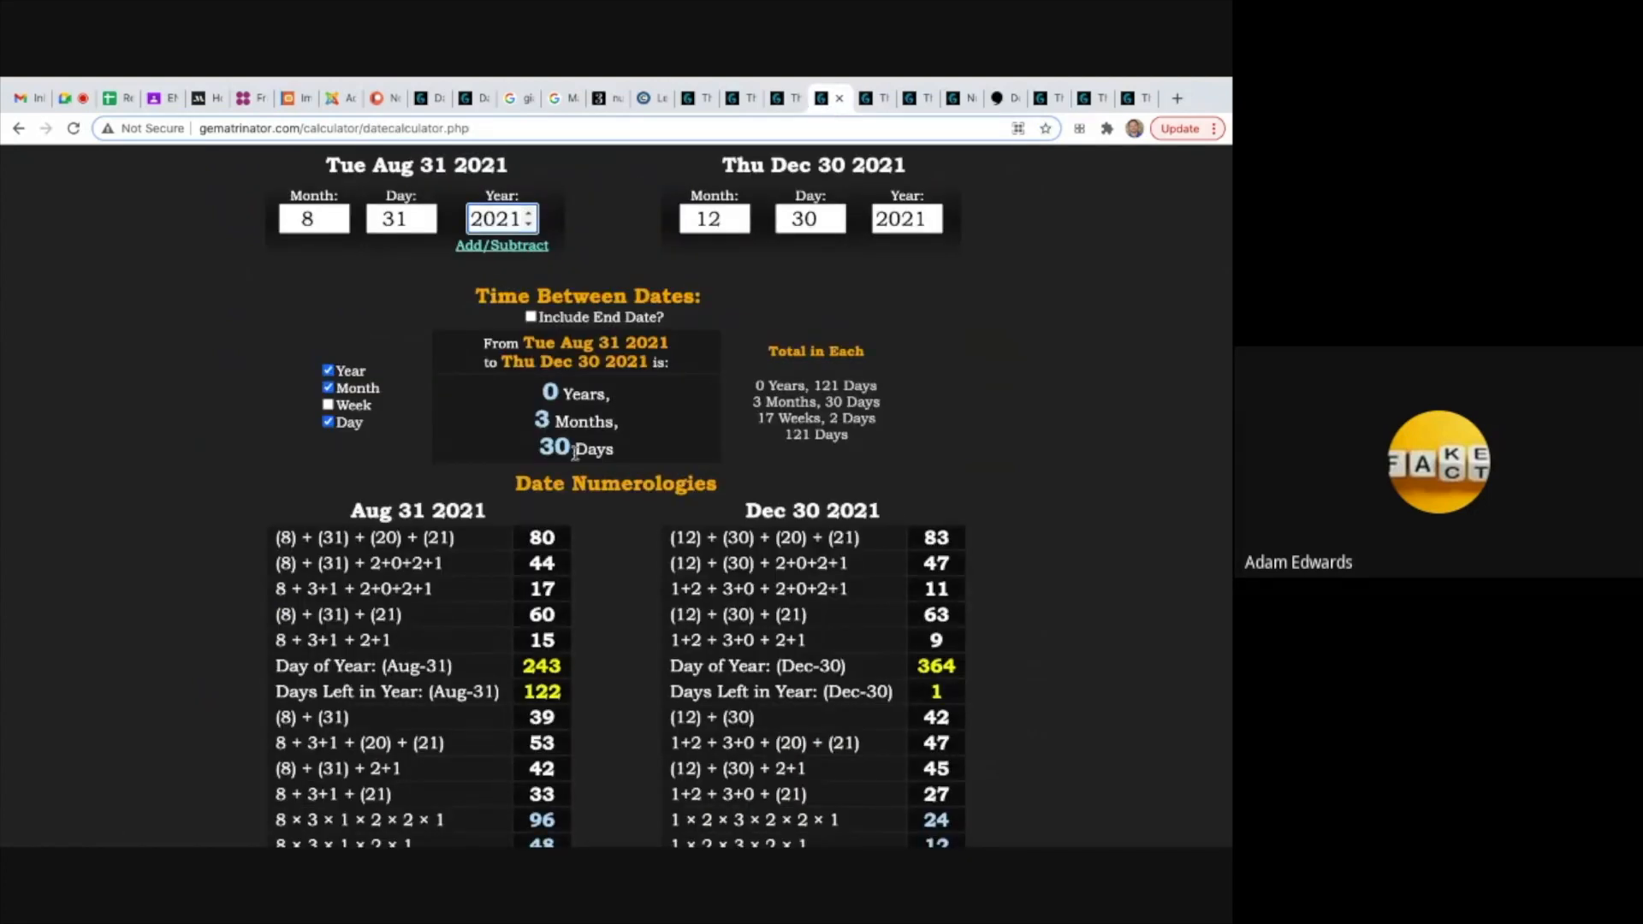
mouse_move(787, 258)
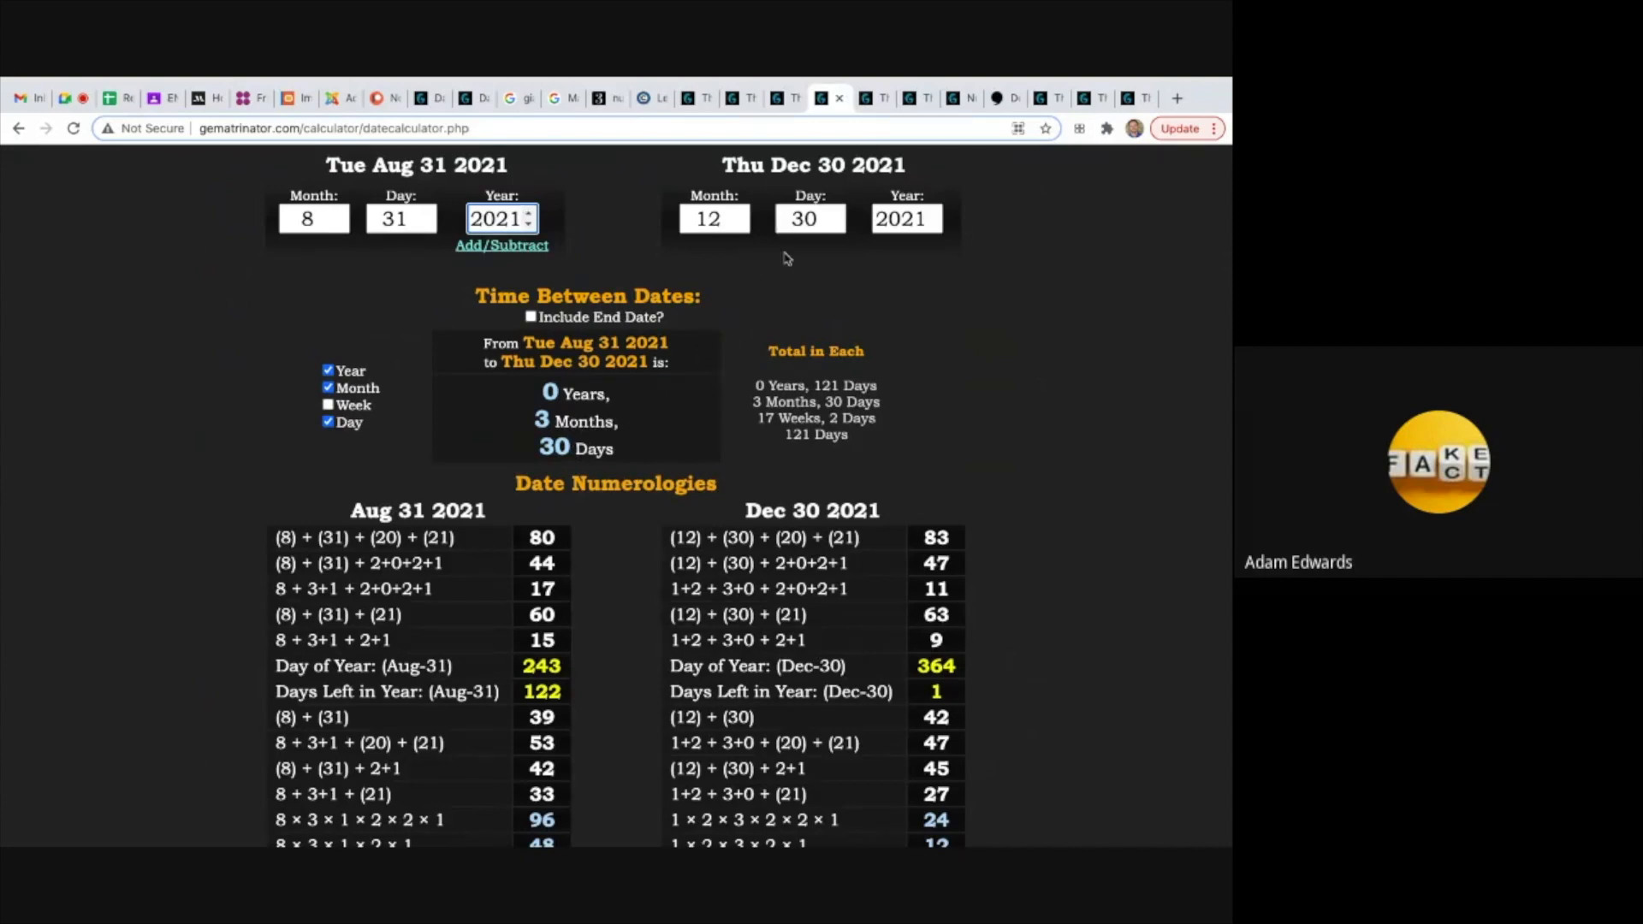
mouse_move(936, 262)
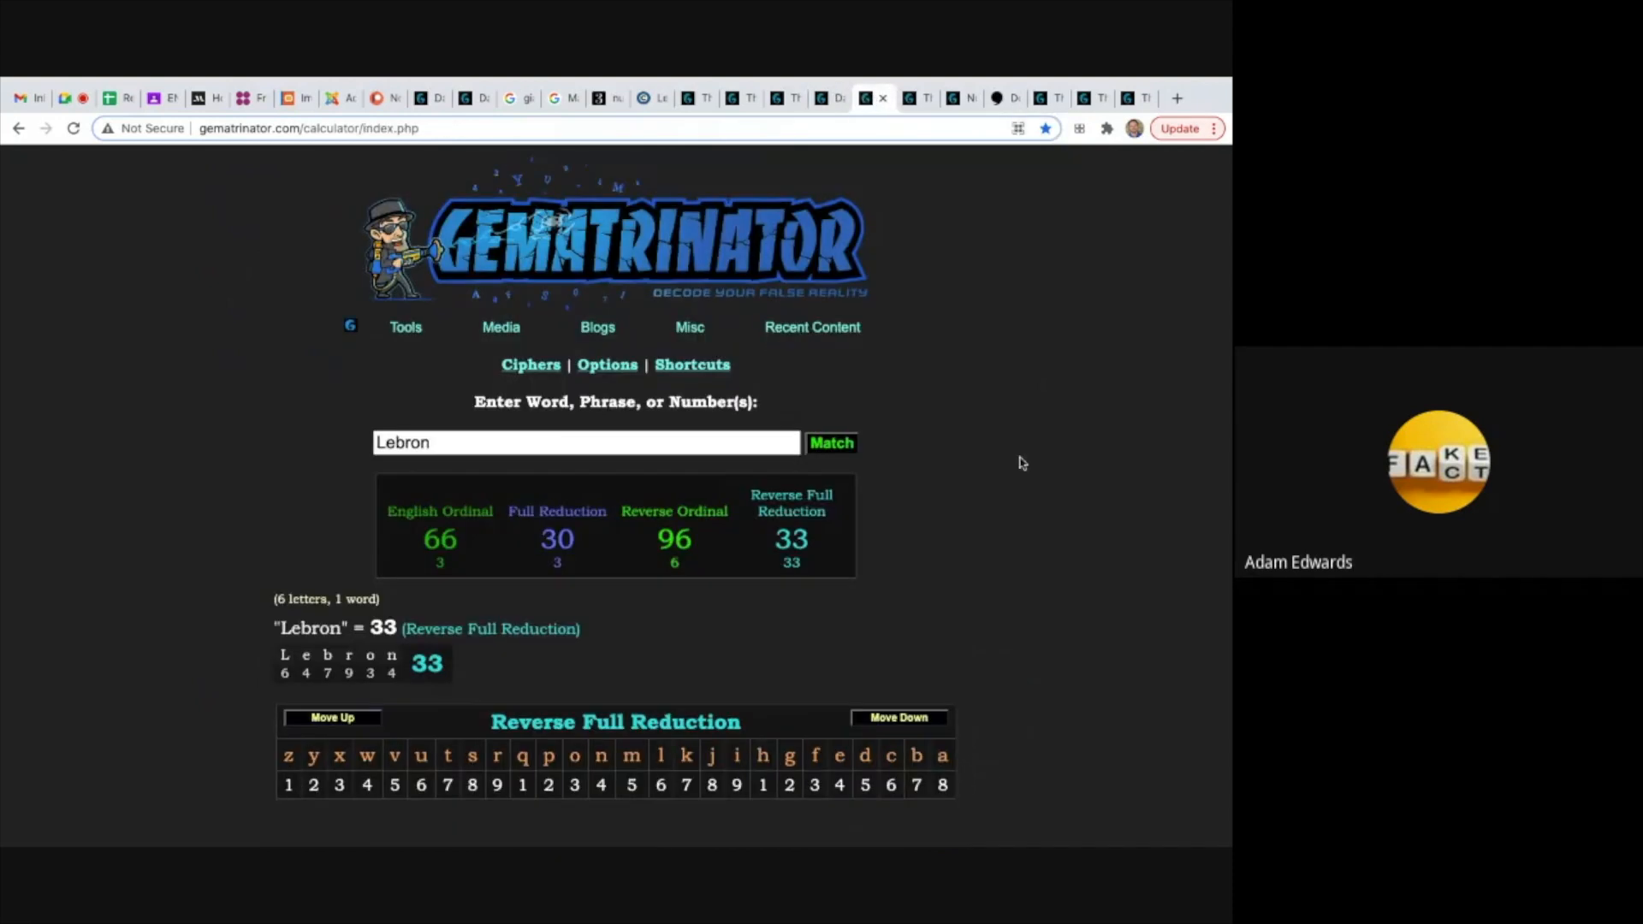
mouse_move(845, 122)
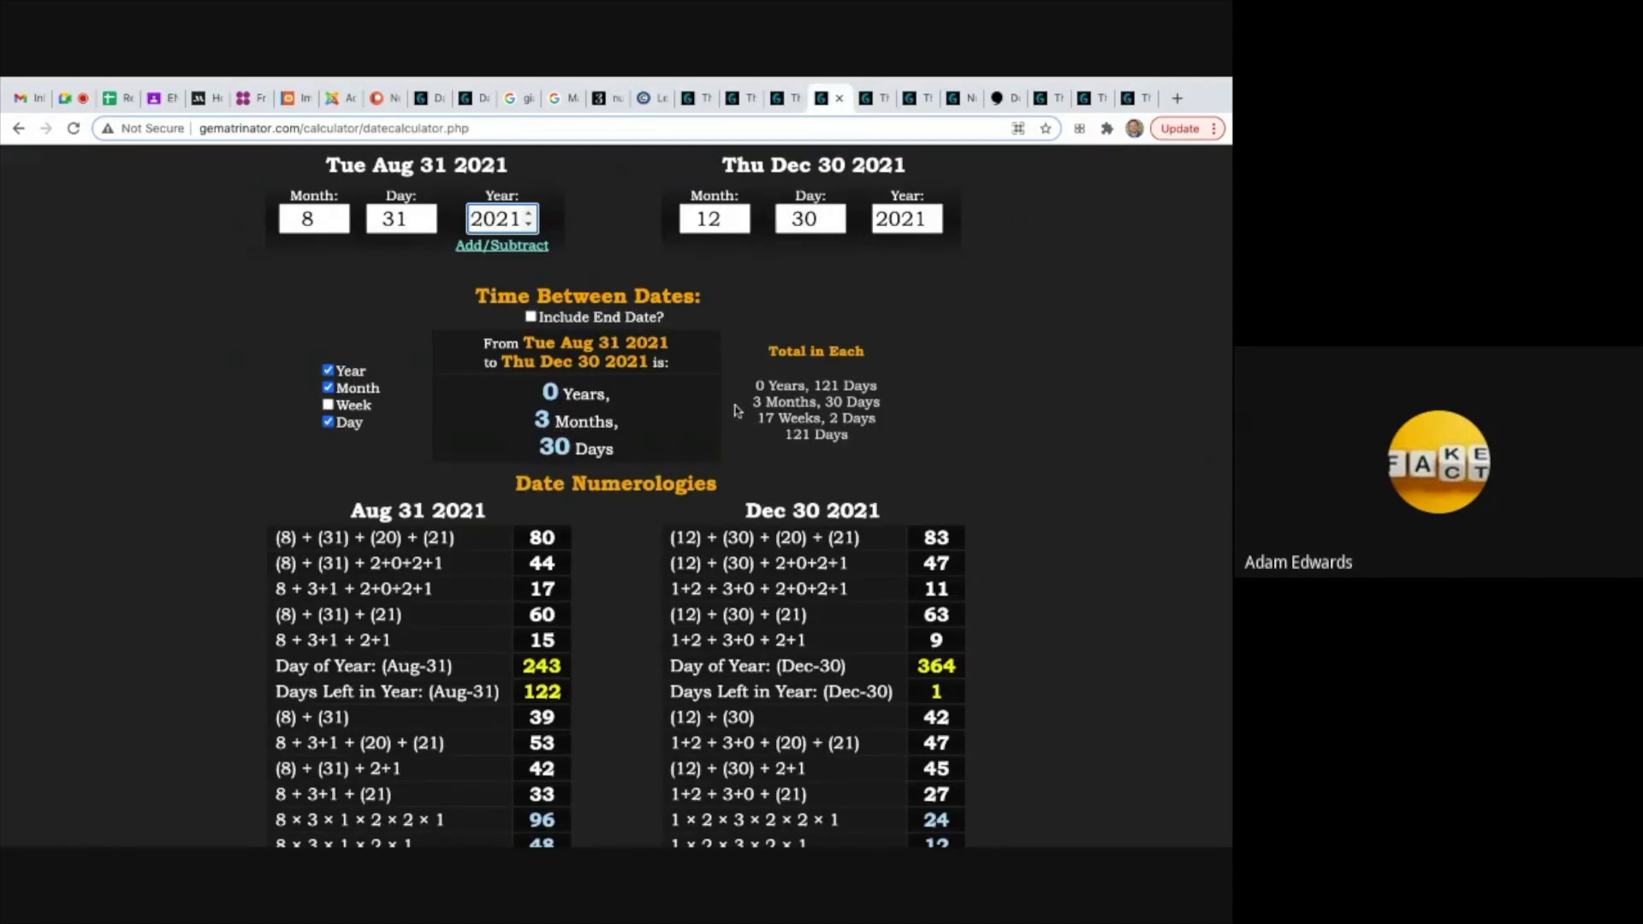
mouse_move(942, 118)
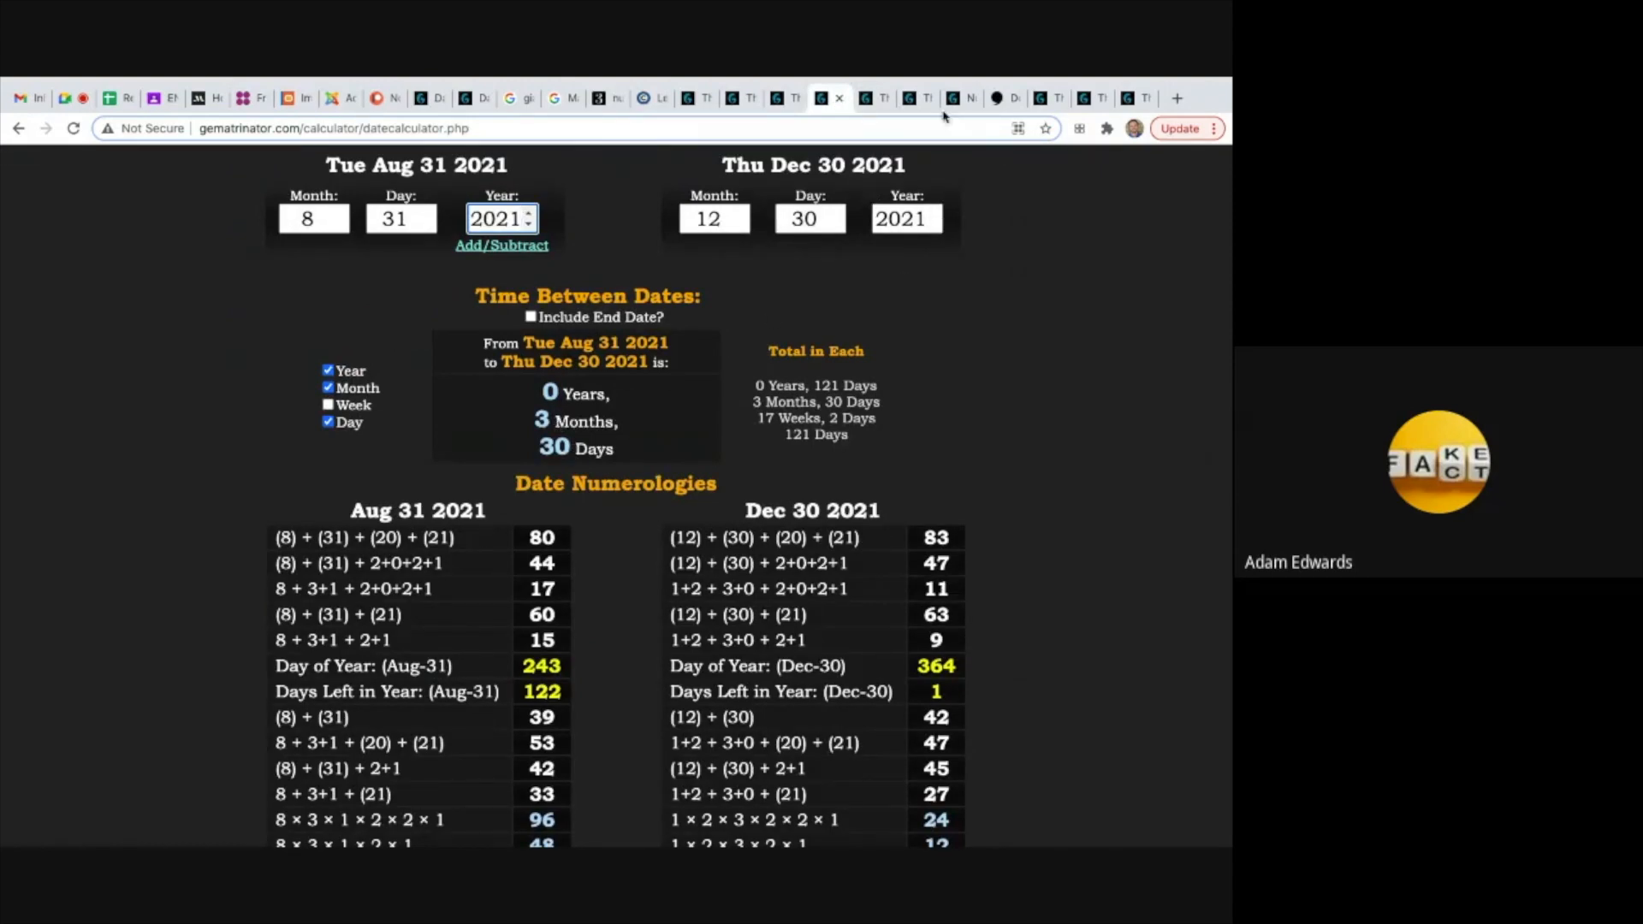
click(868, 98)
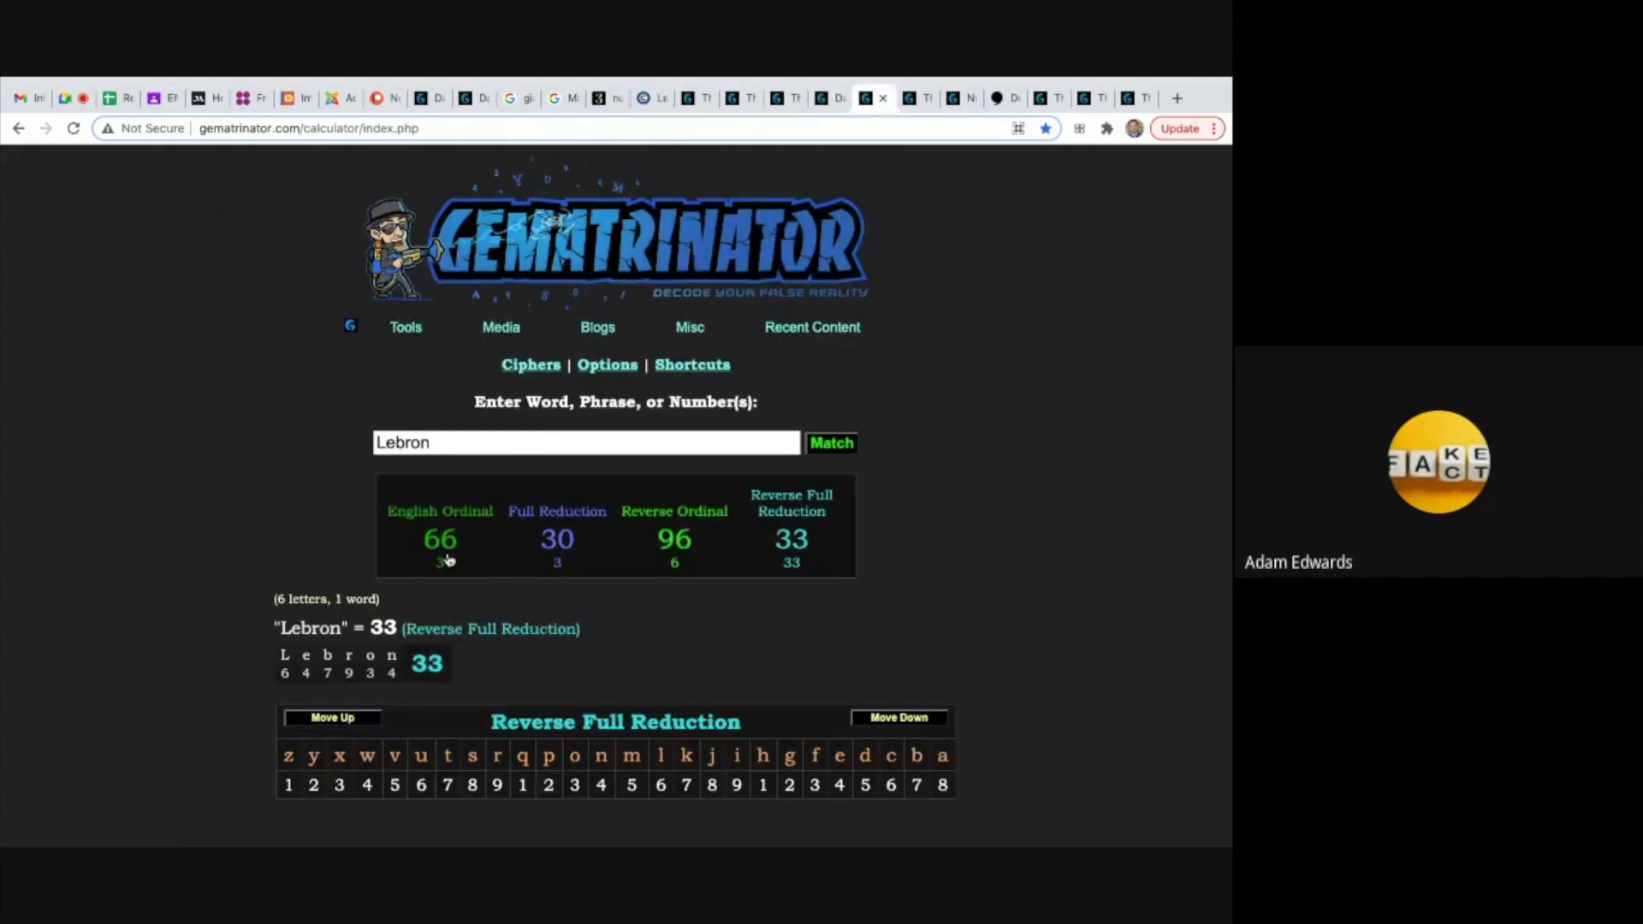
mouse_move(480, 541)
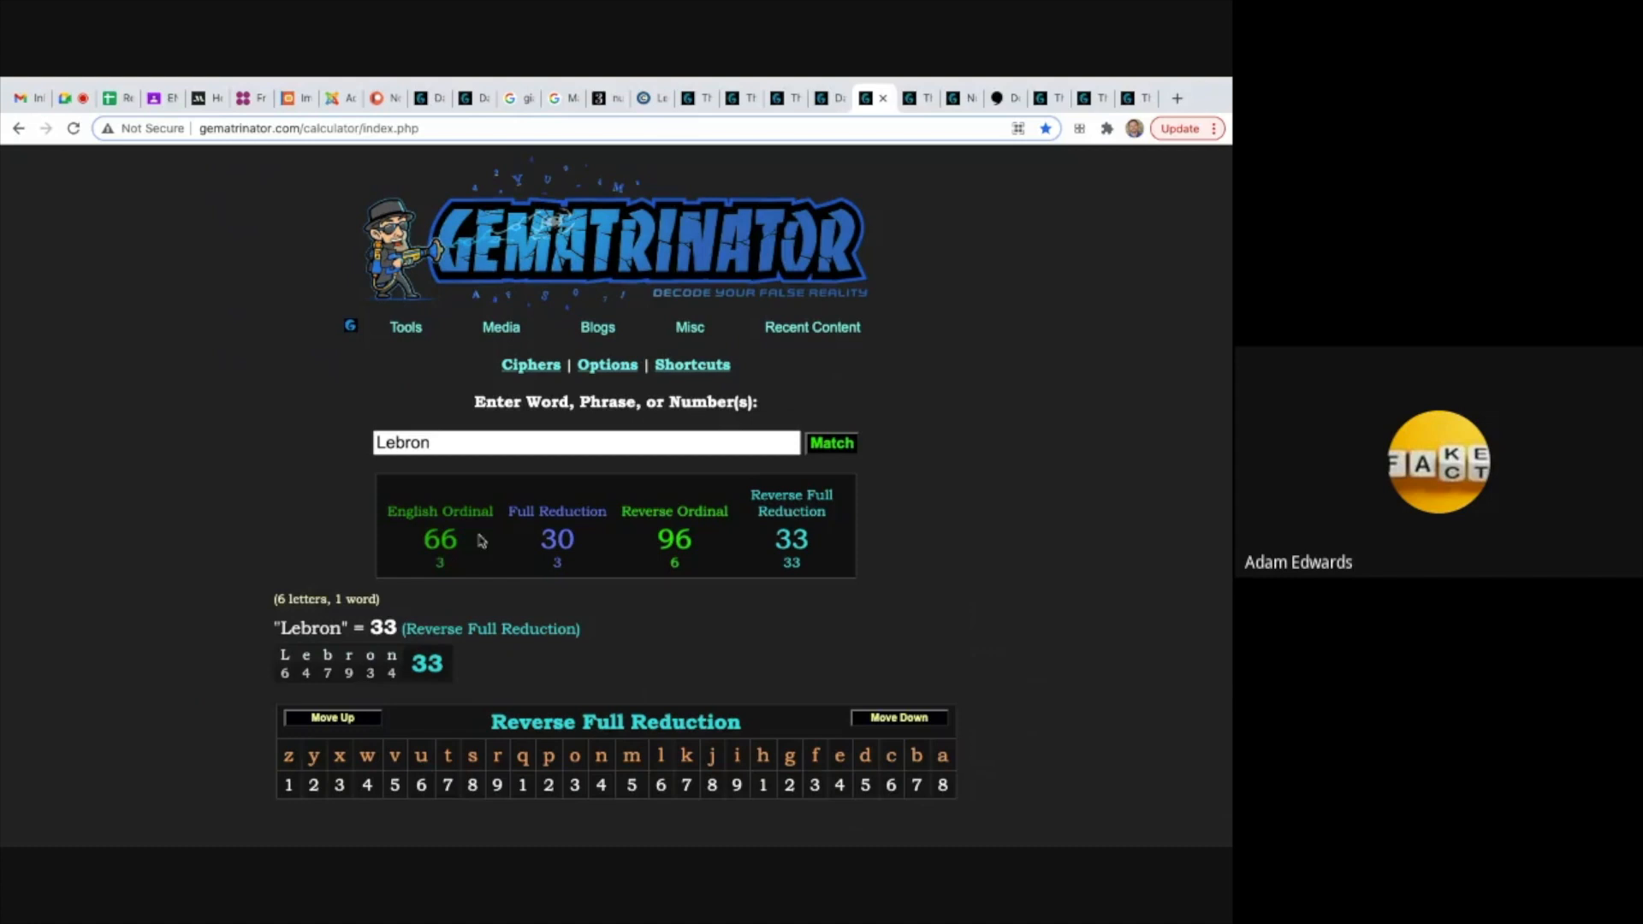
Enter 'Lakers' to get 66 English Ordinal and 42 Reverse Full Reduction, then 'Lebron' again.
click(586, 443)
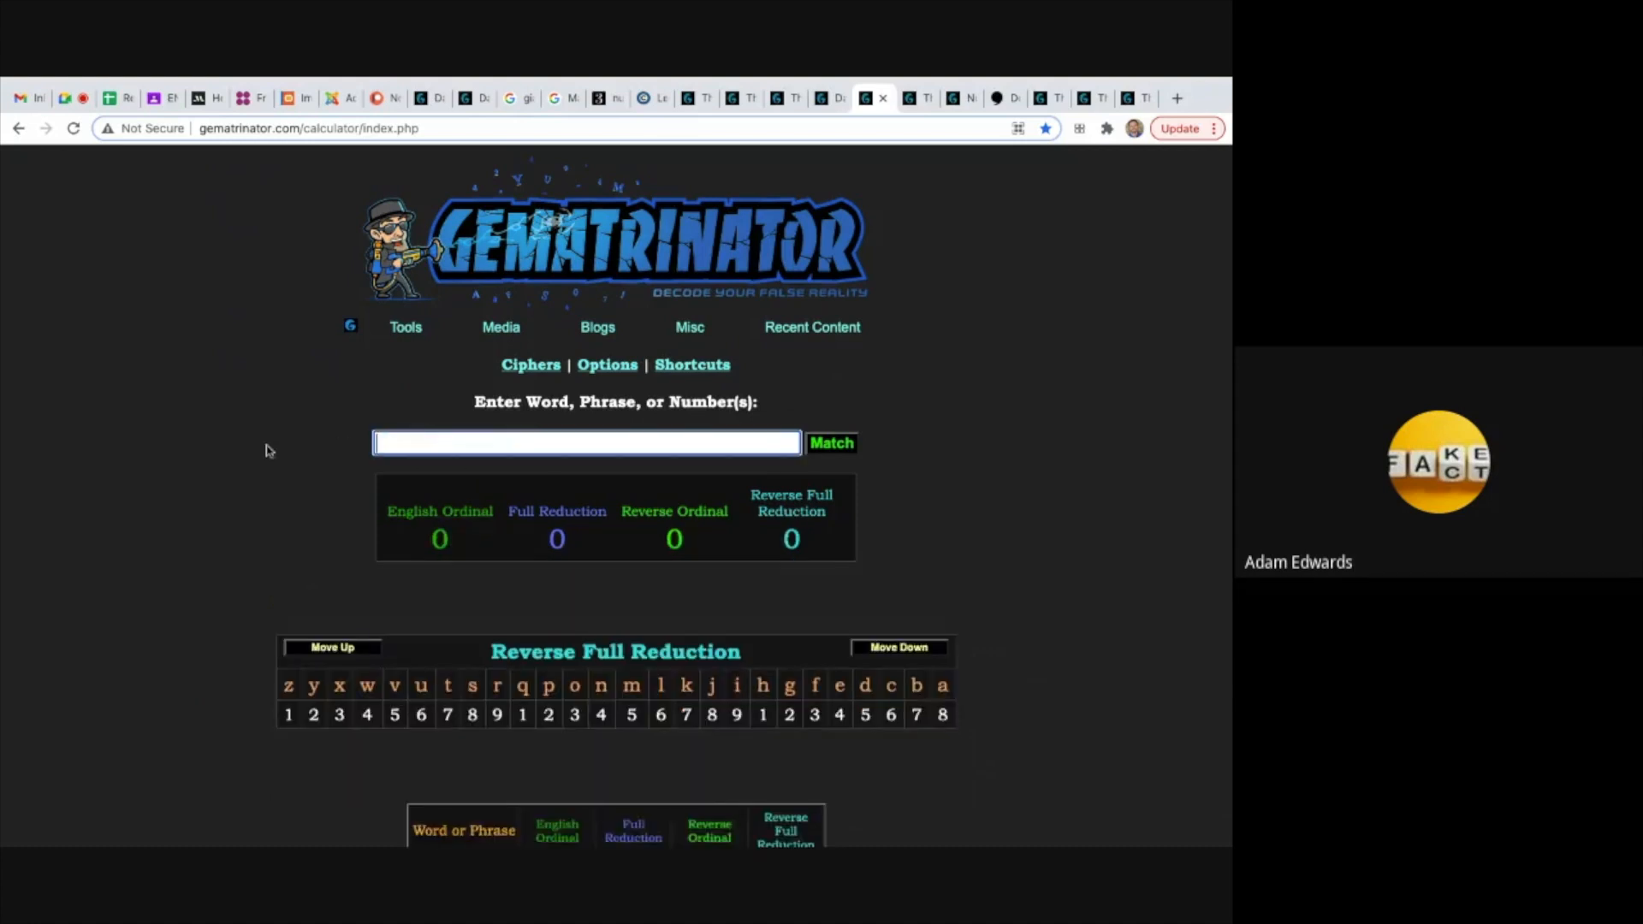
text(Lakers)
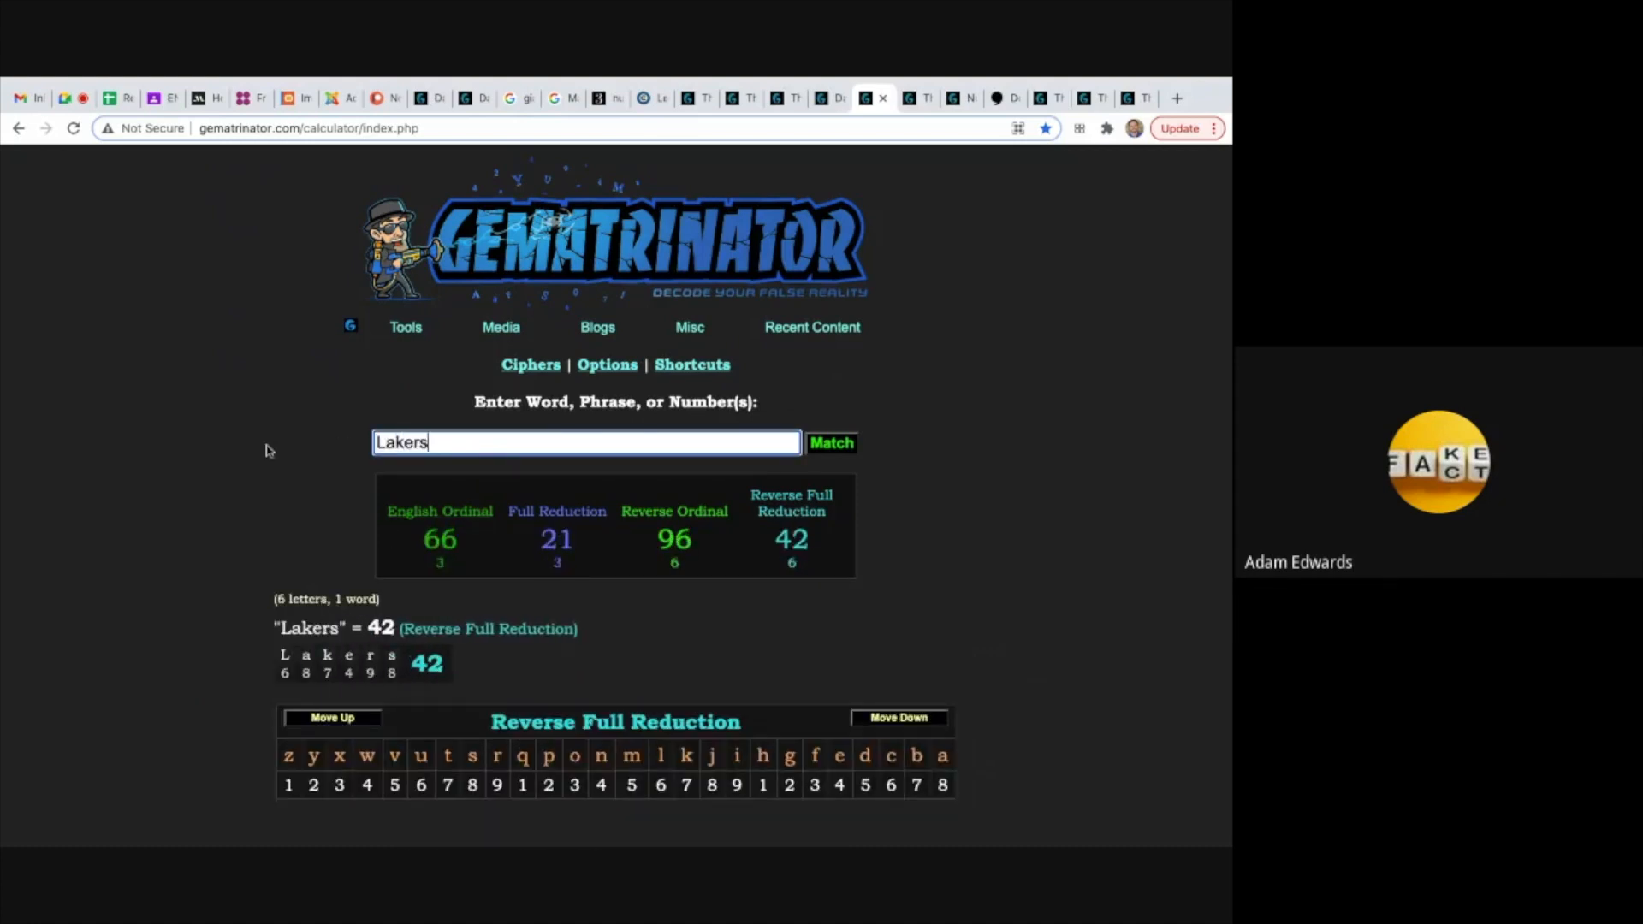
mouse_move(649, 577)
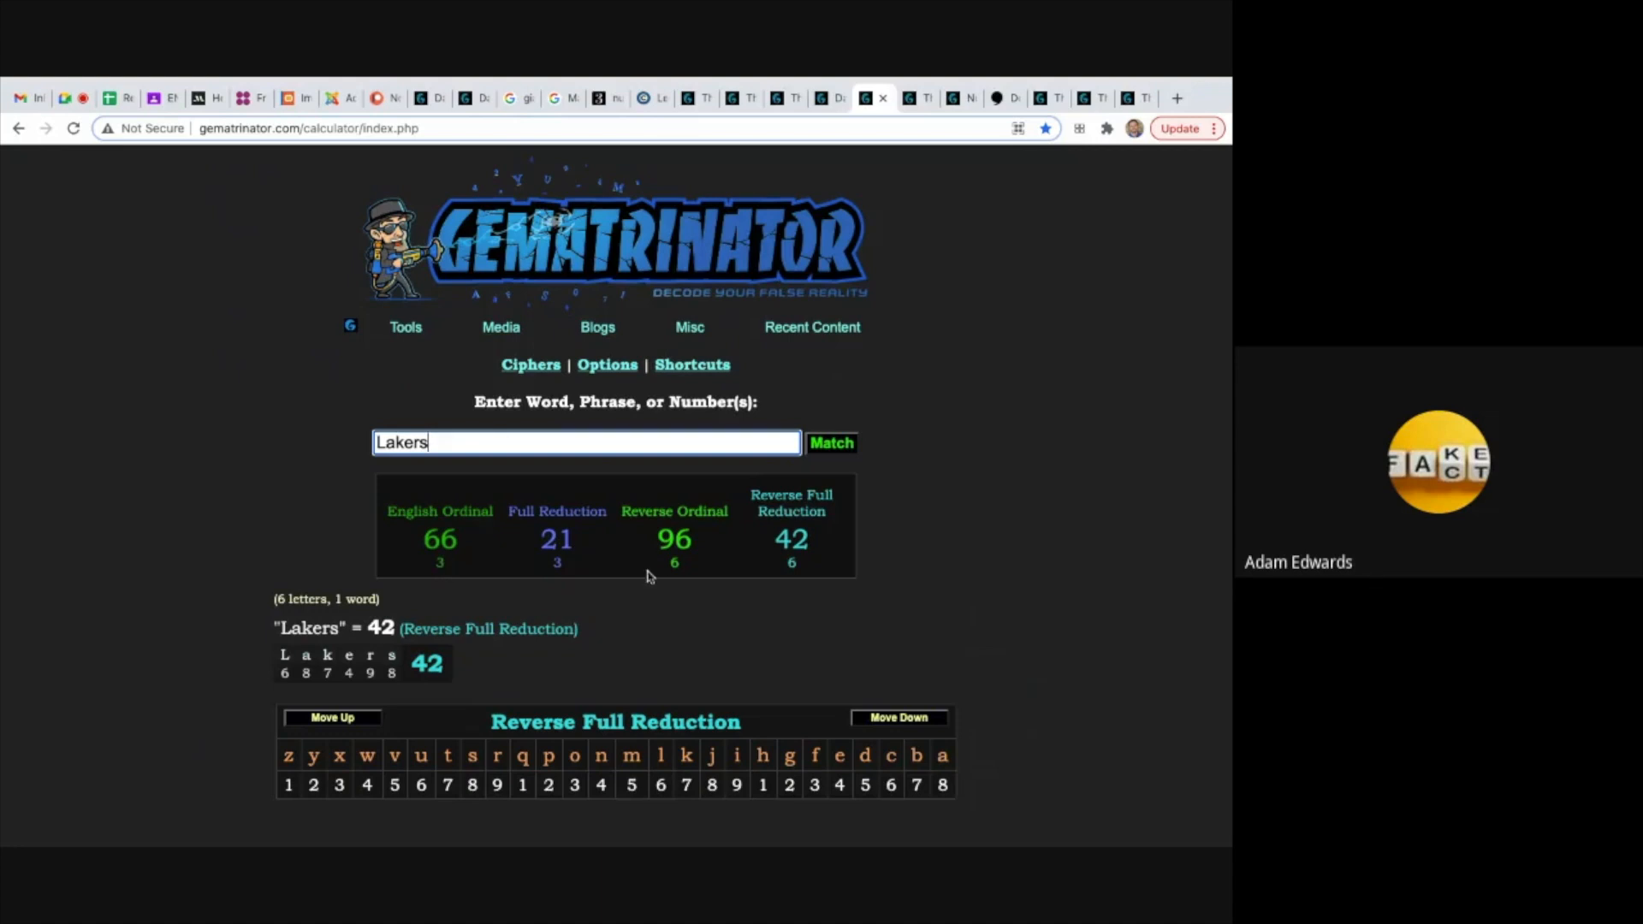
mouse_move(795, 564)
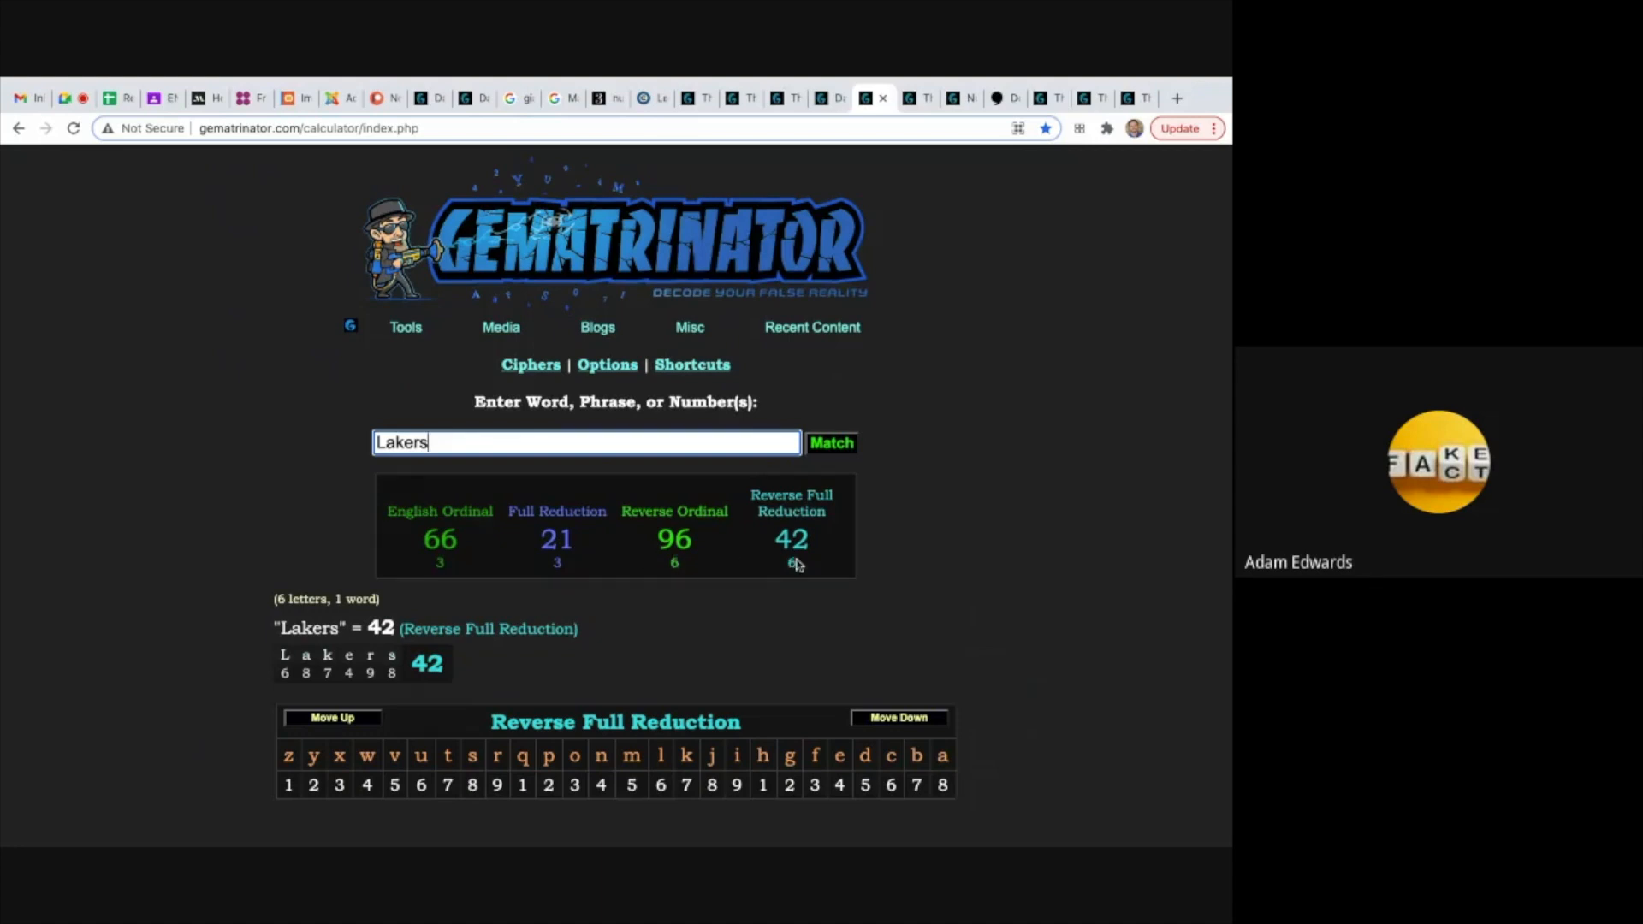
mouse_move(714, 558)
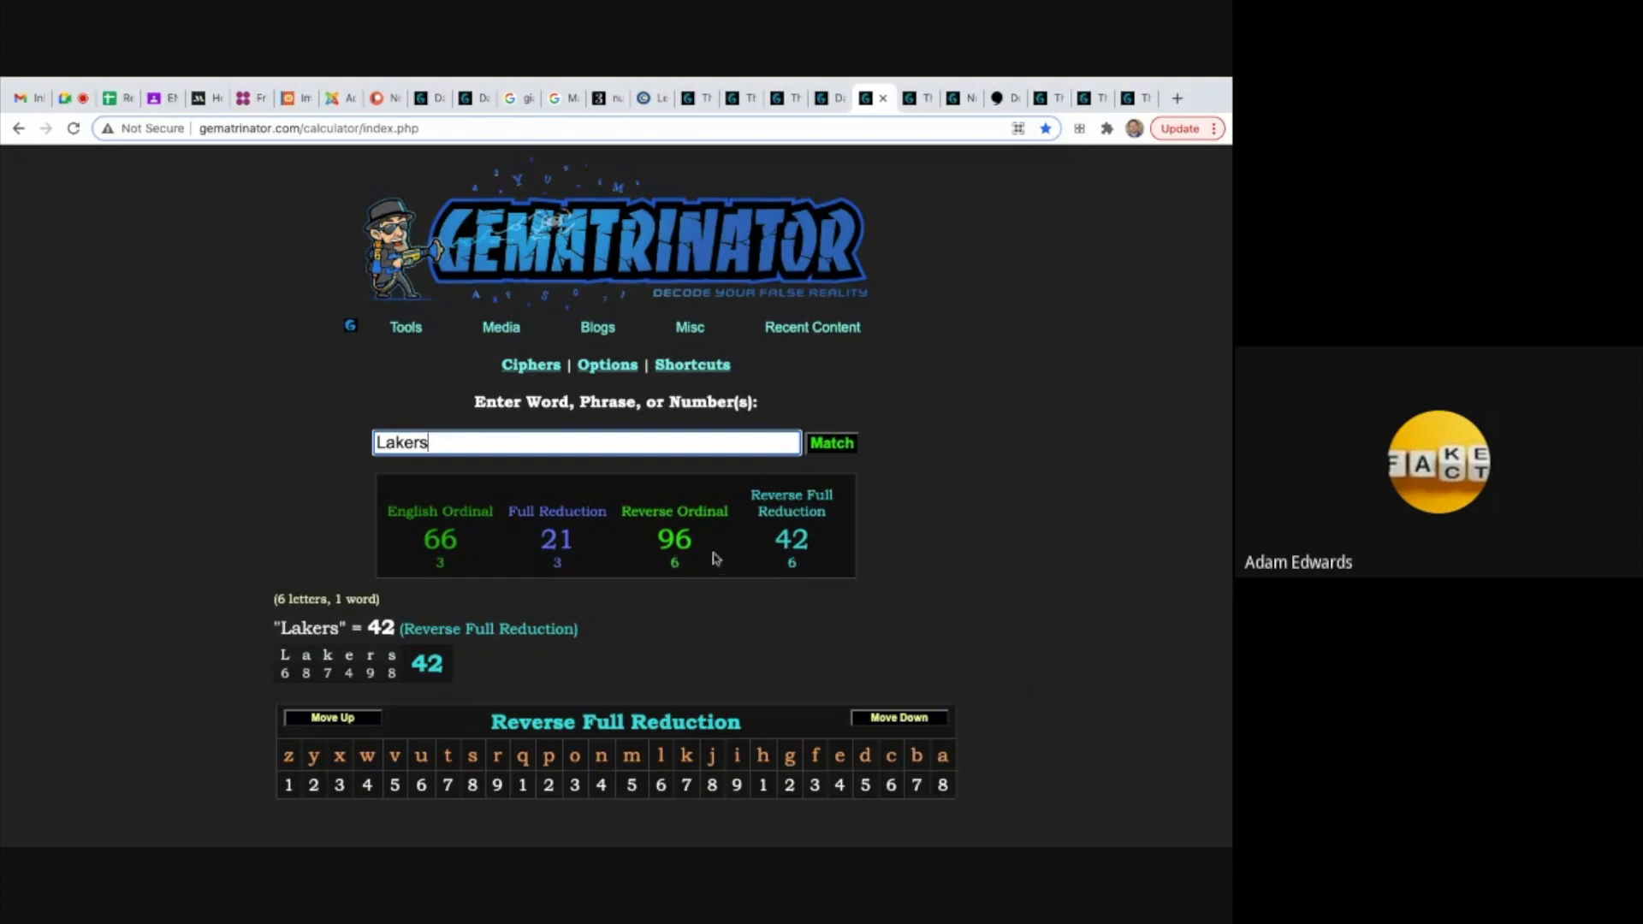
text(Lebron)
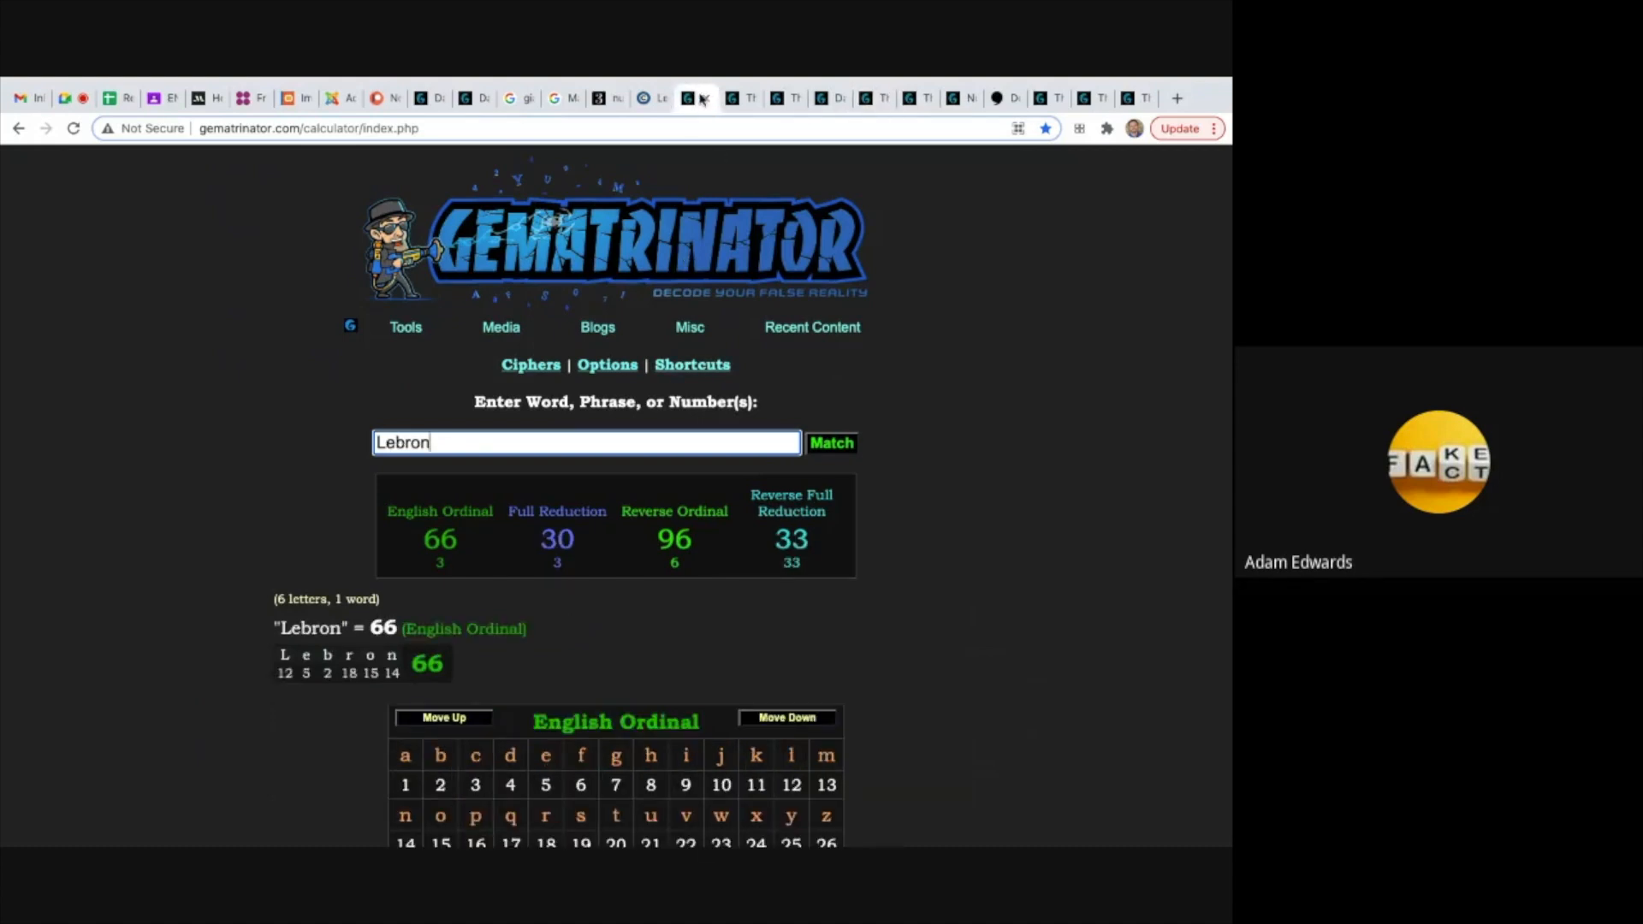
mouse_move(875, 103)
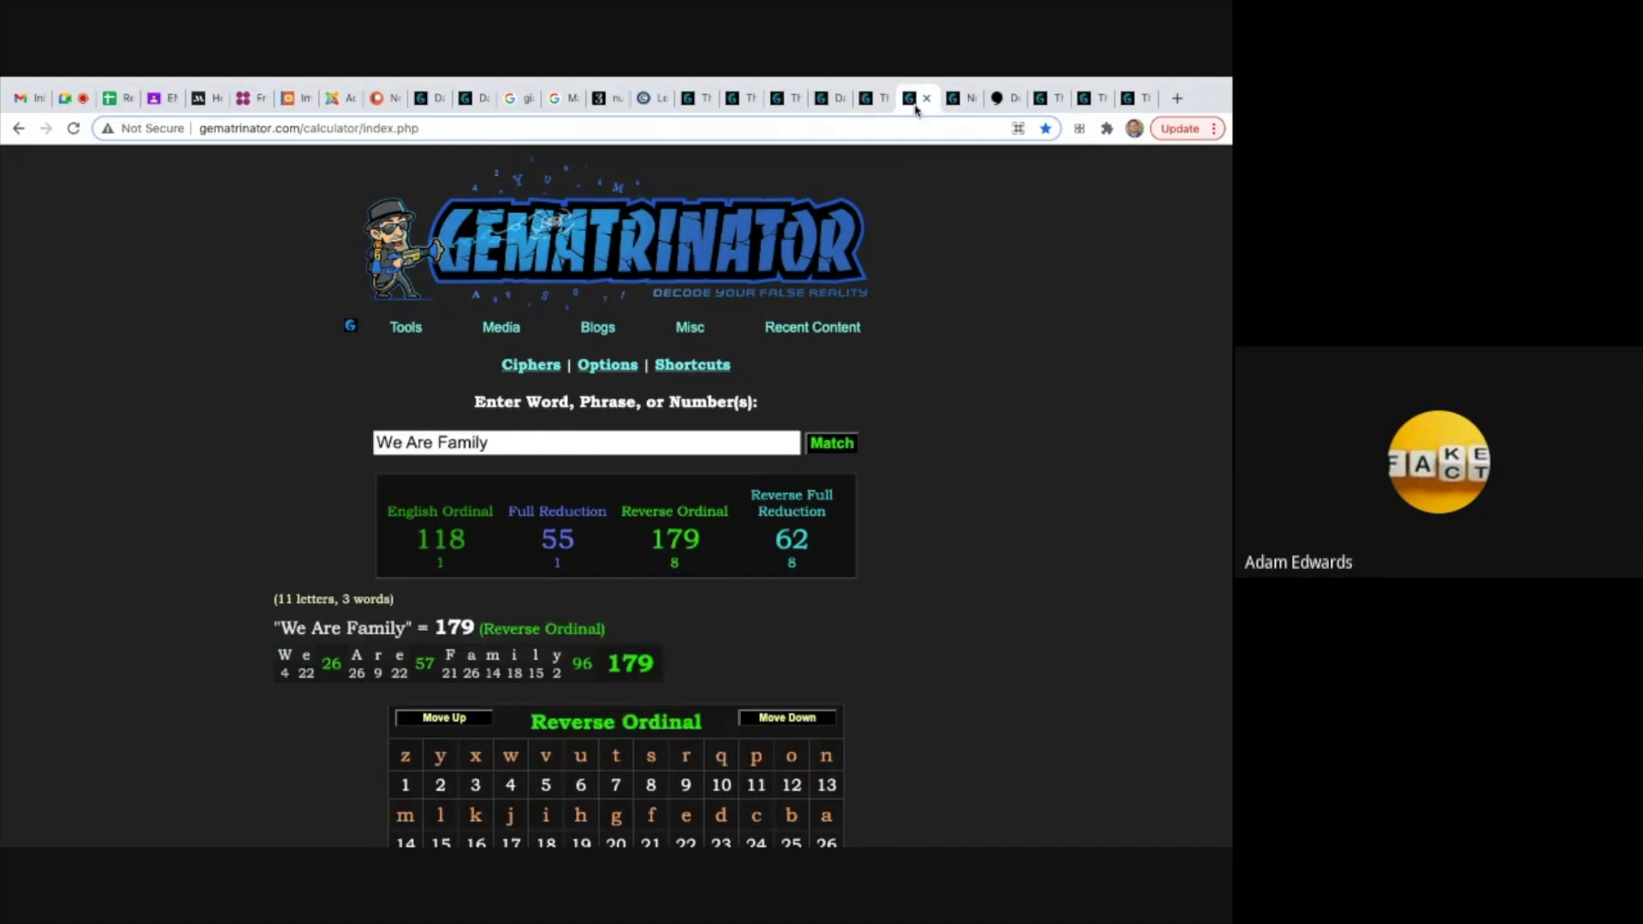
mouse_move(919, 571)
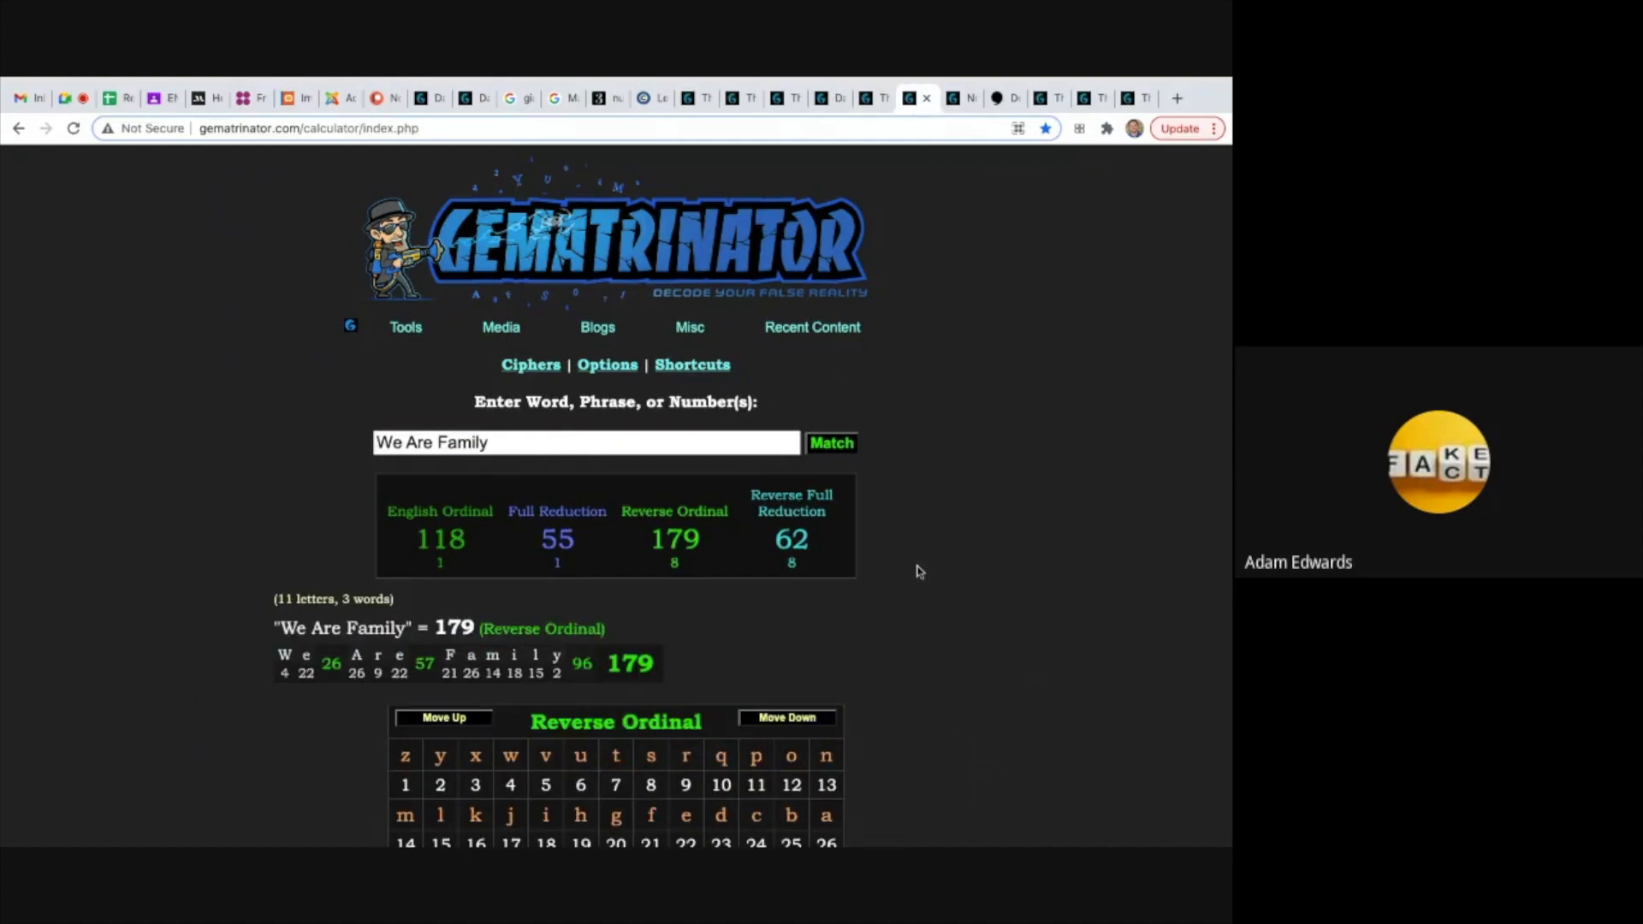
mouse_move(584, 569)
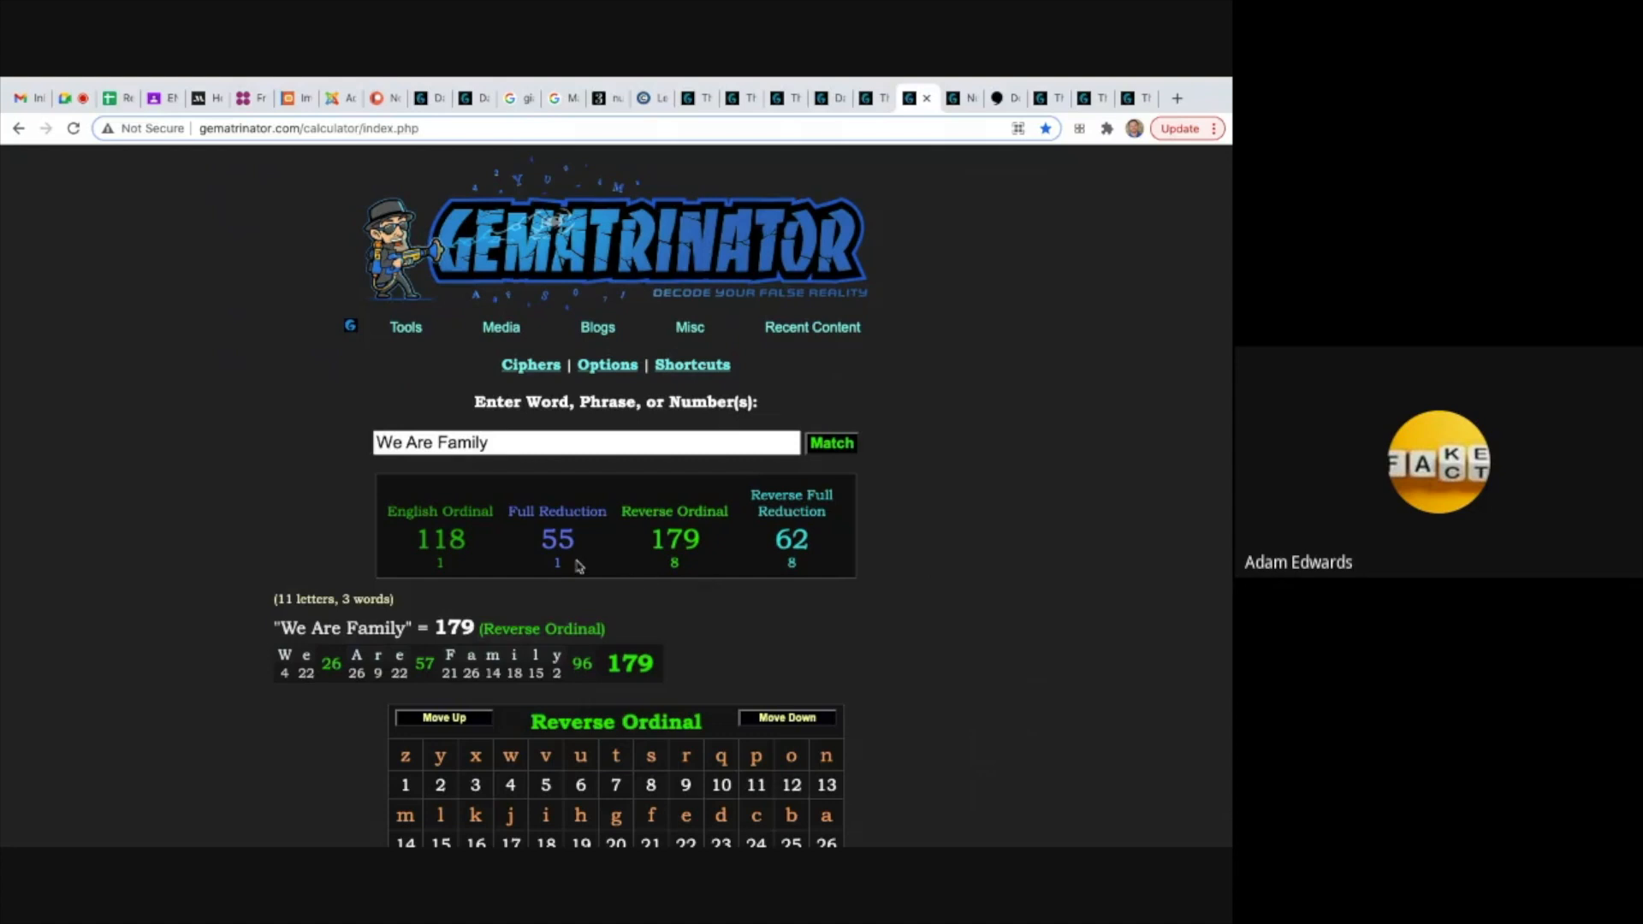
mouse_move(702, 590)
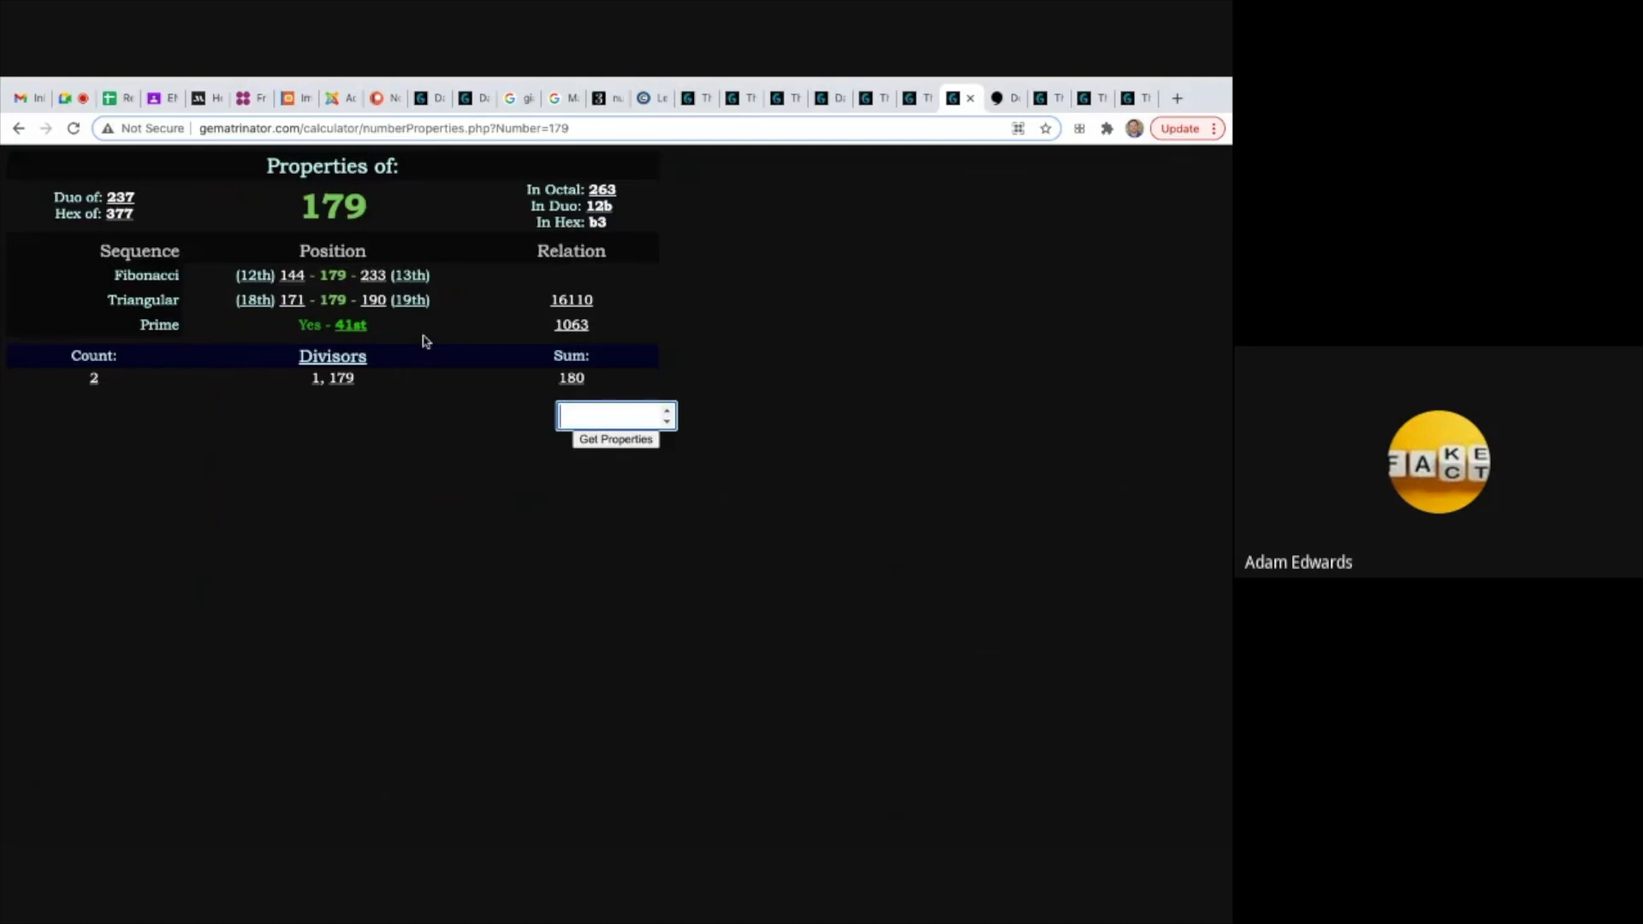
mouse_move(1015, 79)
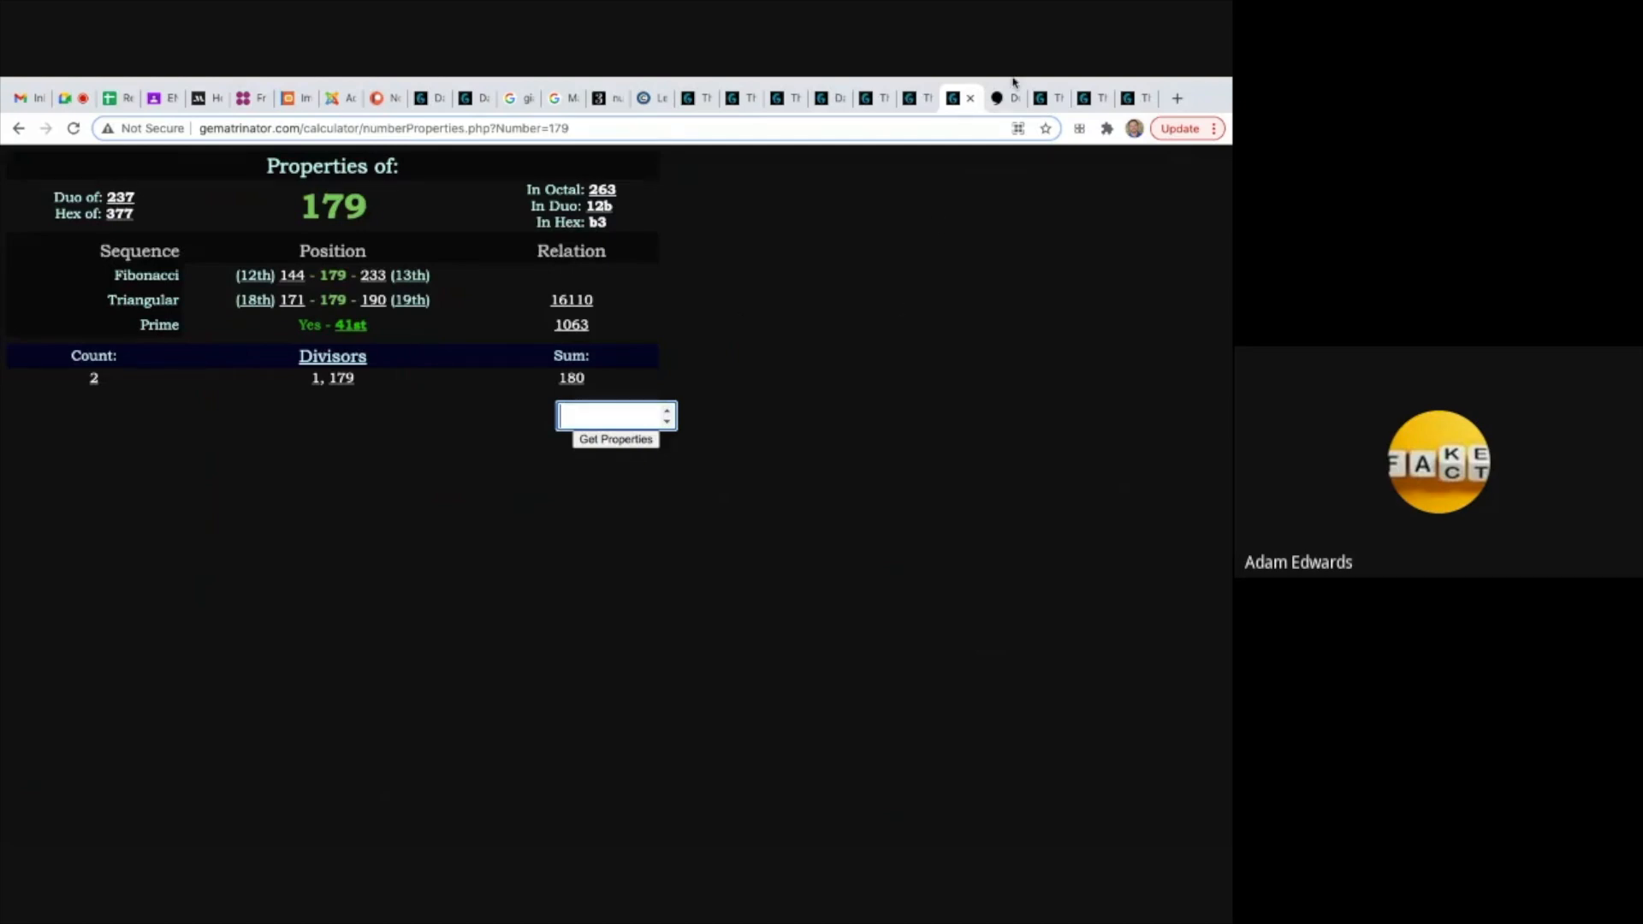
Move from the 179 prime number page to the Dear Basketball tab.
click(997, 98)
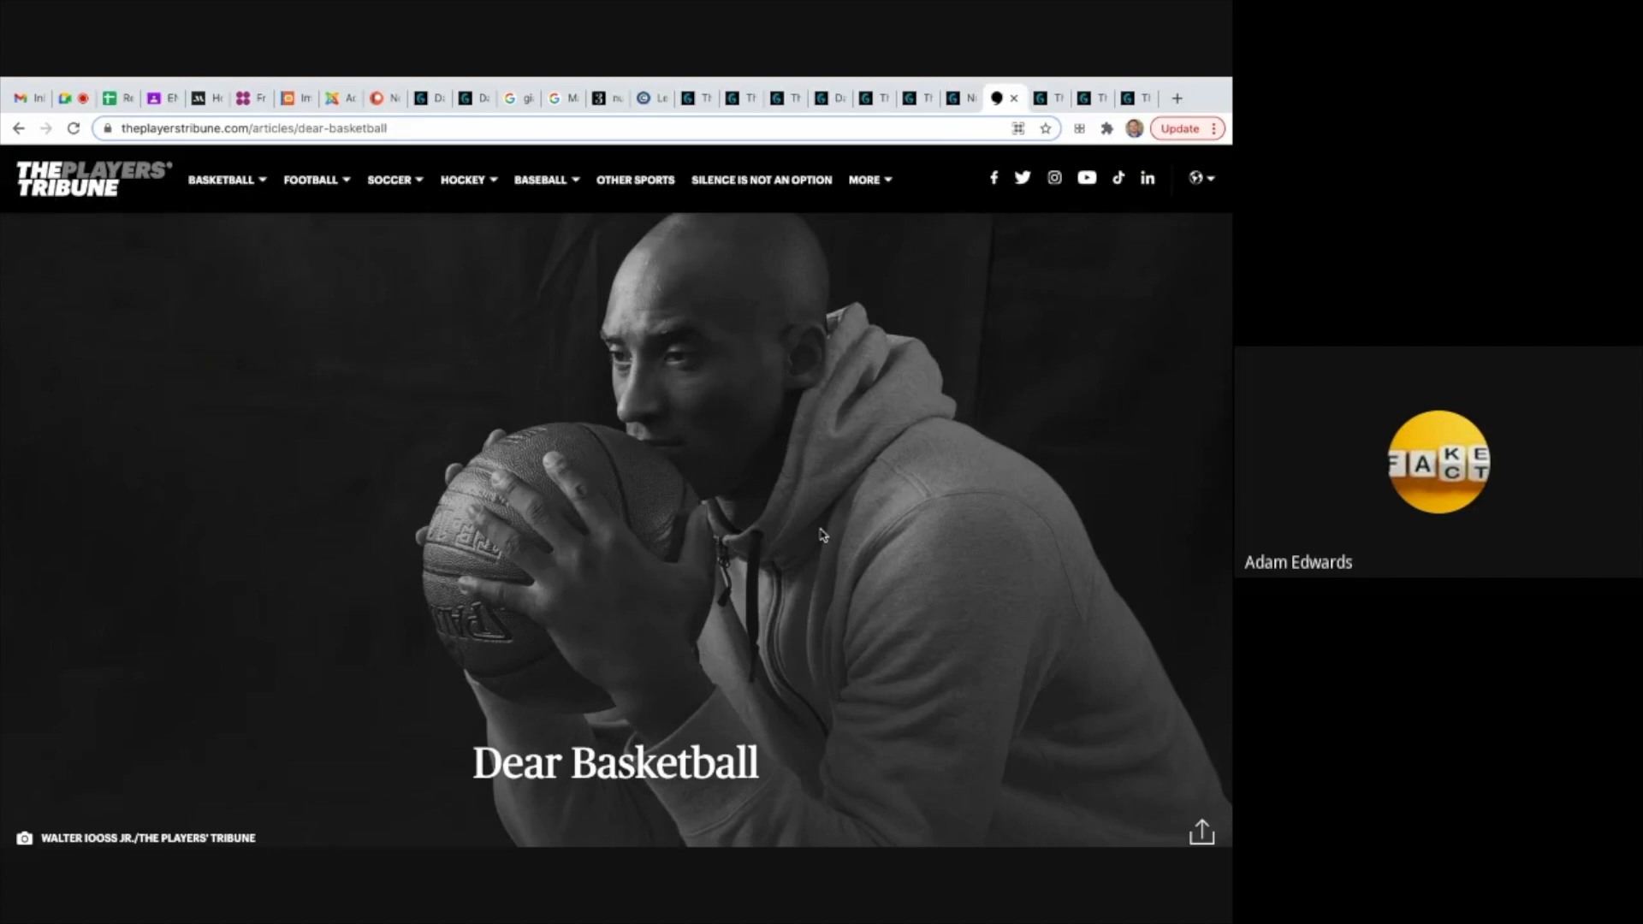
scroll(down, 3)
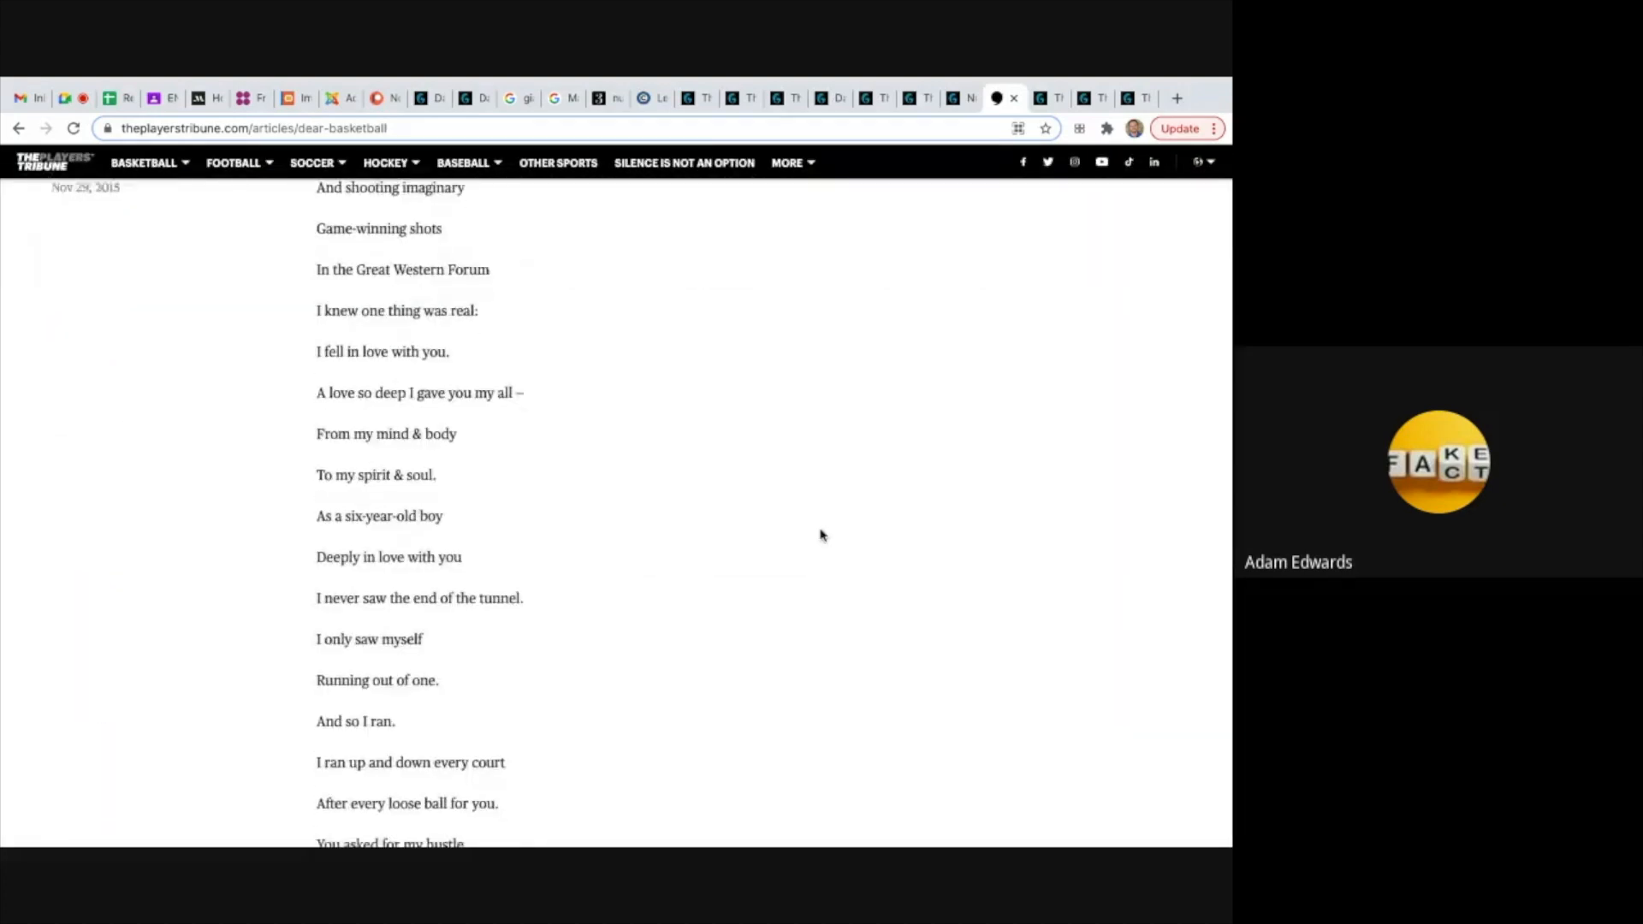
scroll(down, 3)
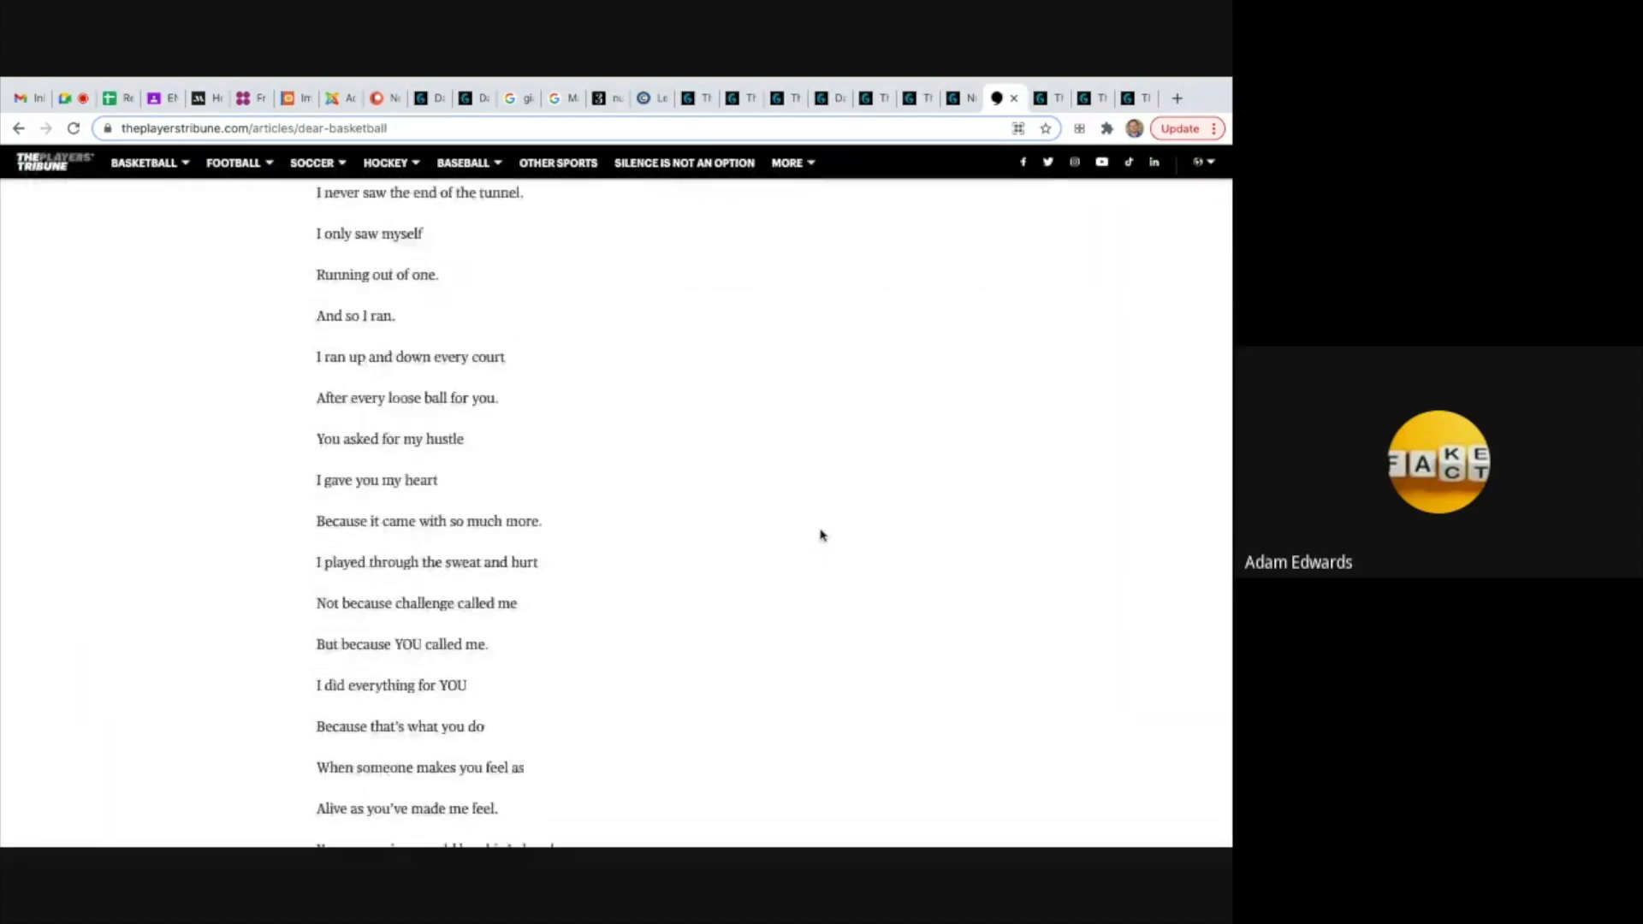
scroll(down, 3)
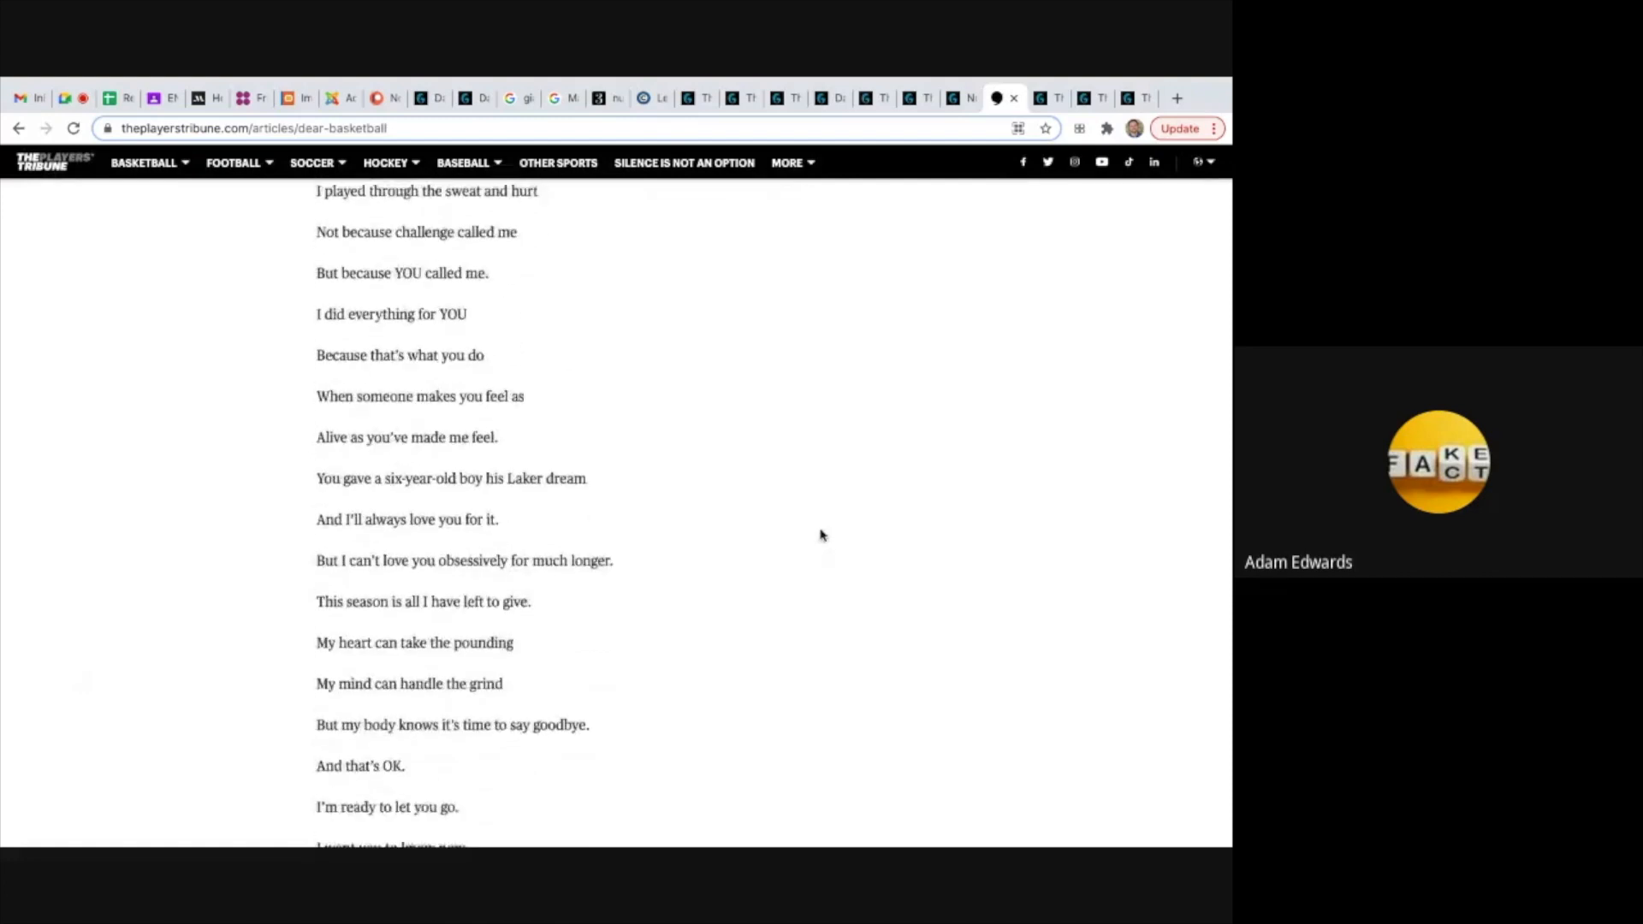
scroll(up, 3)
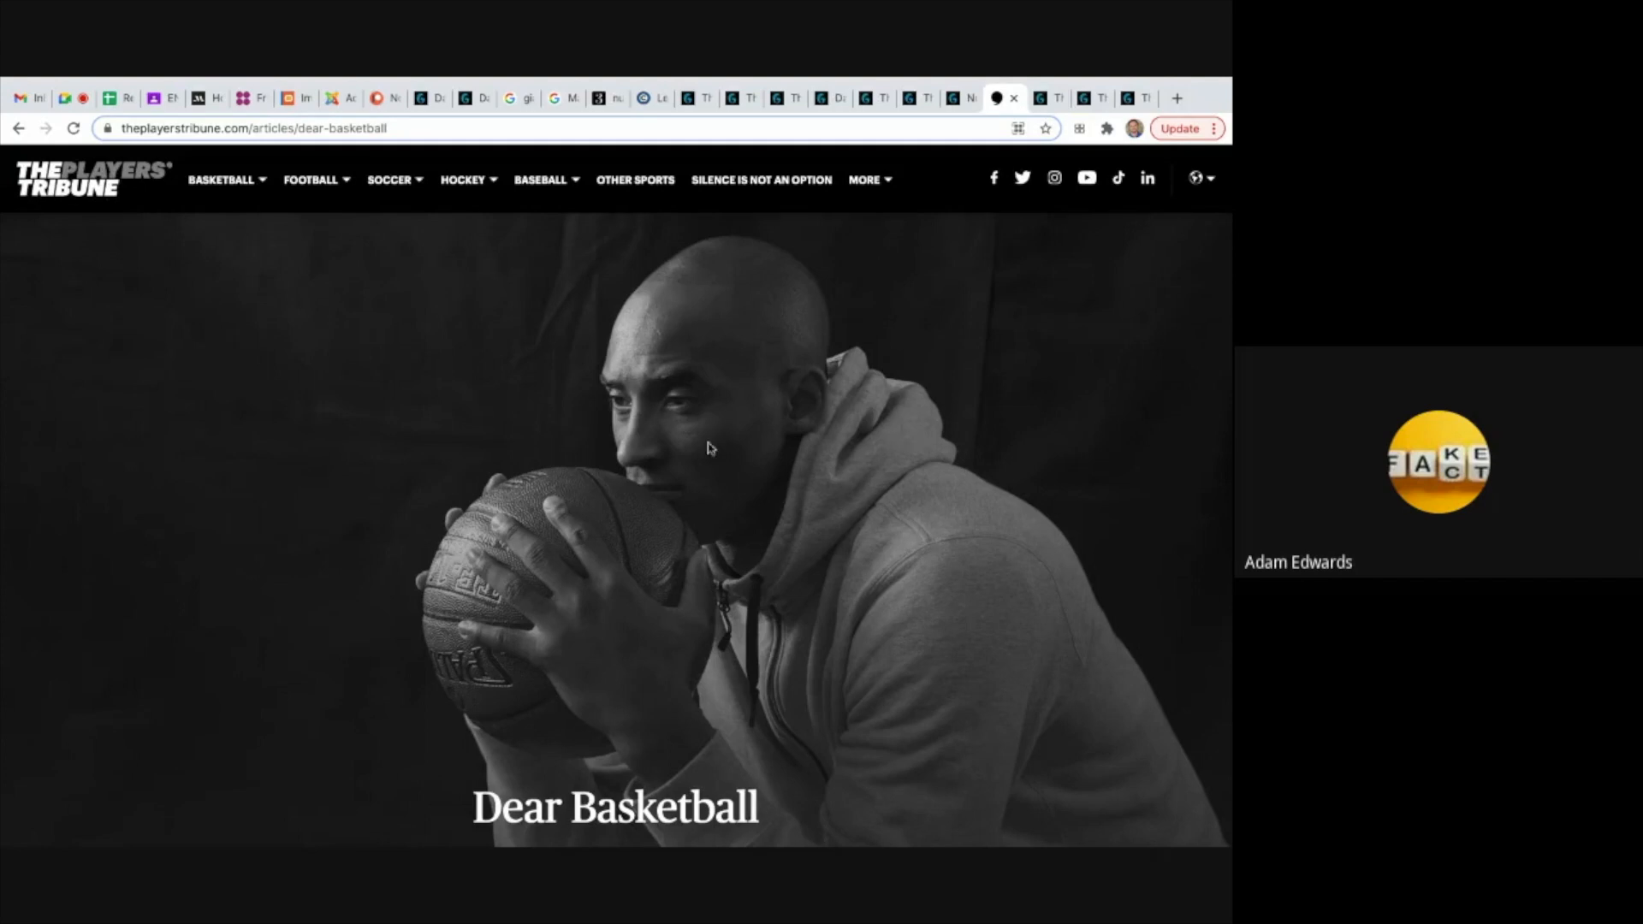
mouse_move(1008, 253)
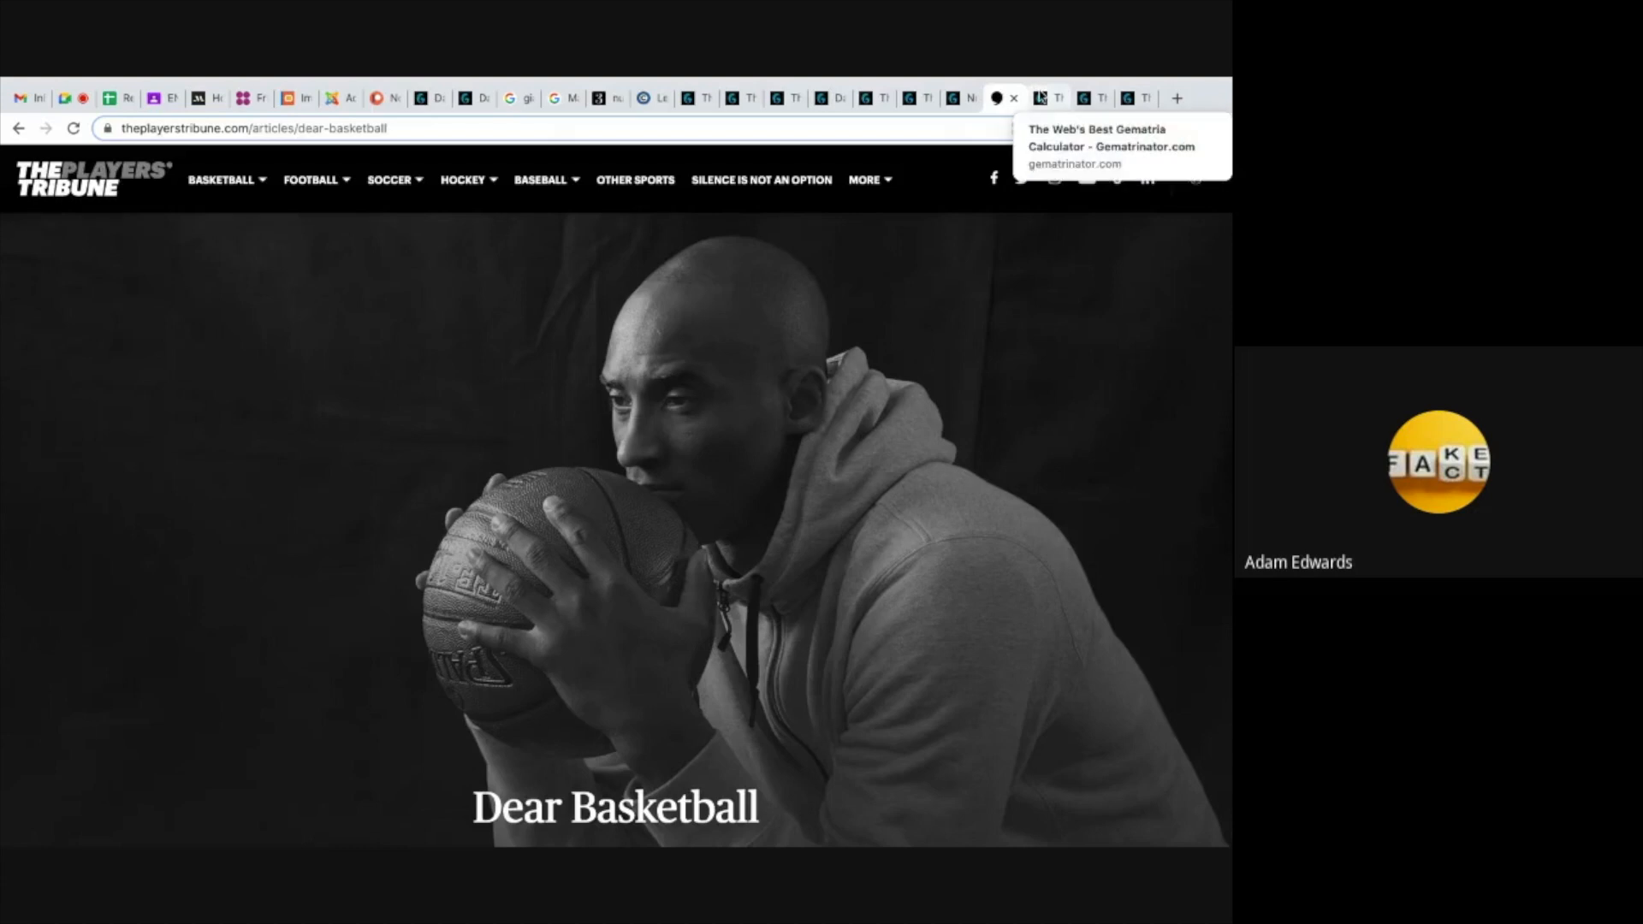
Show 'Dear Basketball' results, then enter 'Kobe Bryant', both 113 English Ordinal.
click(1048, 96)
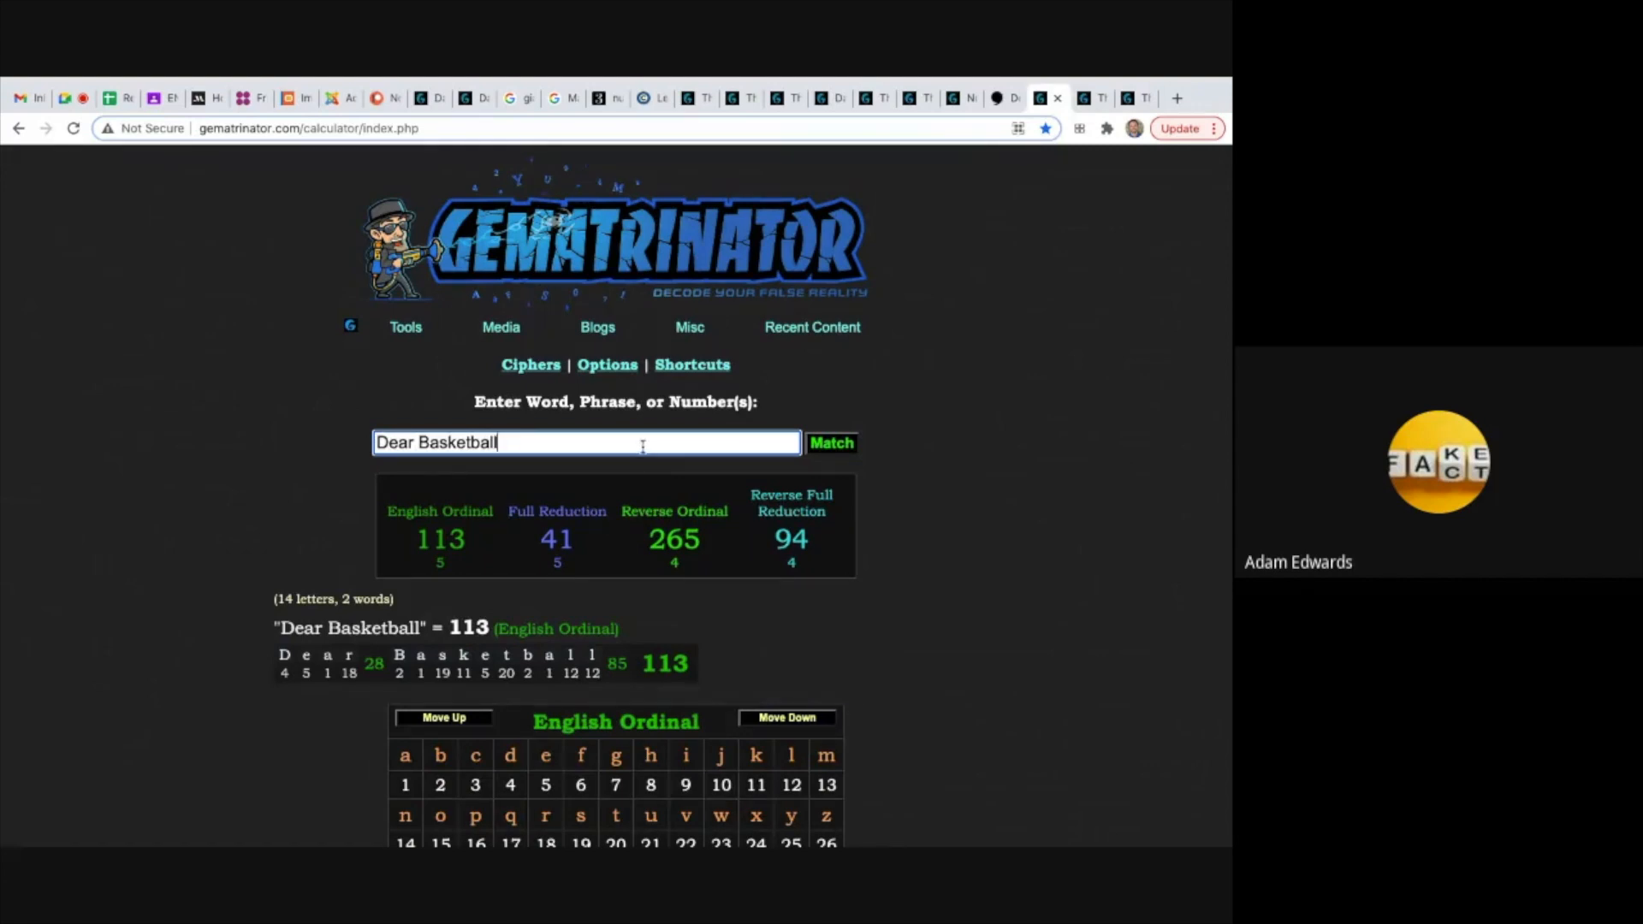
mouse_move(478, 553)
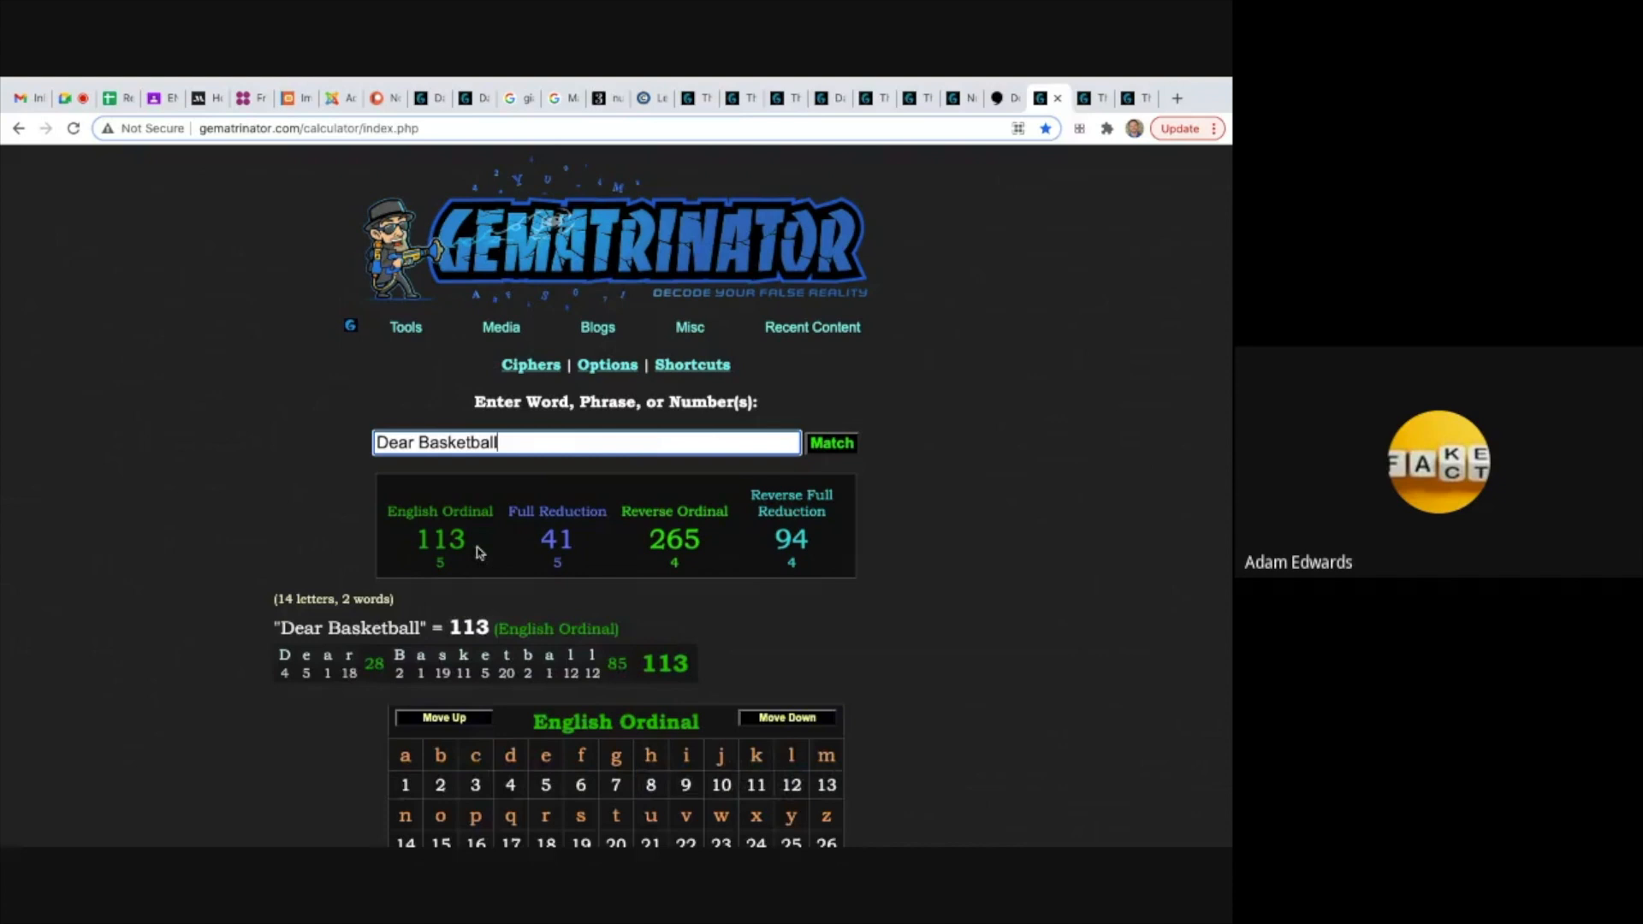
mouse_move(1082, 102)
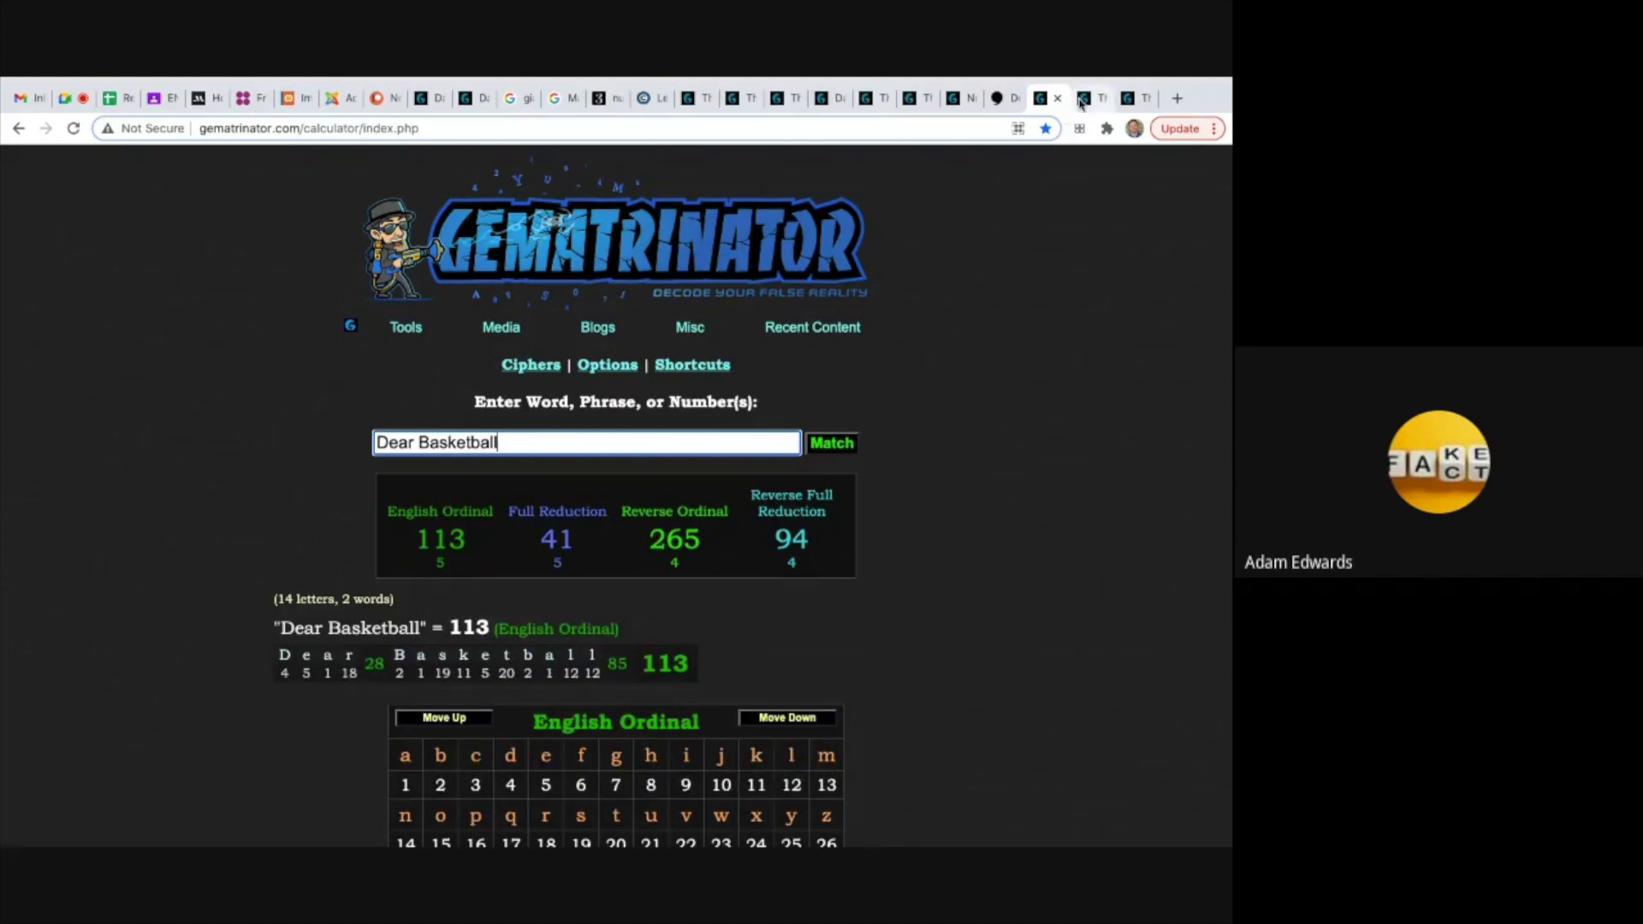
text(Kobe Bryant)
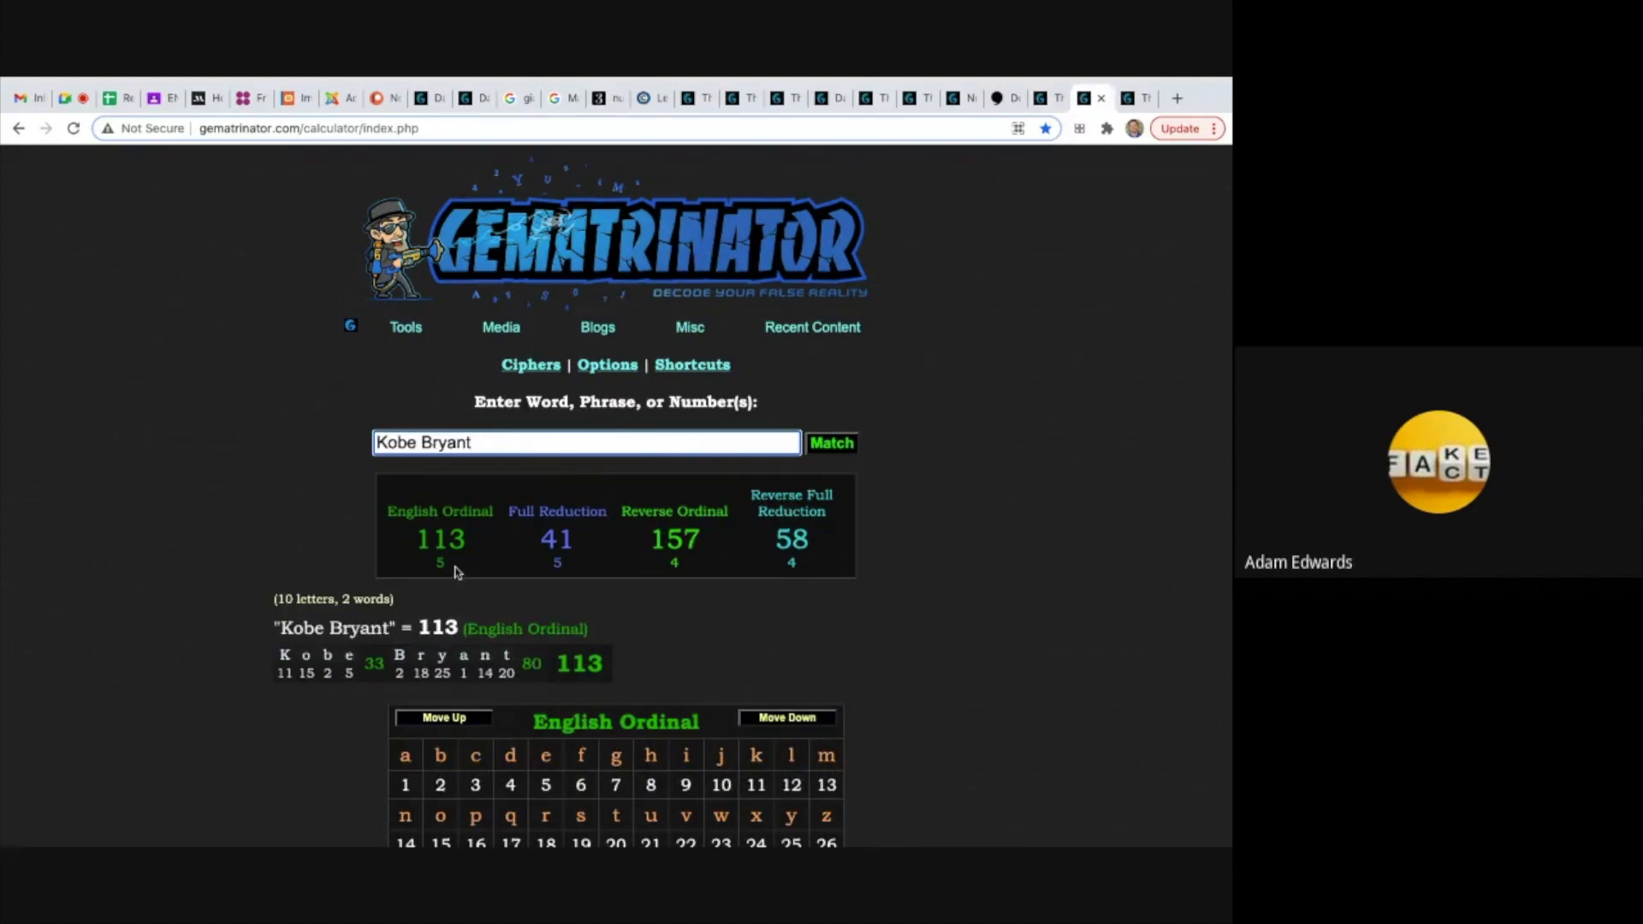
mouse_move(1113, 186)
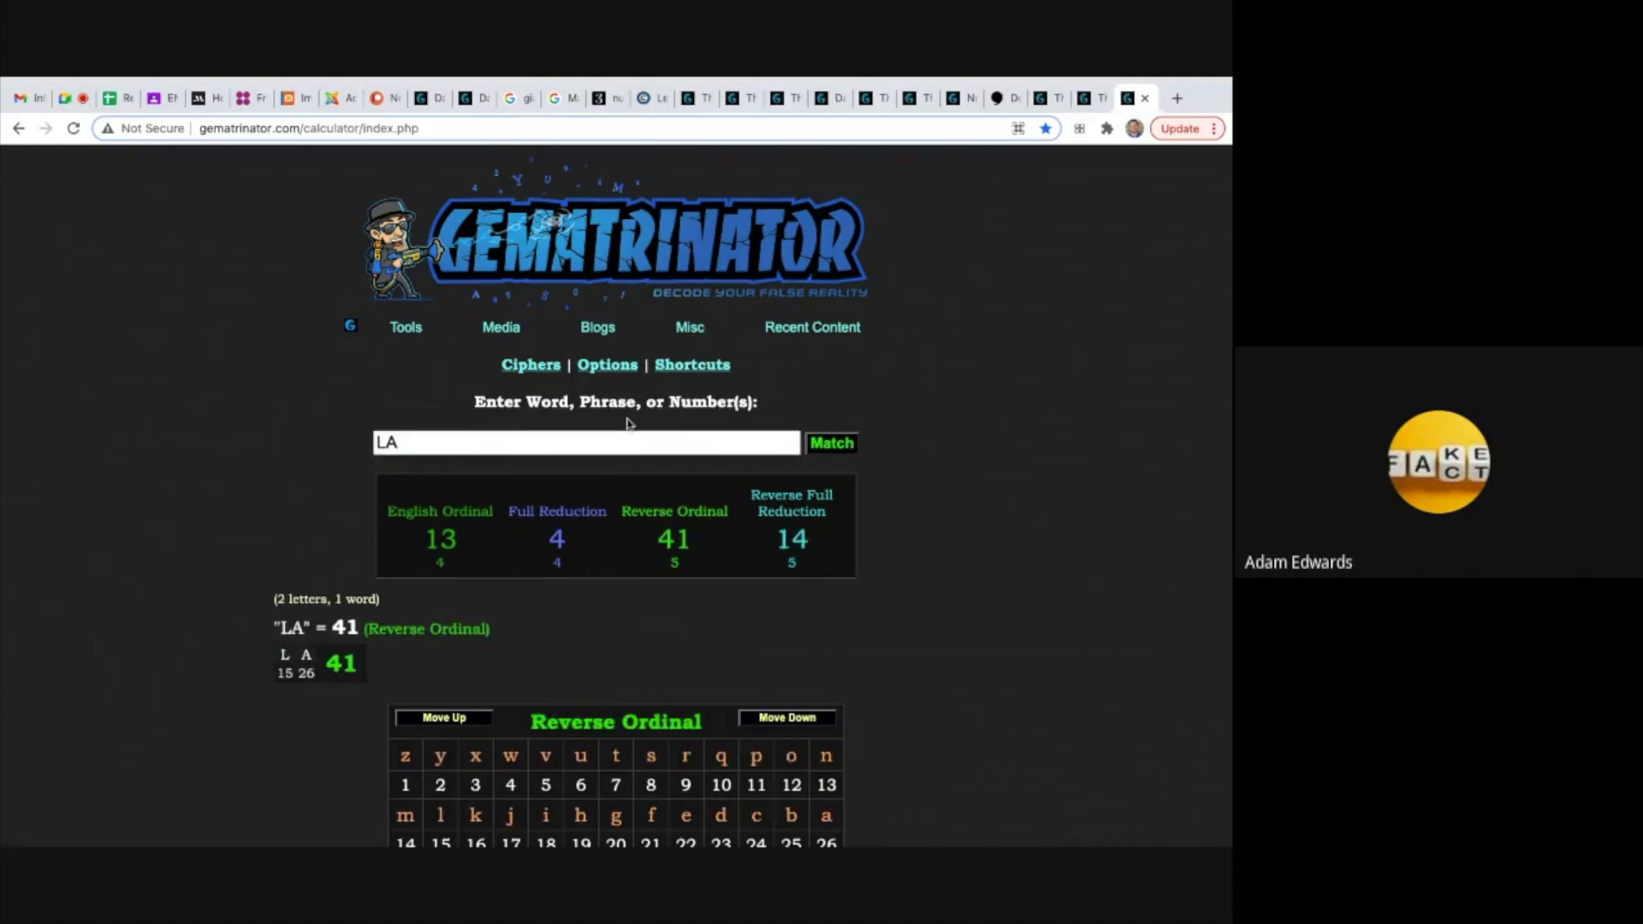
mouse_move(683, 554)
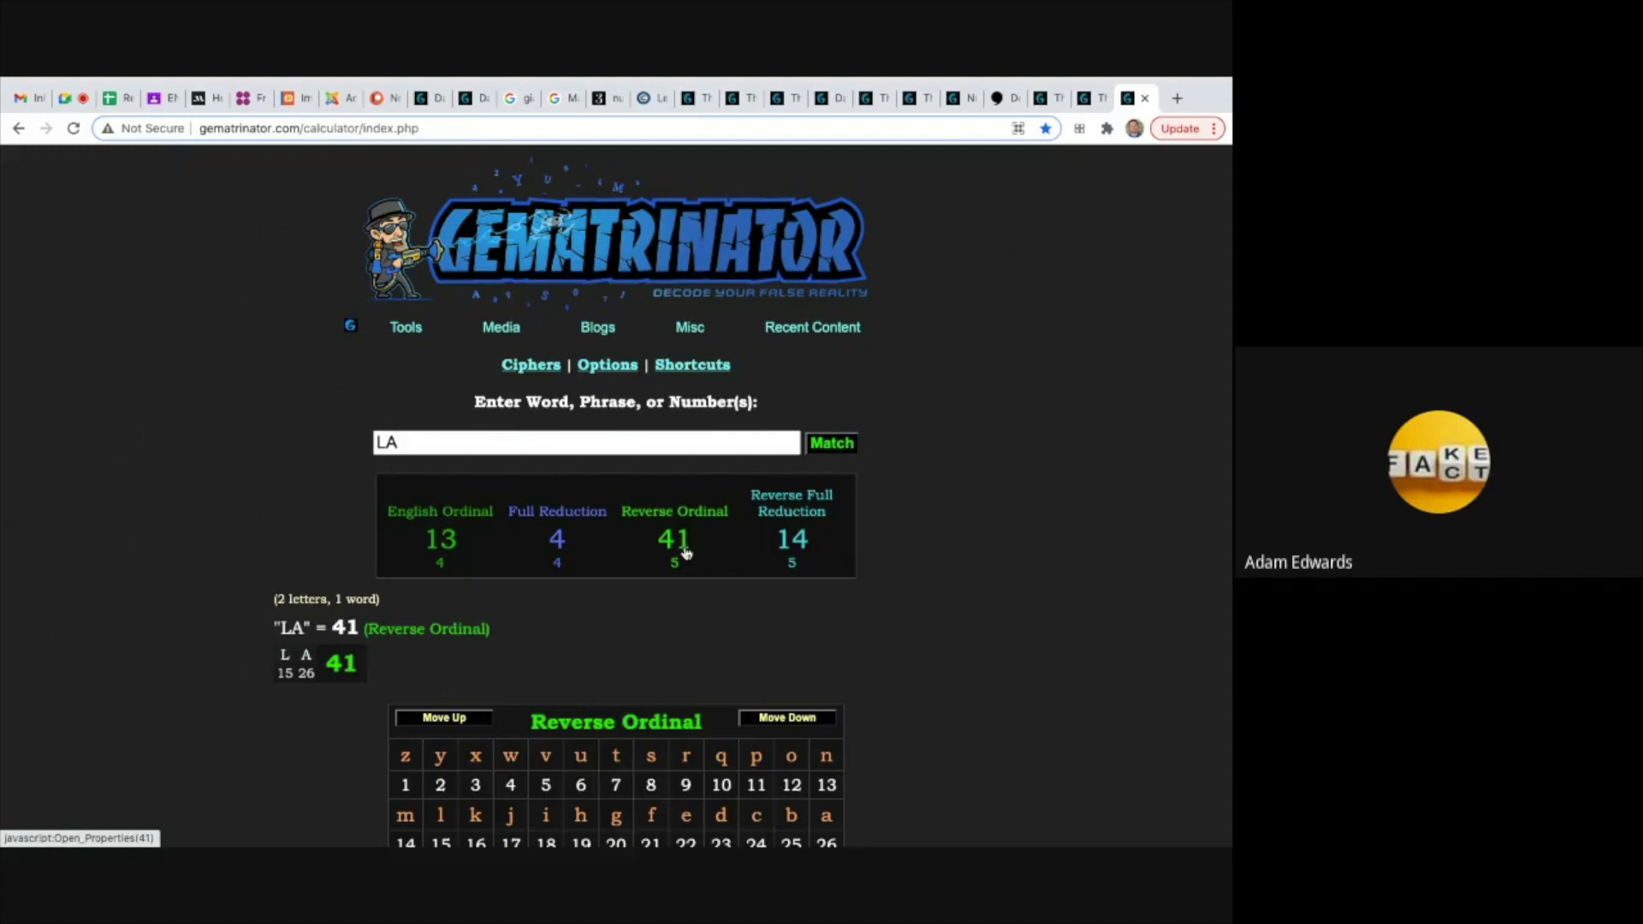
mouse_move(440, 426)
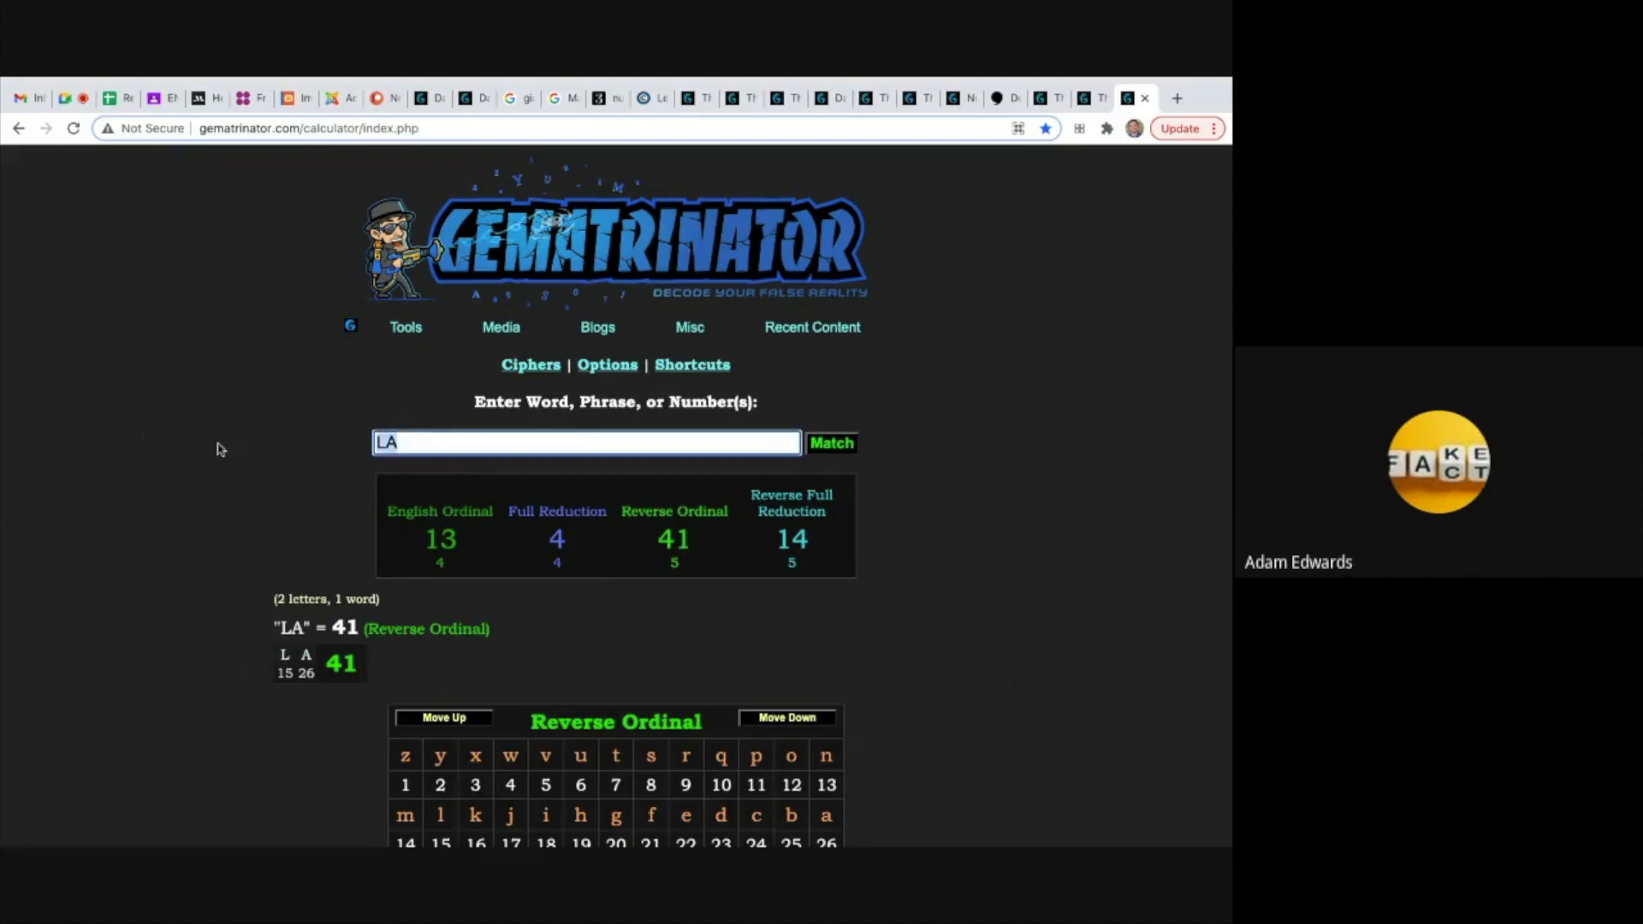
Type 'The national basketball association' into the Gematrinator phrase box.
text(The national ba)
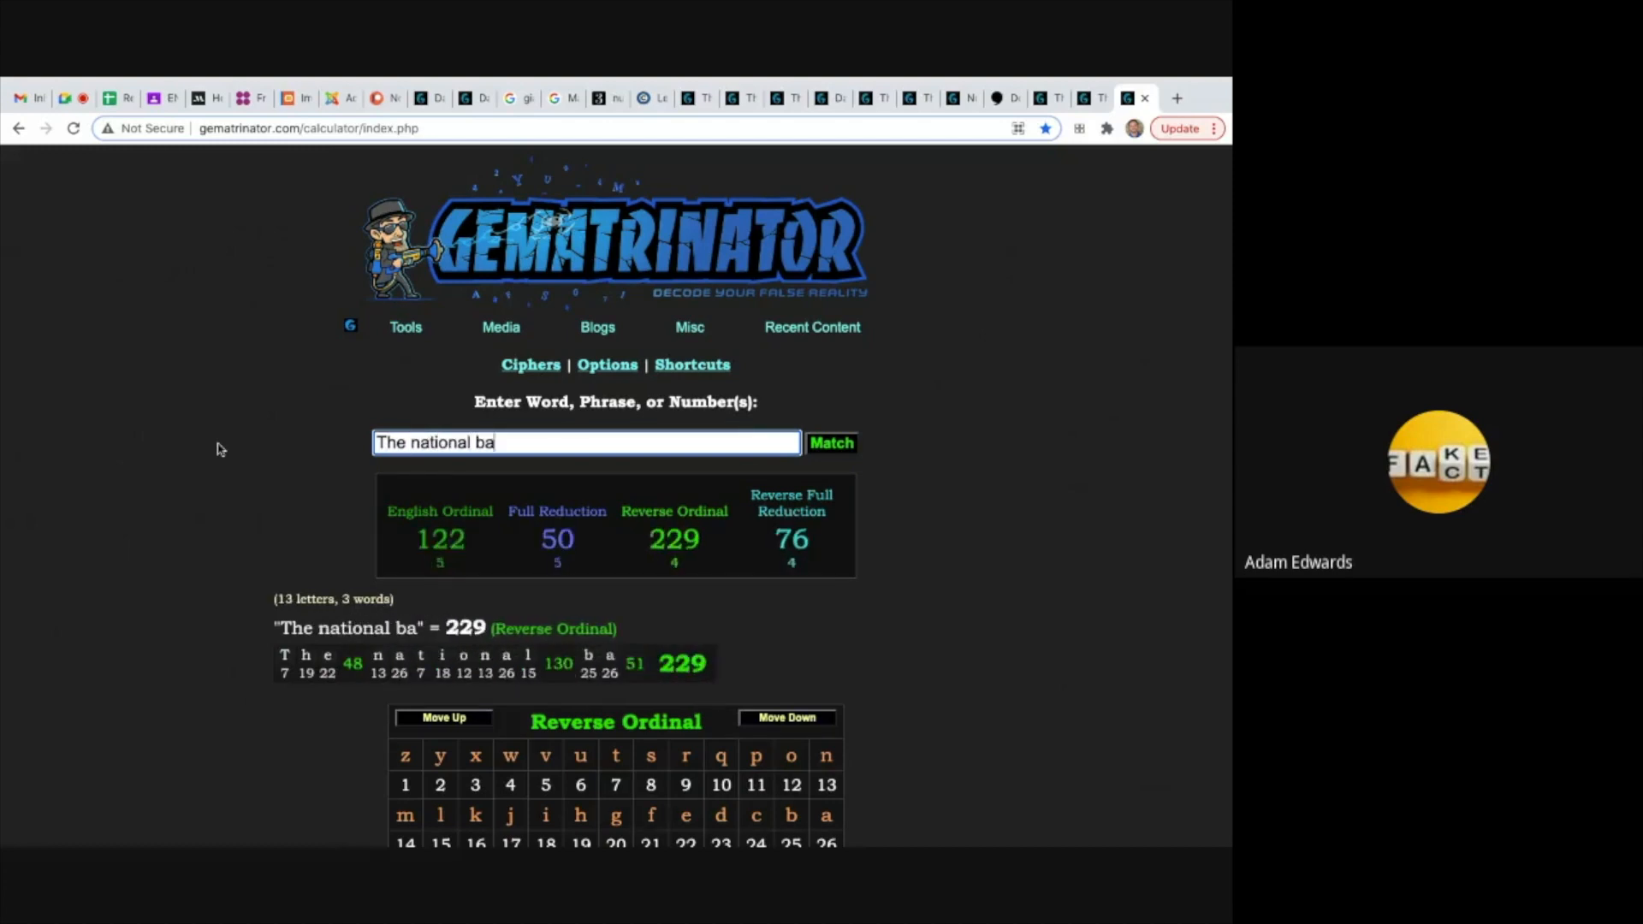
text(sketball)
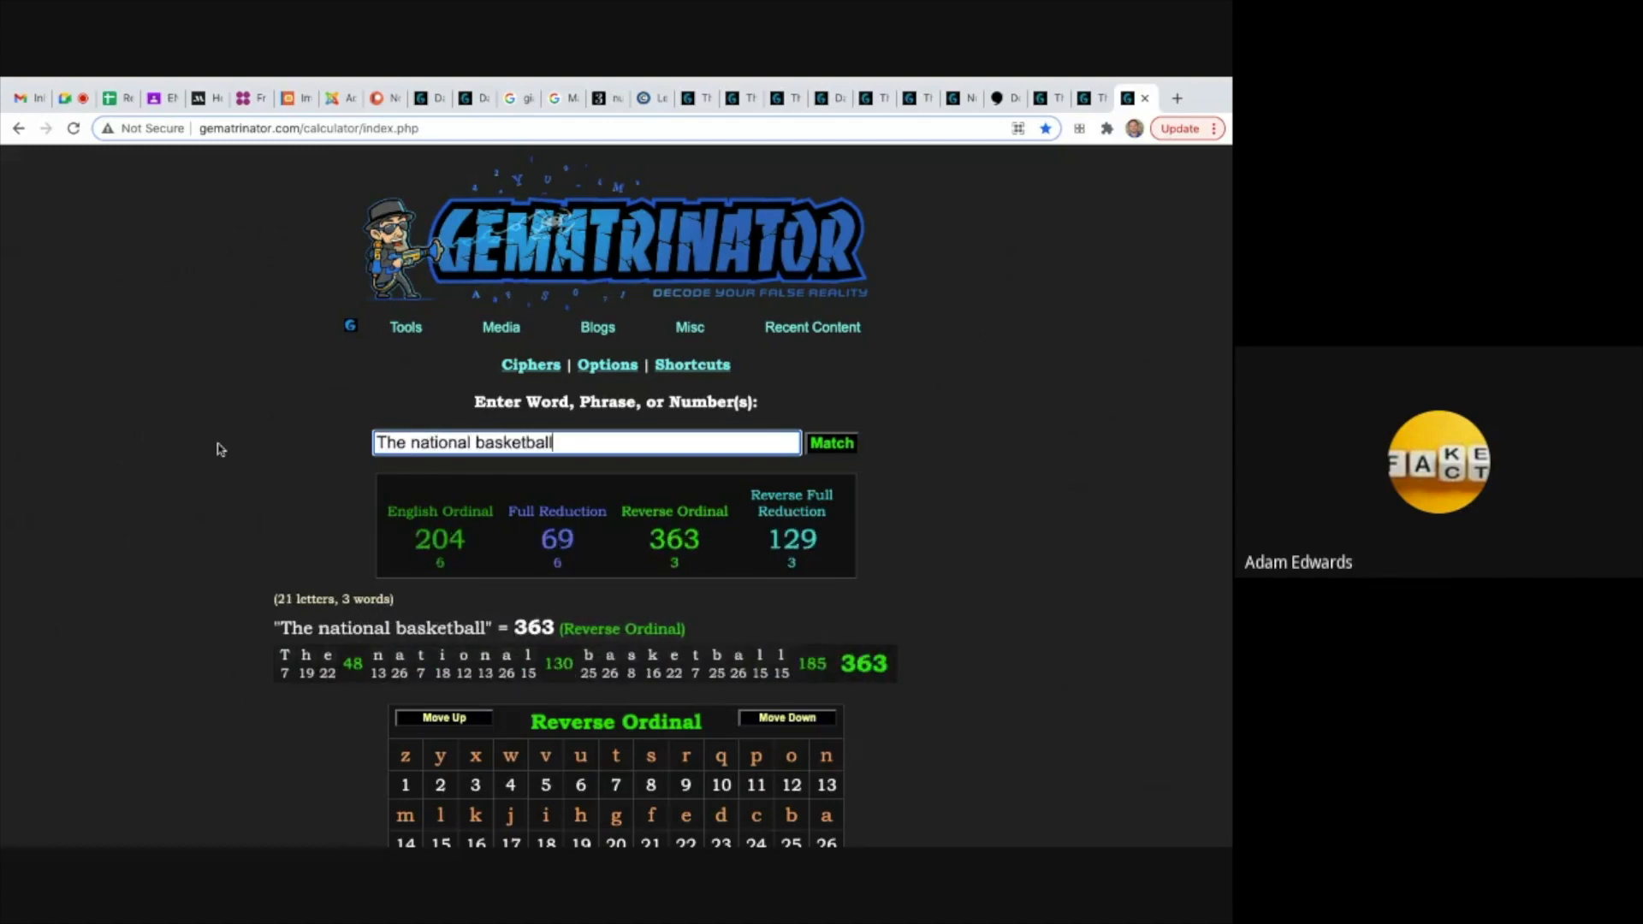
text(association)
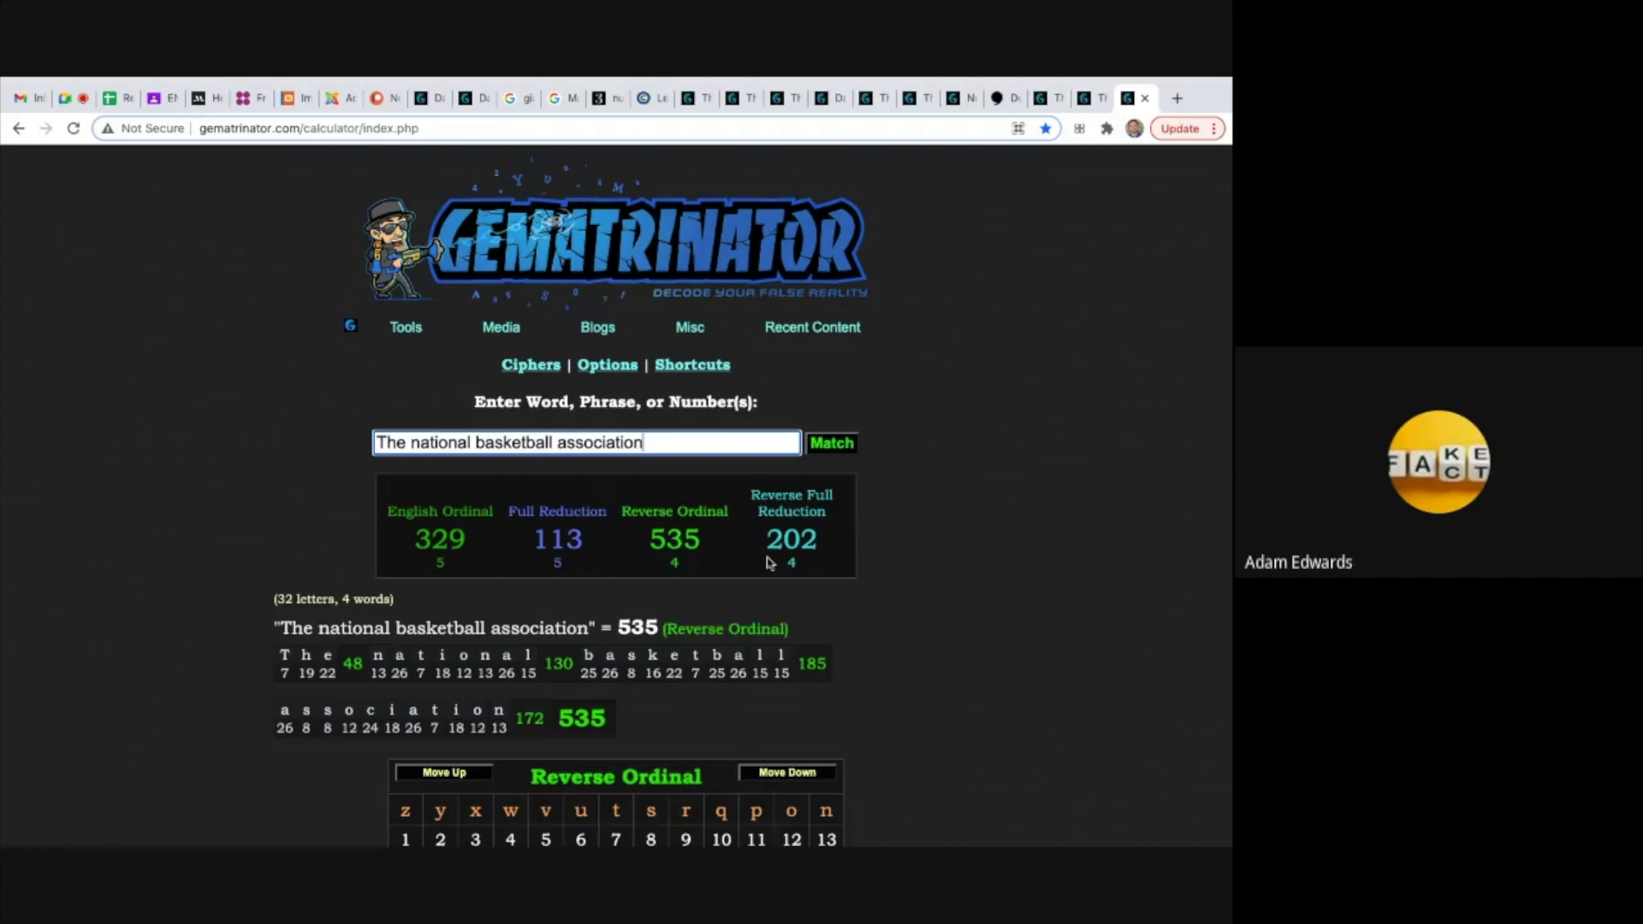
Glance at the cleveland.com We Are Family article, then return to the calculator results.
click(644, 97)
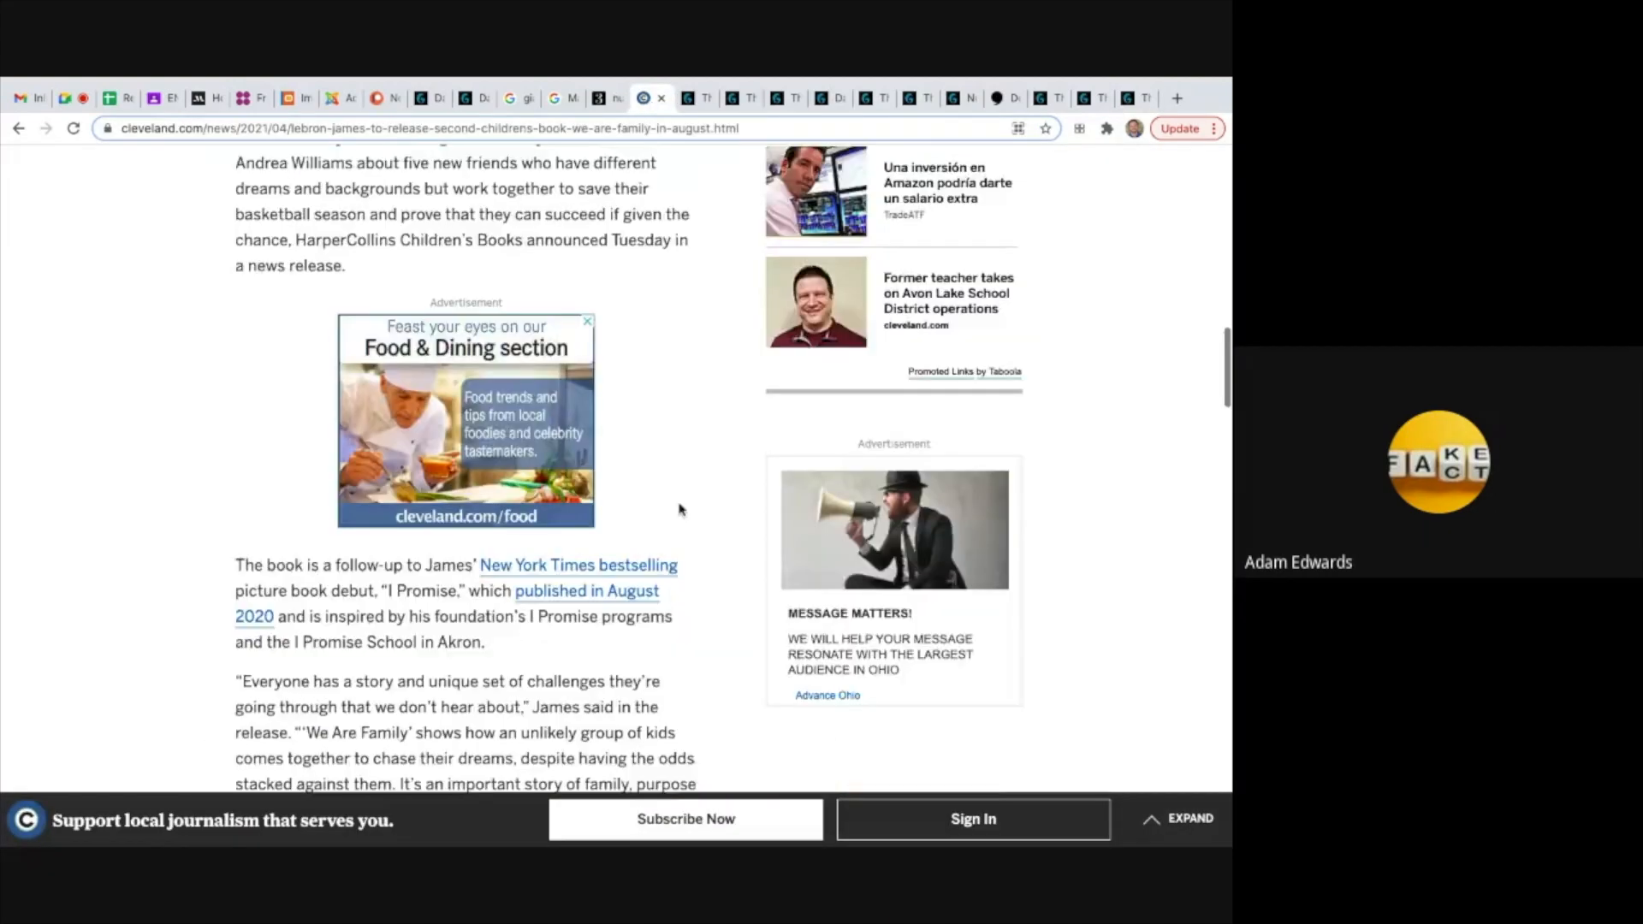
scroll(down, 3)
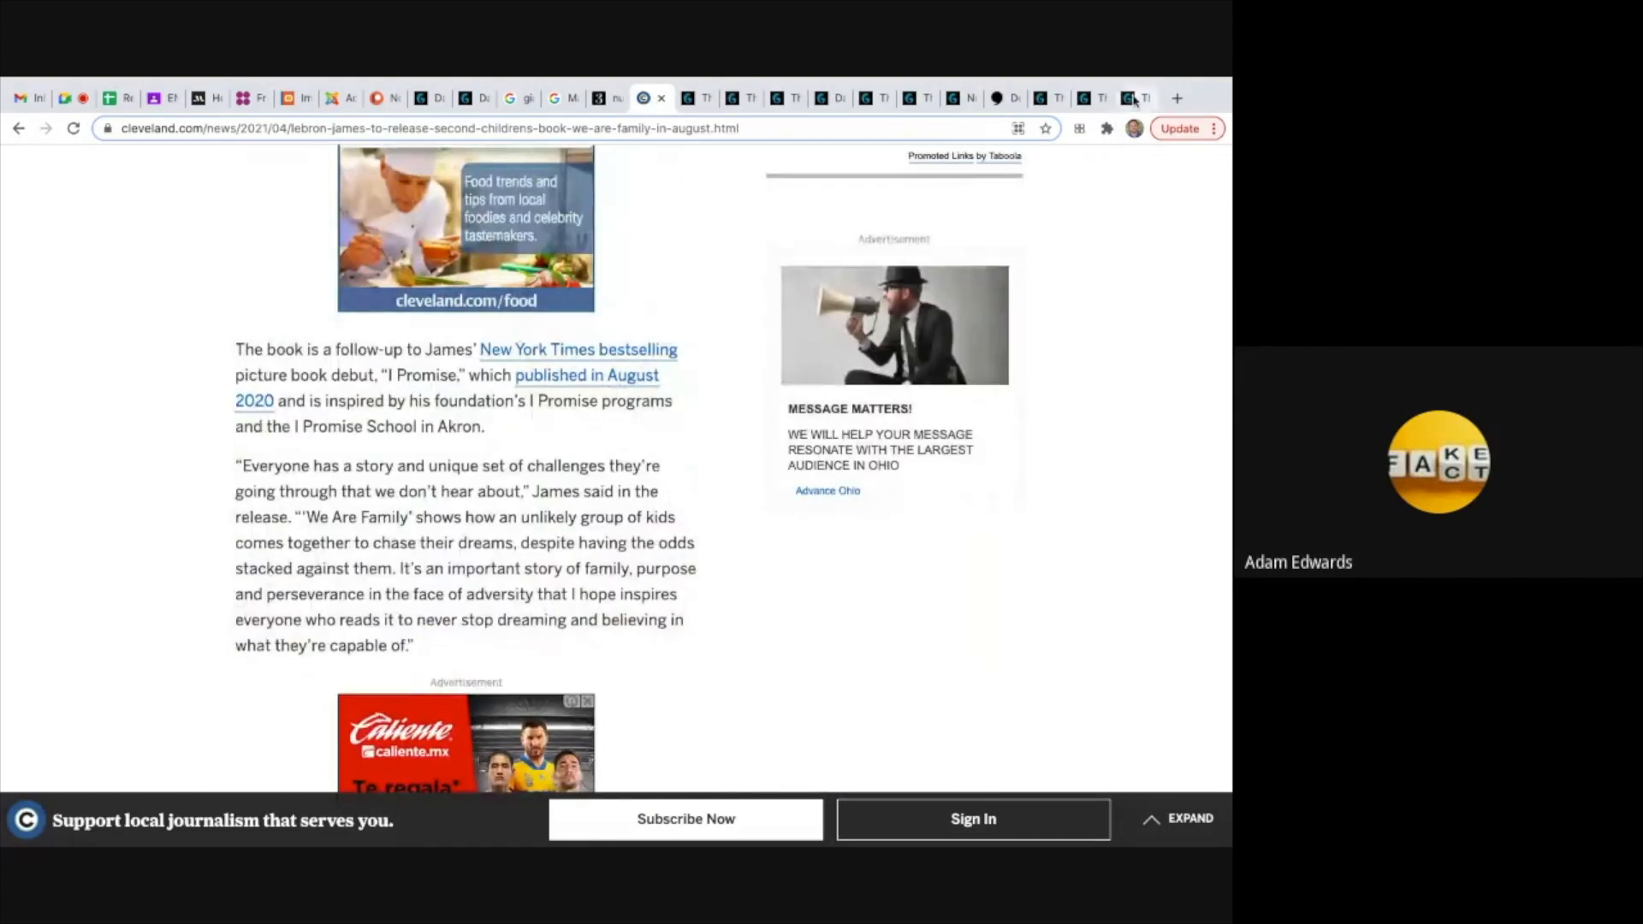
click(1132, 98)
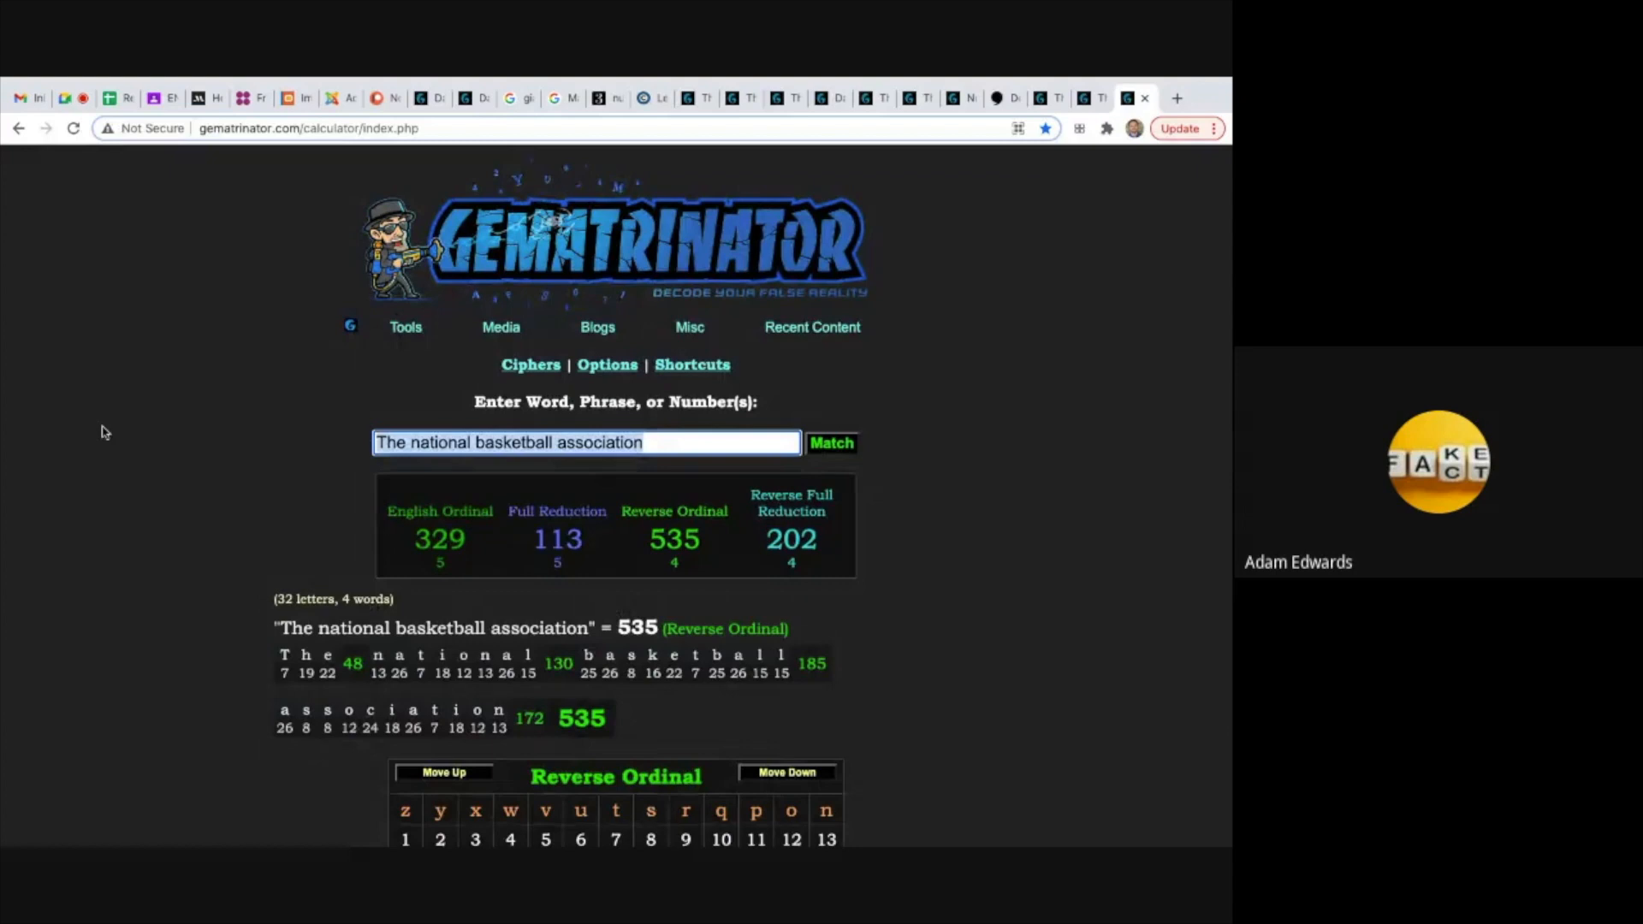
Enter 'Micheal Jordan' (113 English Ordinal, 238 Reverse Ordinal), then reopen the We Are Family article.
text(Micheal Jordan)
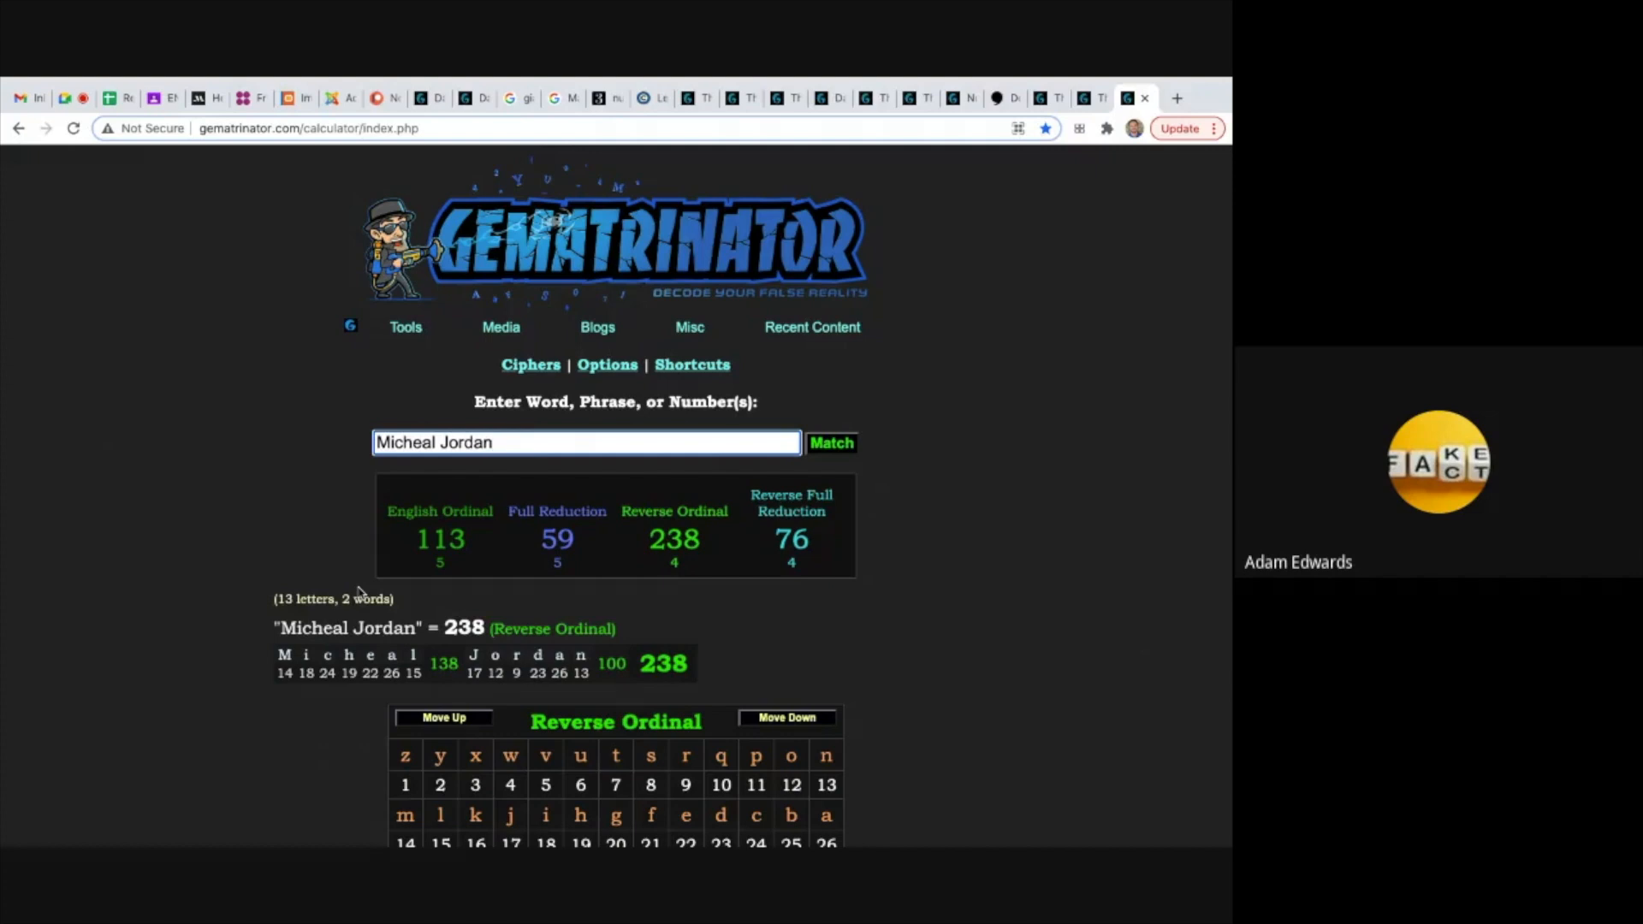
mouse_move(1102, 233)
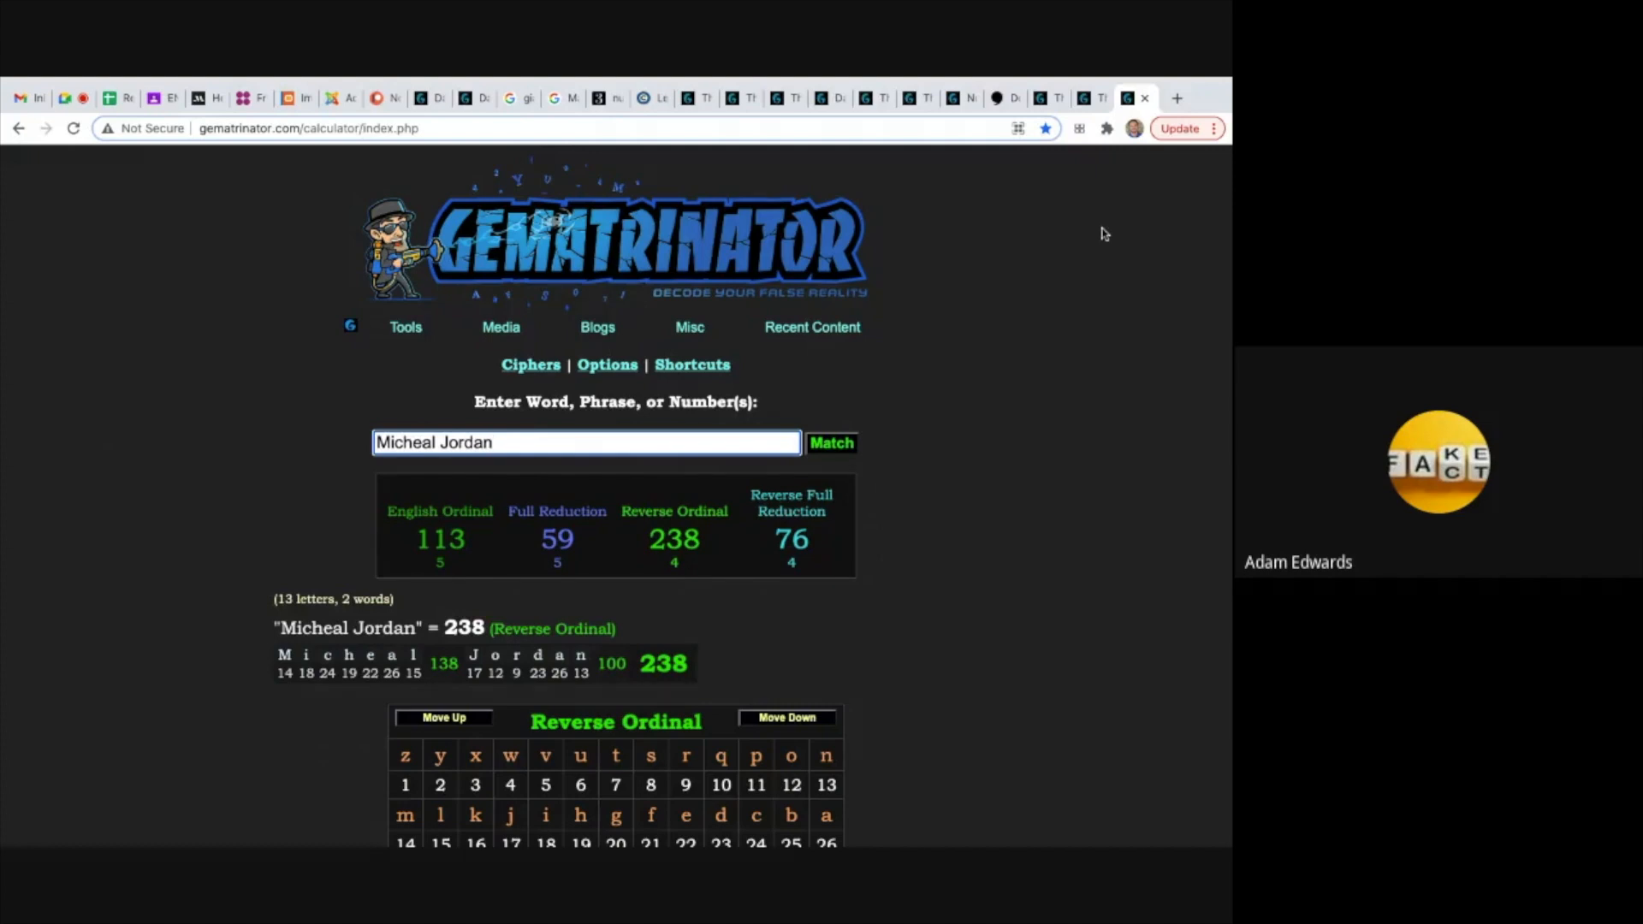
click(645, 98)
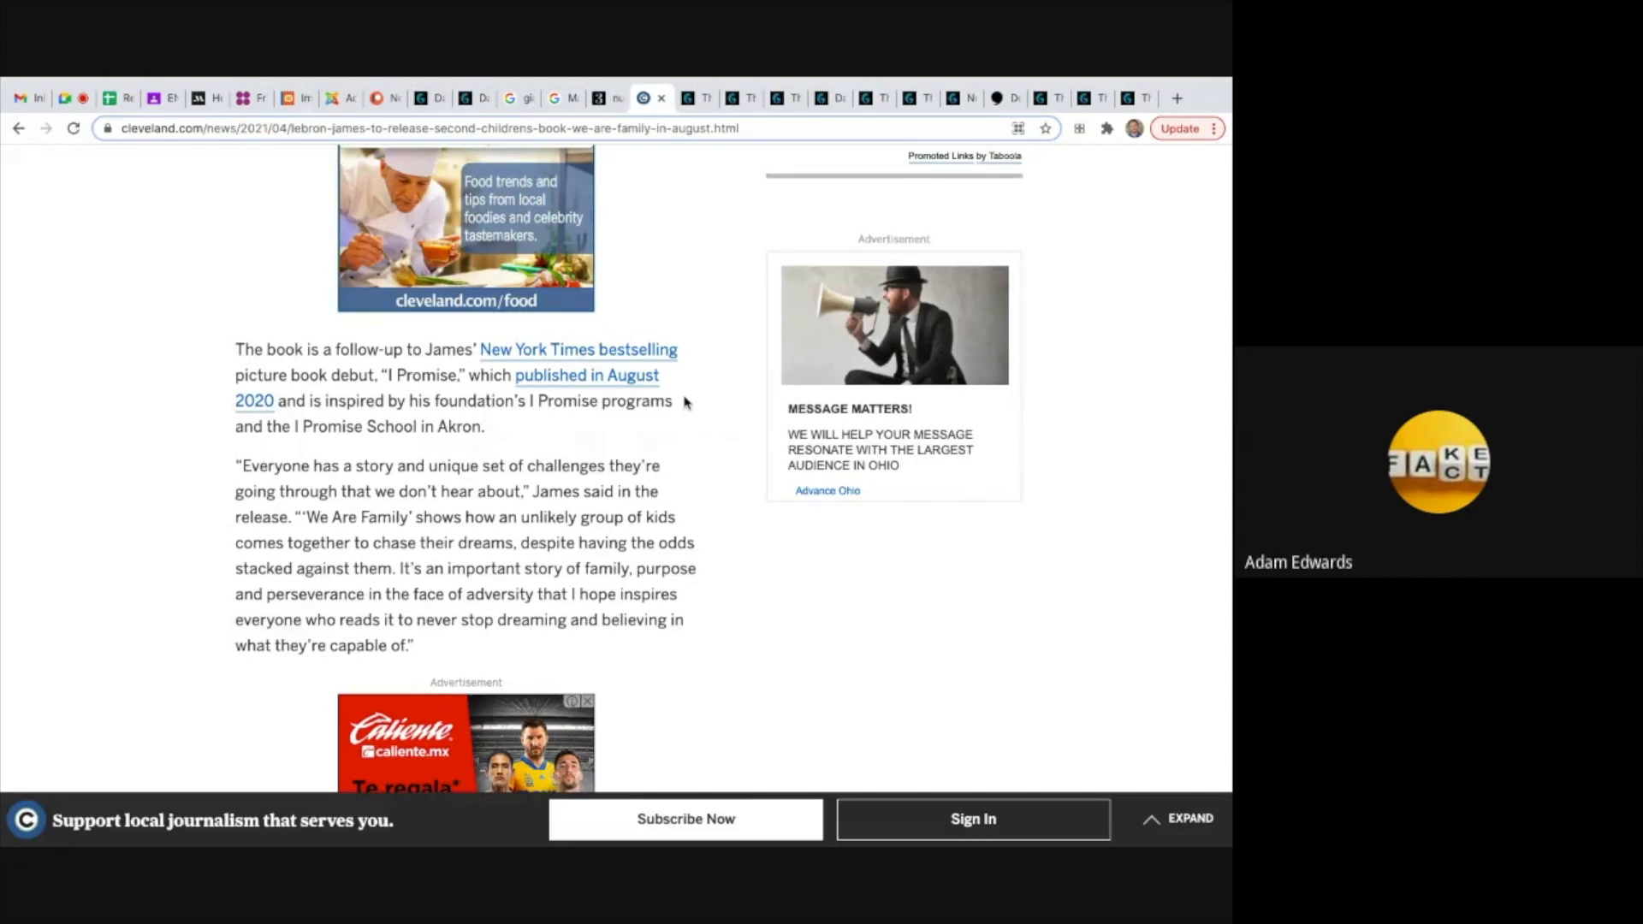
Scroll the cleveland.com article to the We Are Family book cover illustration.
scroll(down, 3)
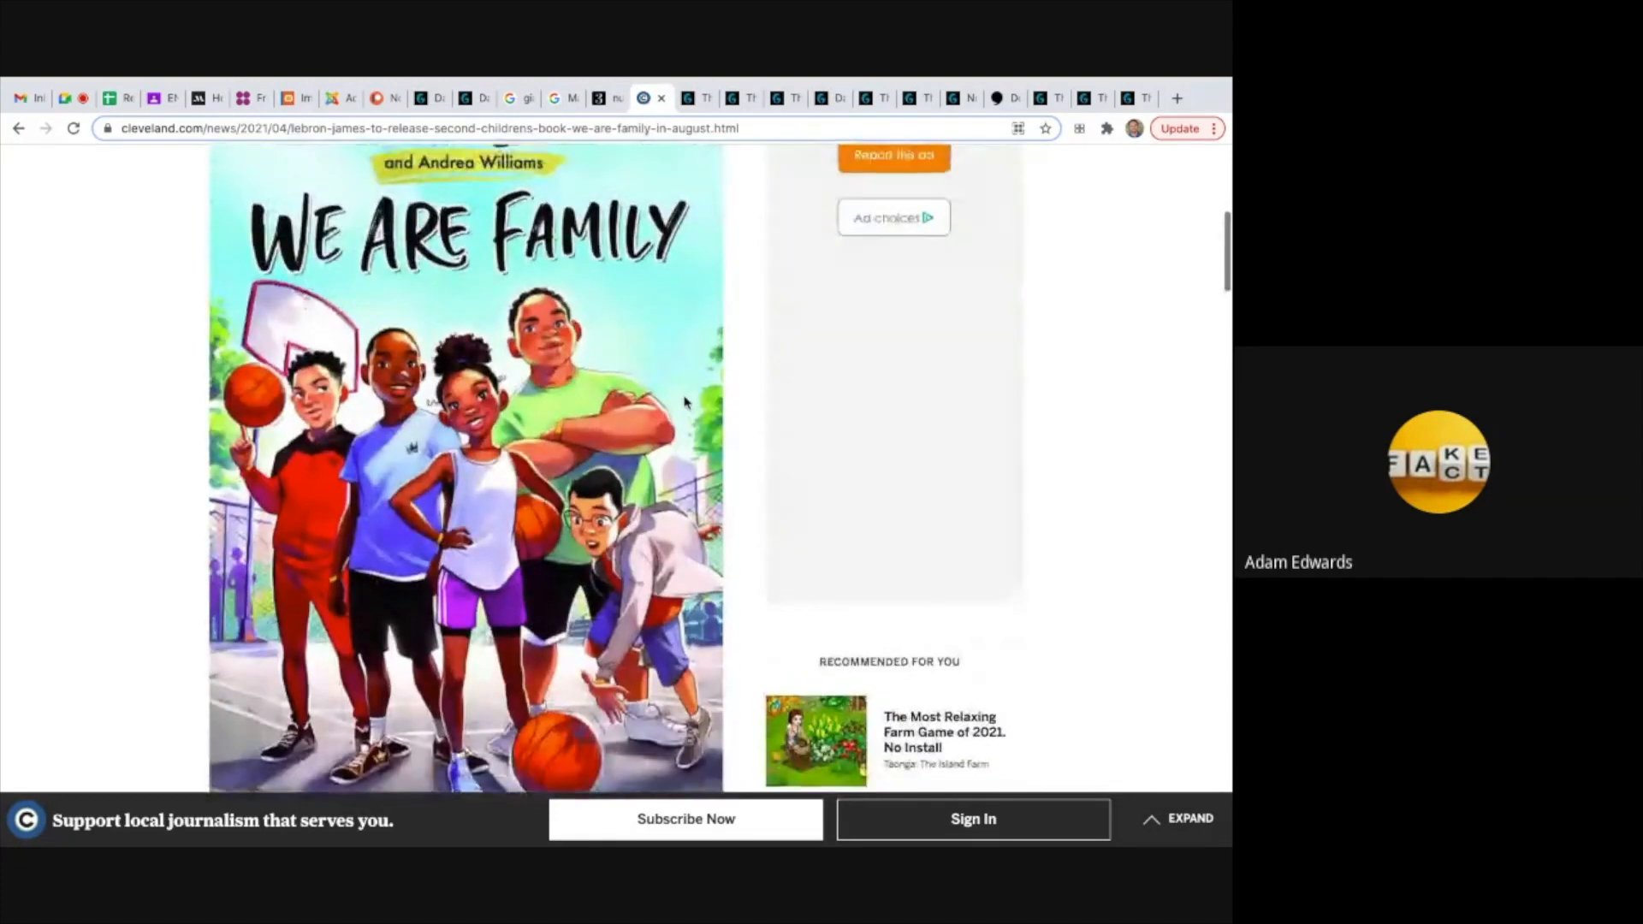
scroll(down, 3)
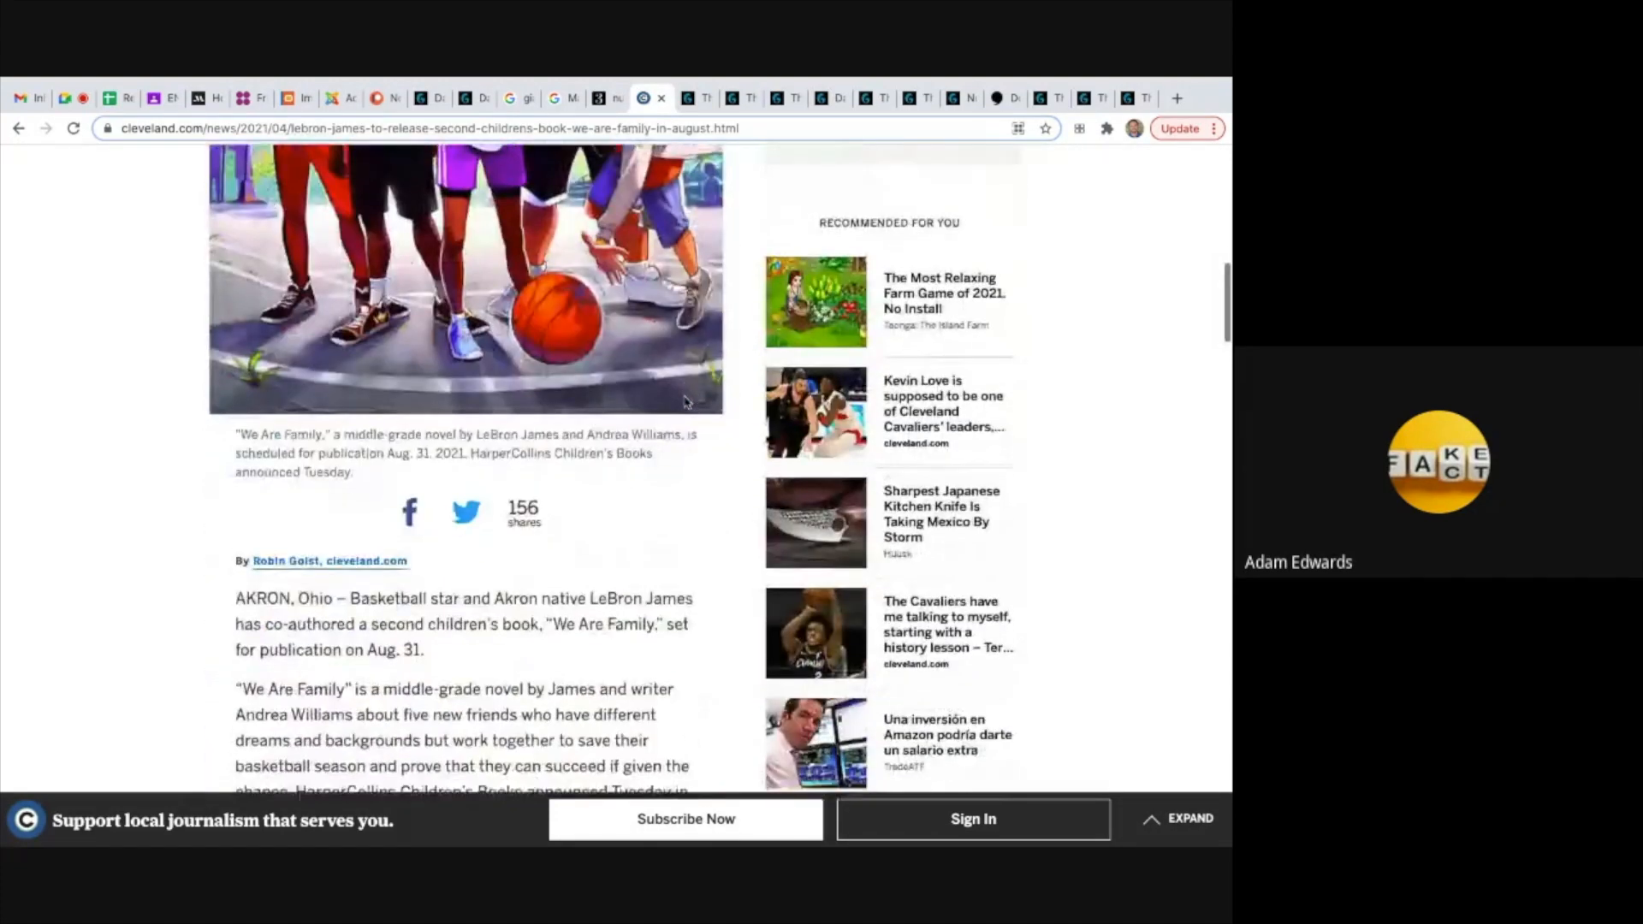
scroll(down, 3)
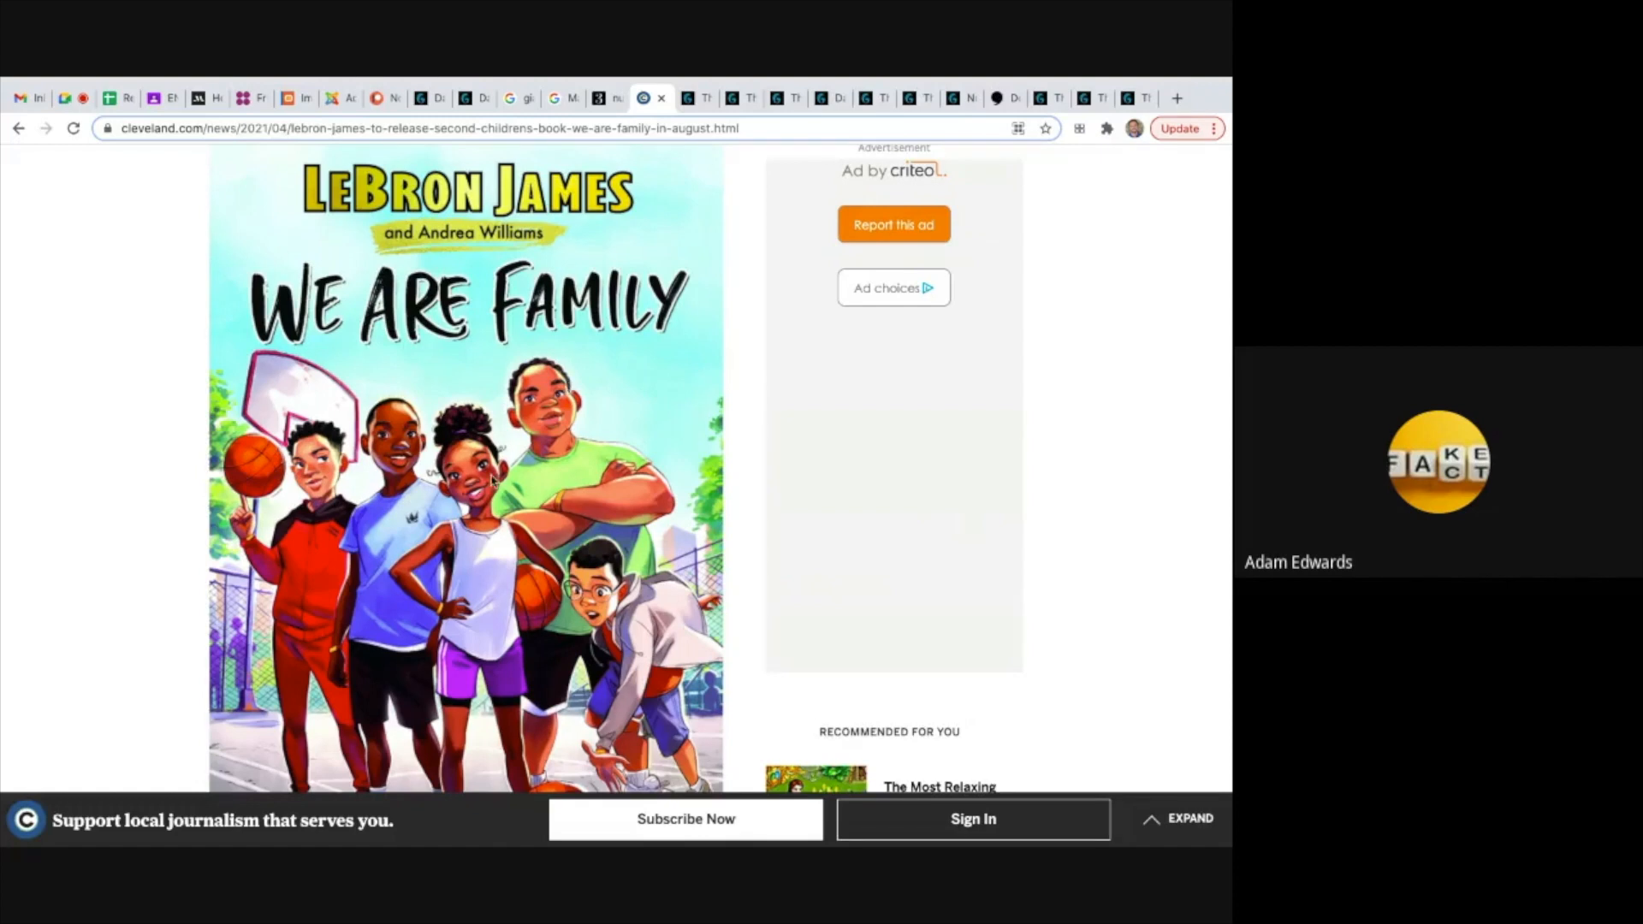
scroll(down, 3)
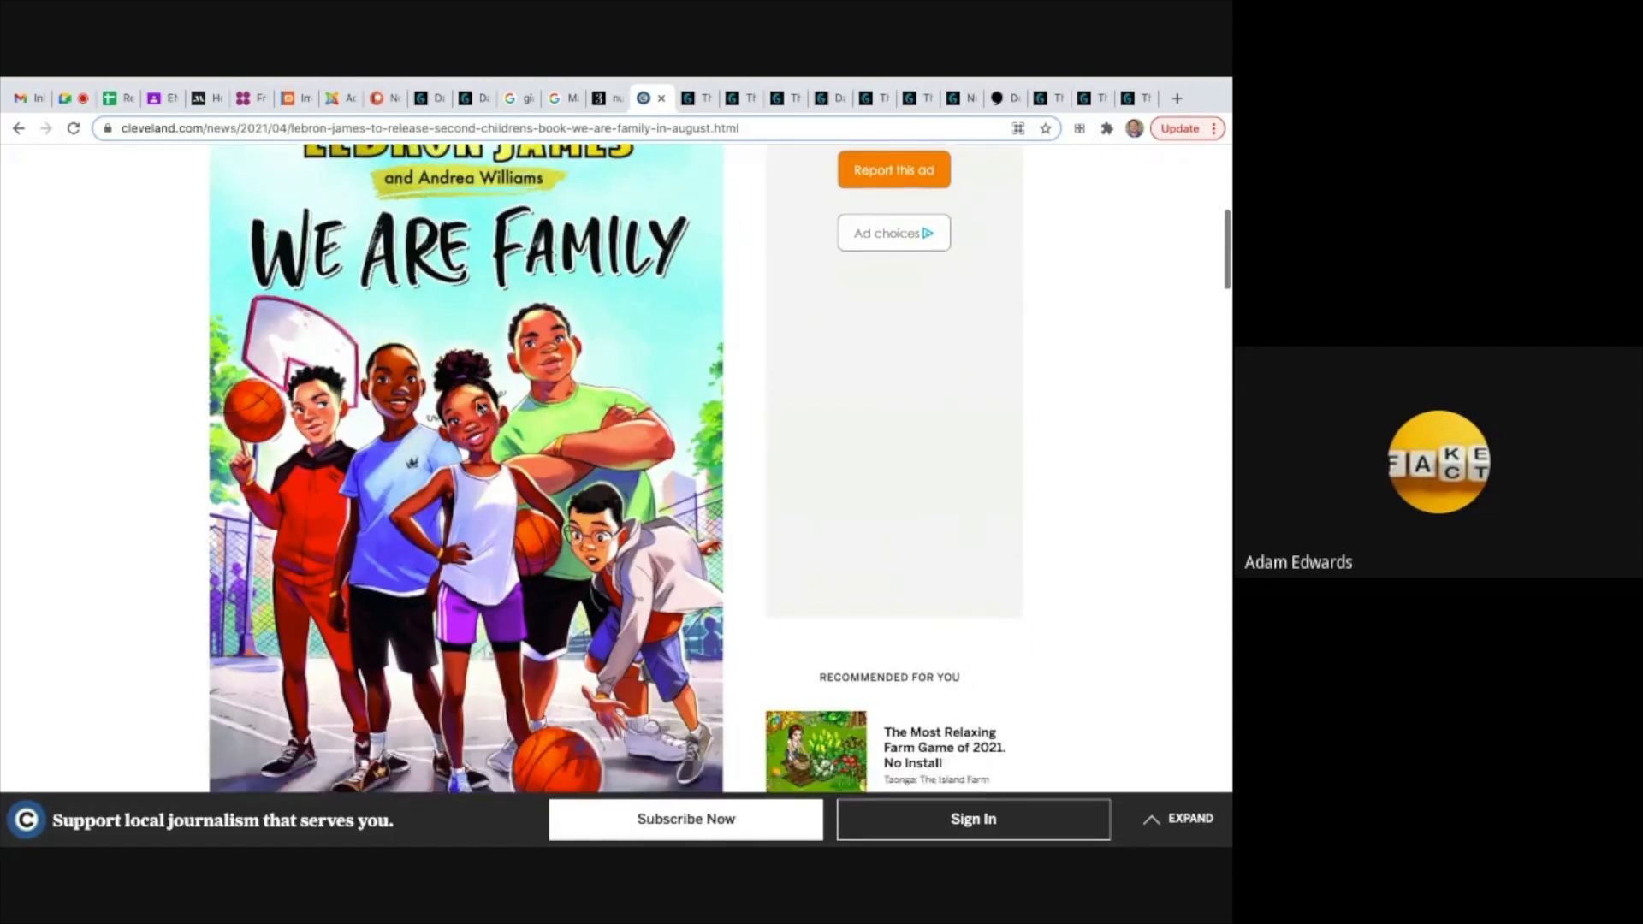
scroll(down, 3)
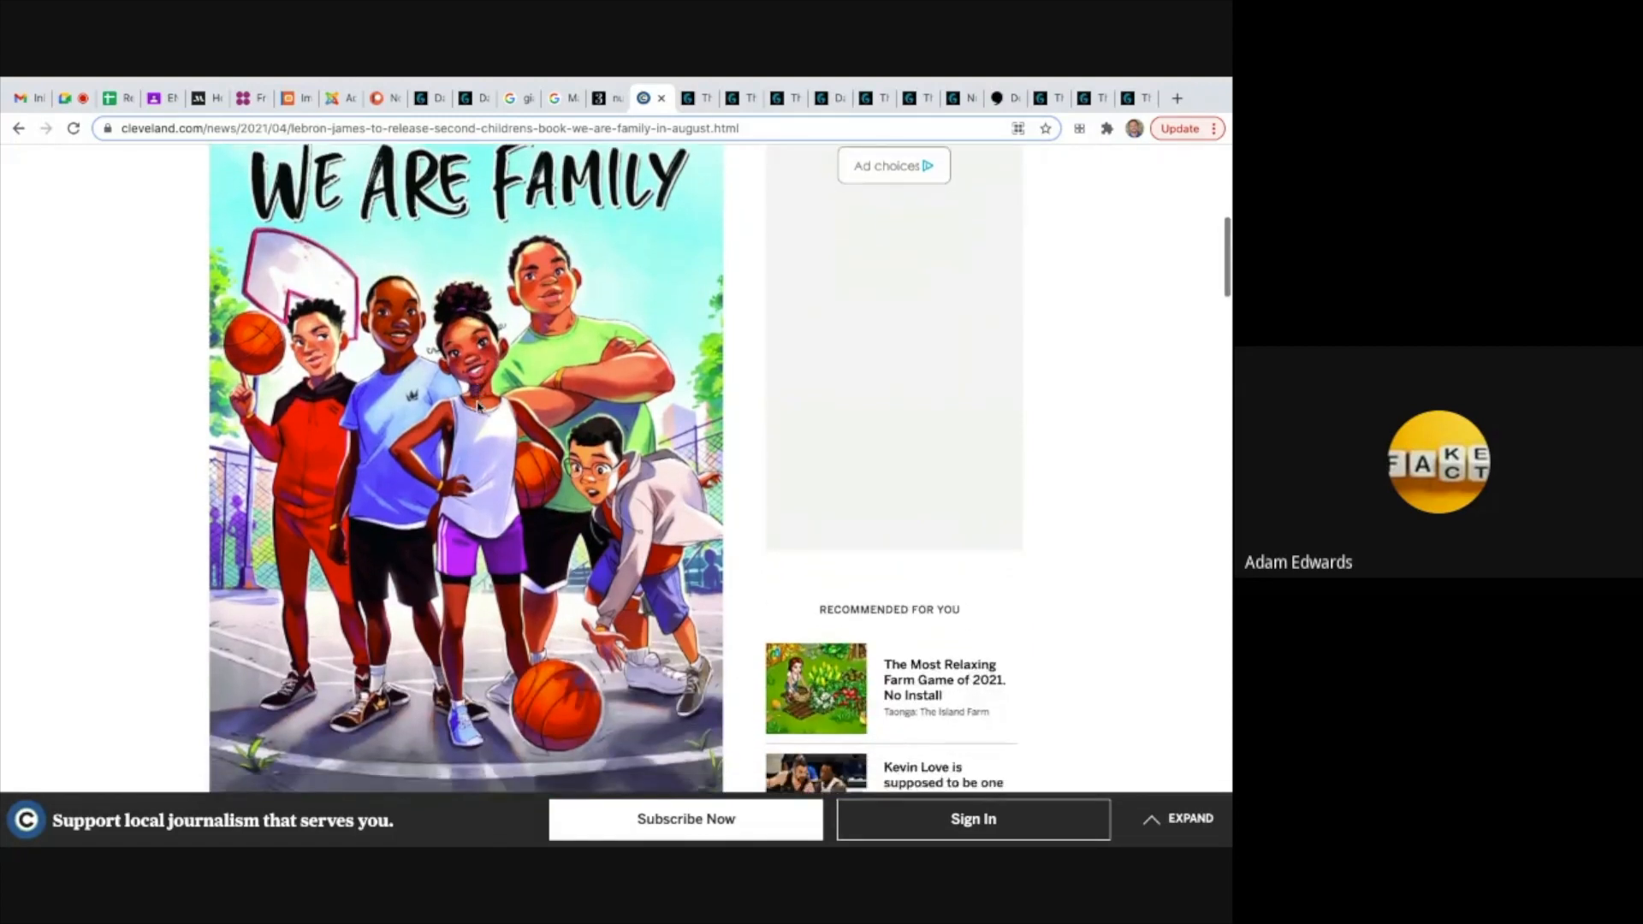